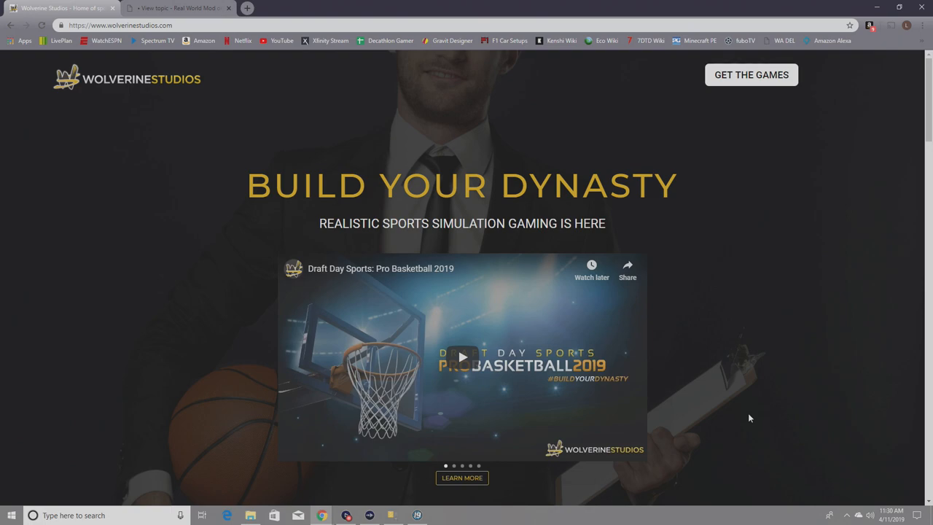
mouse_move(747, 412)
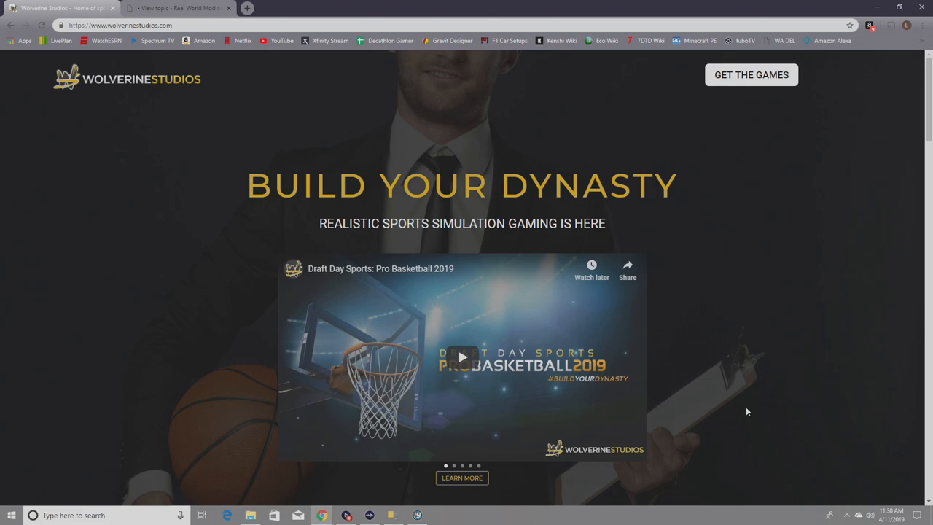
mouse_move(756, 415)
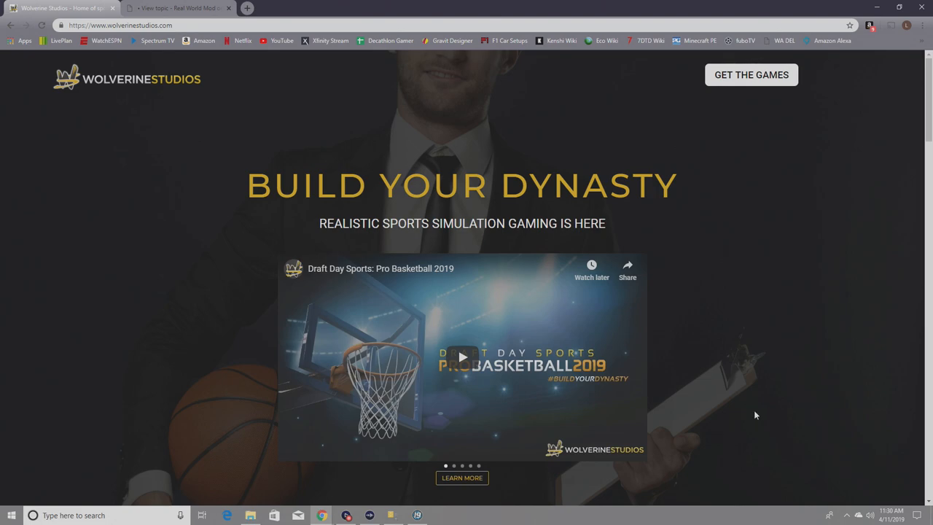
mouse_move(753, 412)
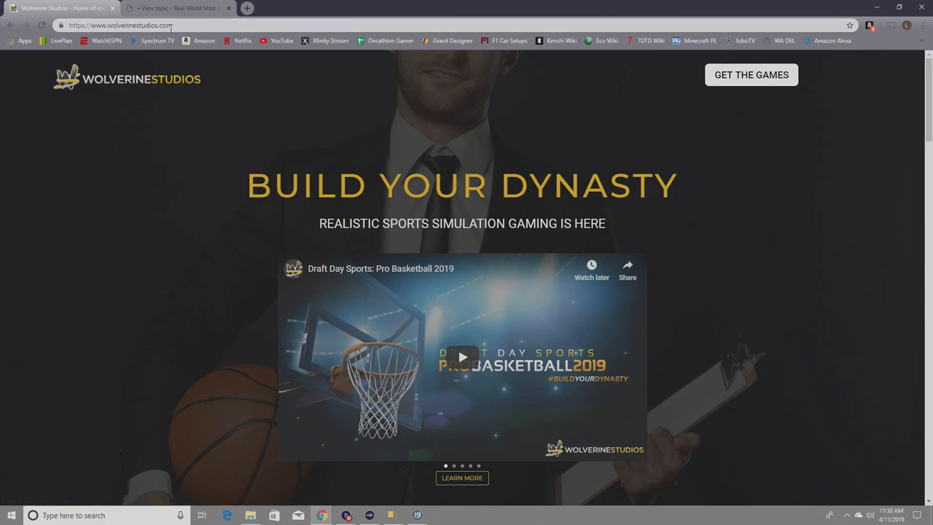
mouse_move(88, 247)
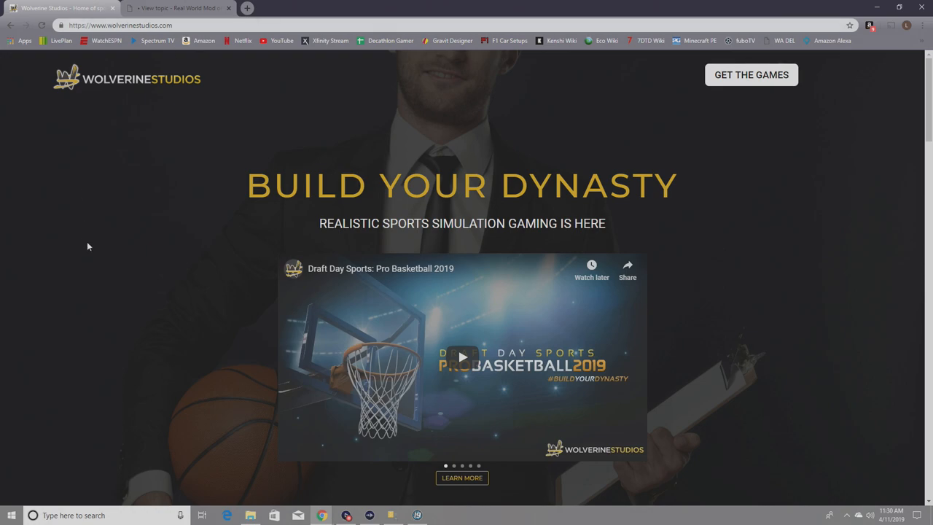
mouse_move(89, 246)
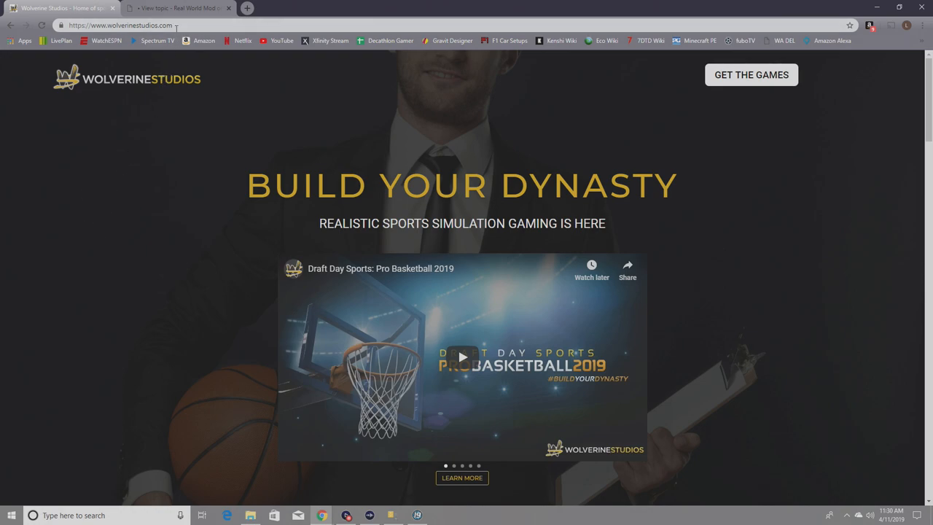
mouse_move(44, 272)
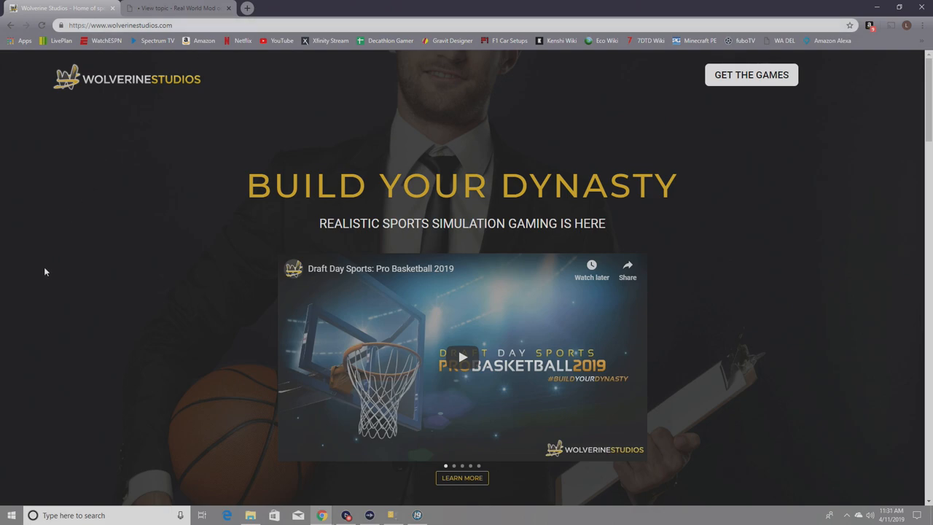
mouse_move(97, 261)
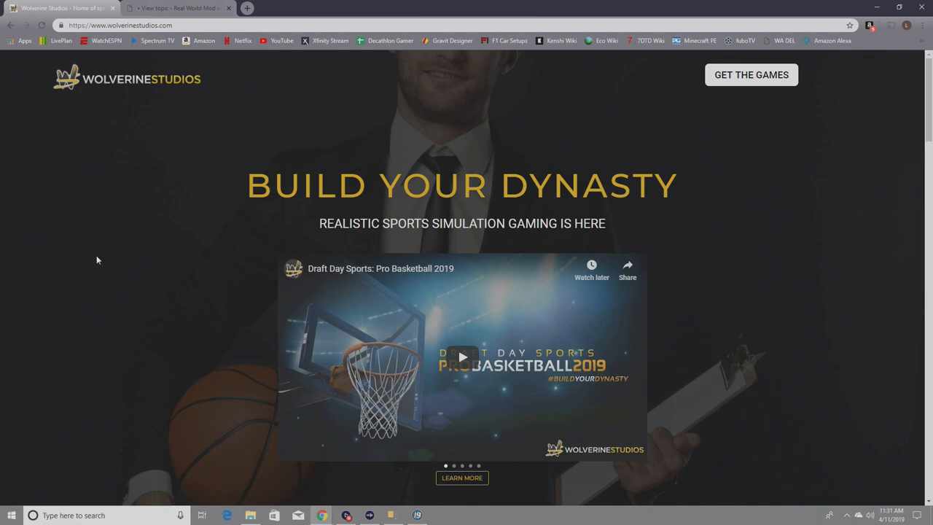
Scroll the Wolverine Studios home page down to the Get In The Game titles
scroll("down", 3)
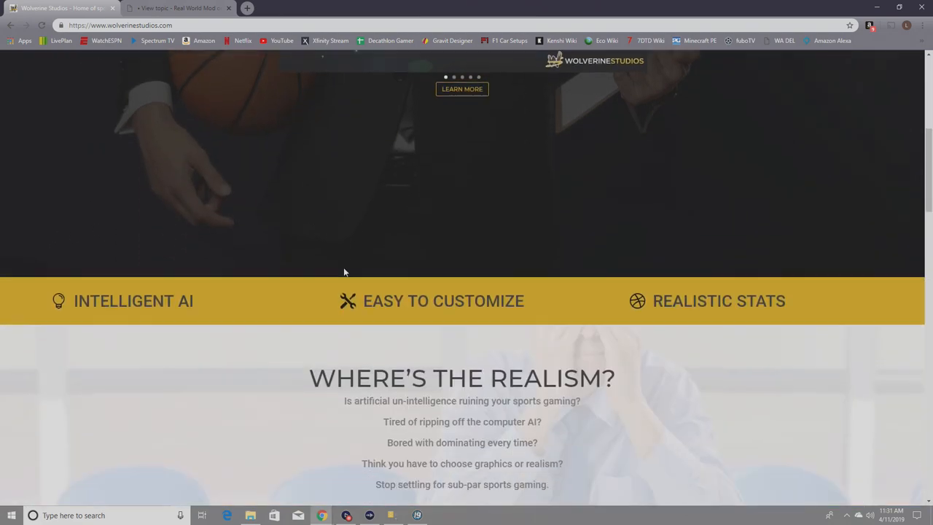
scroll("down", 3)
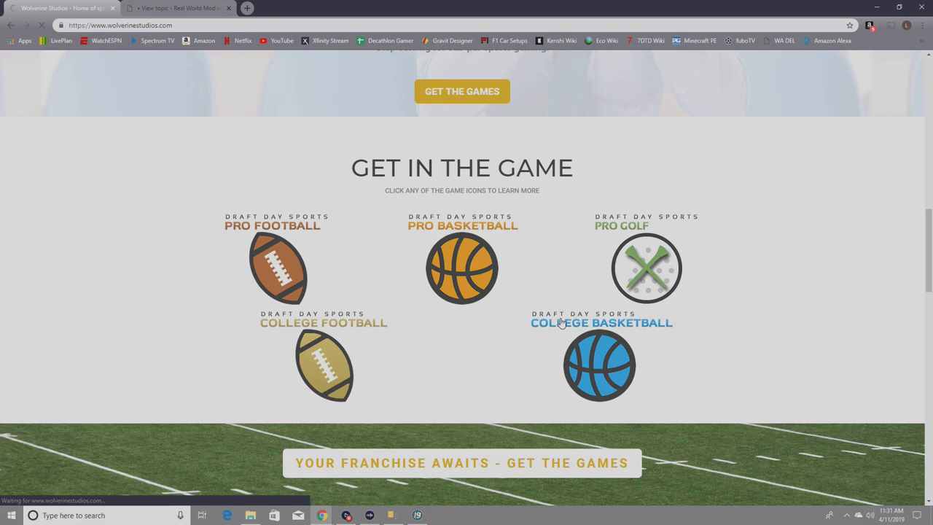
Open the College Basketball 2019 product page, browse it, and return to the top banner
left_click(600, 364)
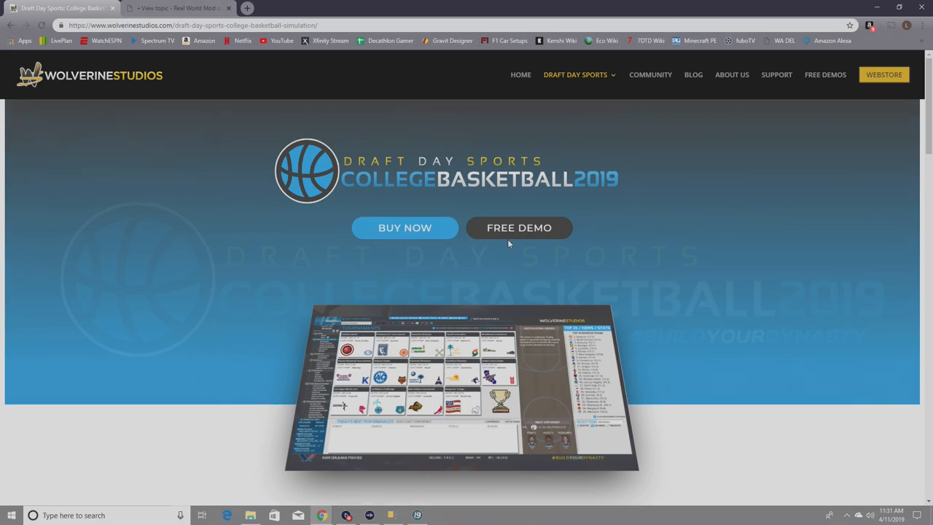
scroll("down", 3)
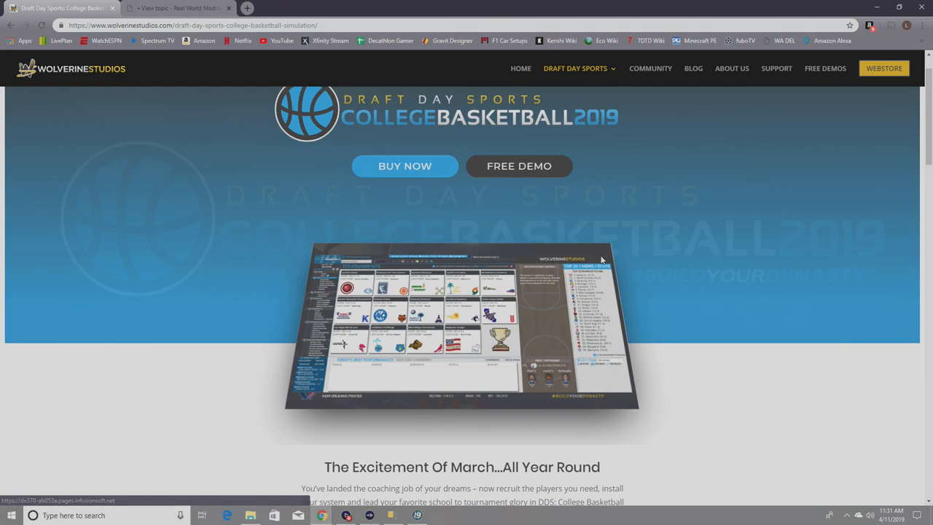
scroll("down", 3)
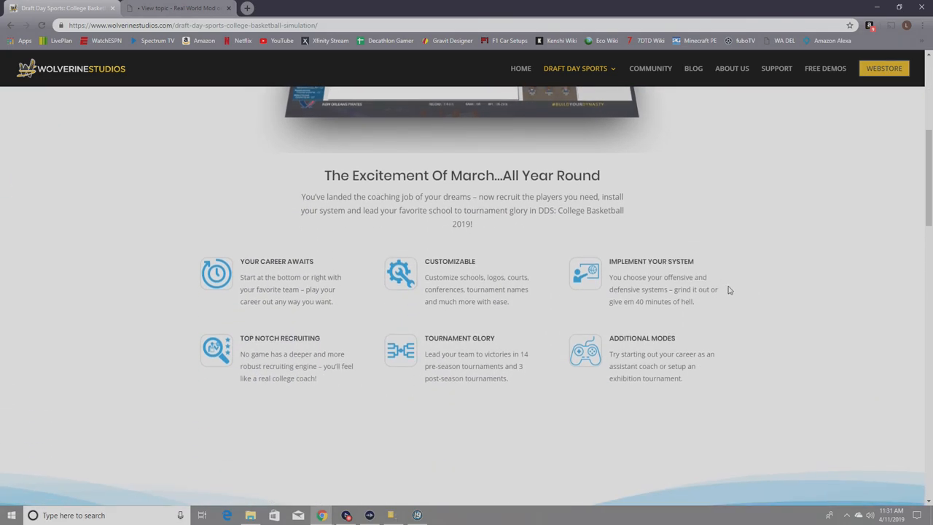
scroll("down", 3)
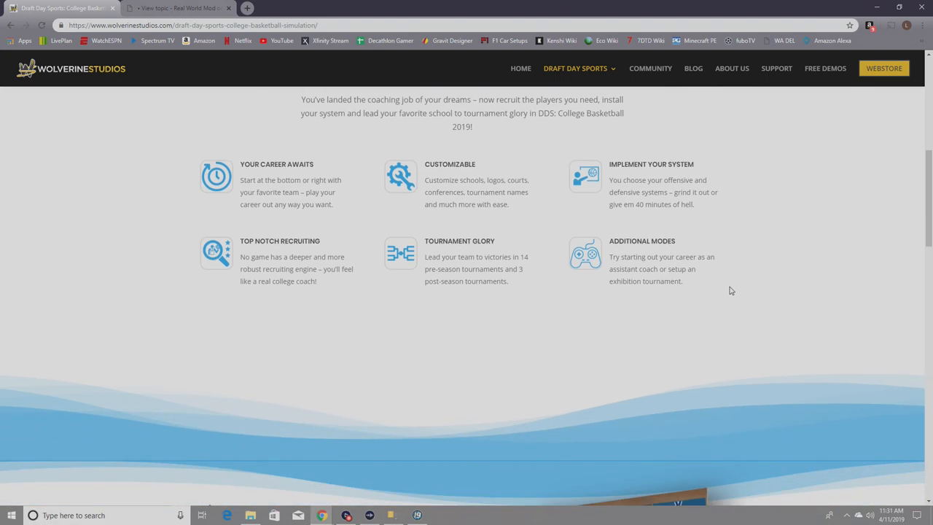
scroll("down", 3)
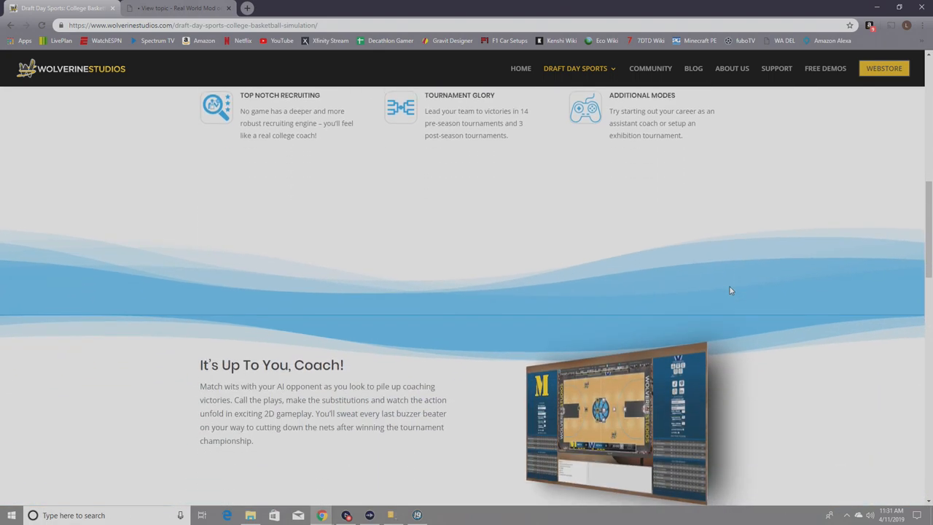
scroll("down", 3)
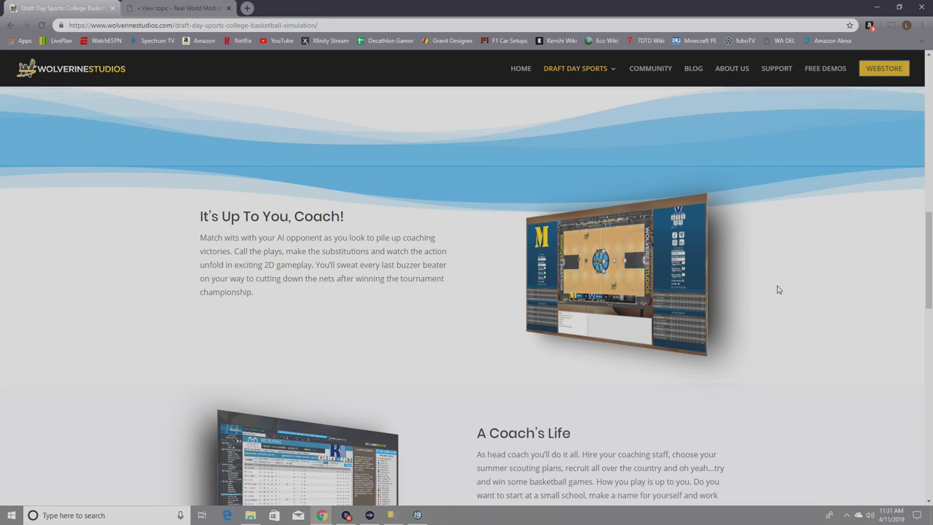
scroll("up", 3)
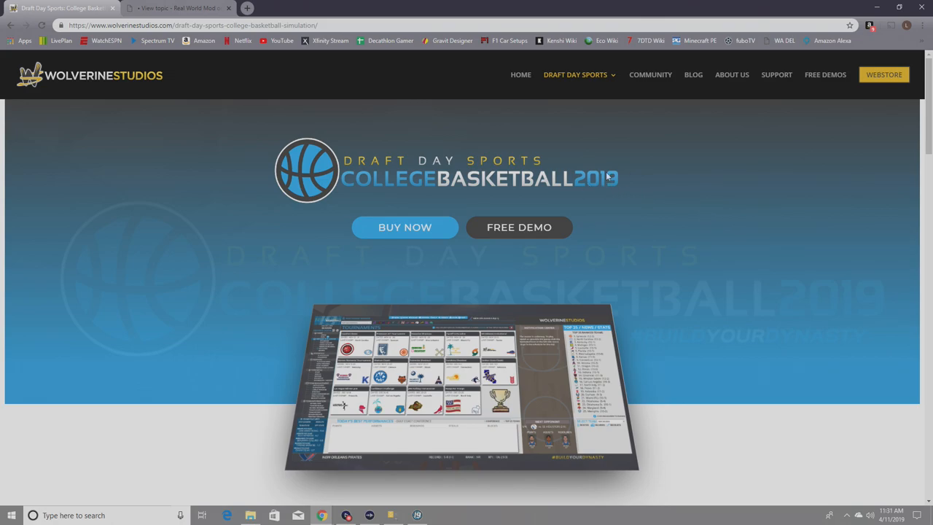
mouse_move(636, 173)
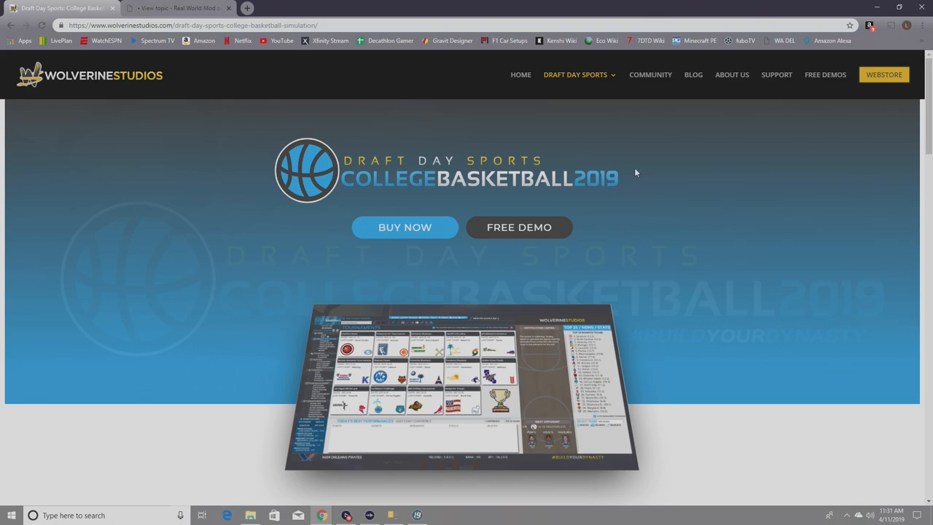
mouse_move(628, 132)
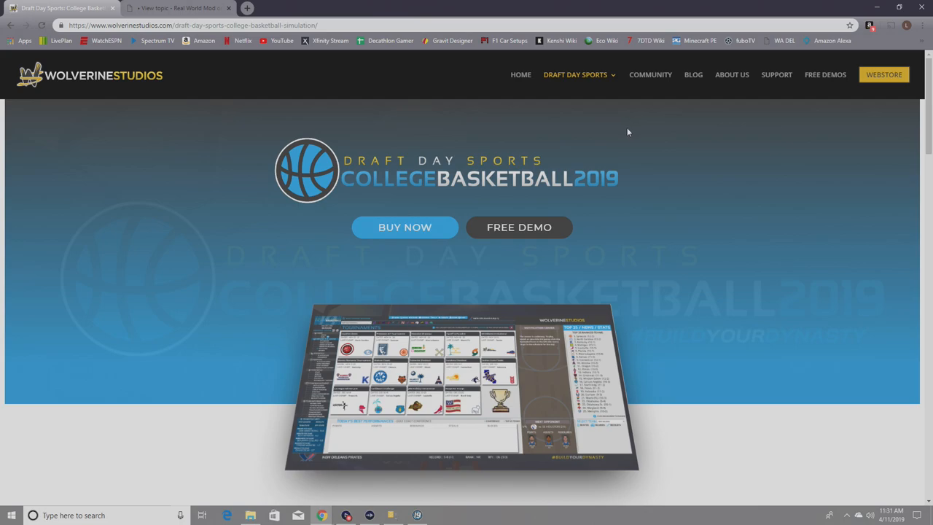
mouse_move(776, 74)
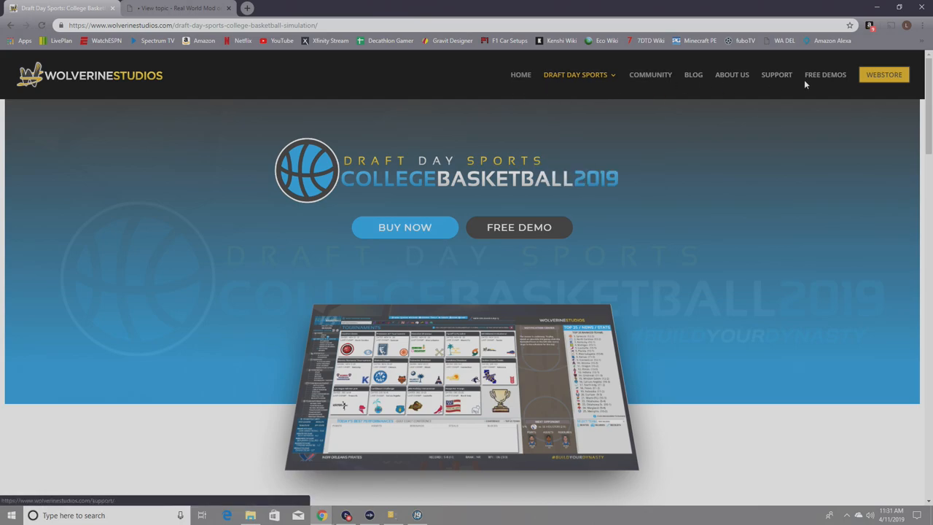
mouse_move(650, 74)
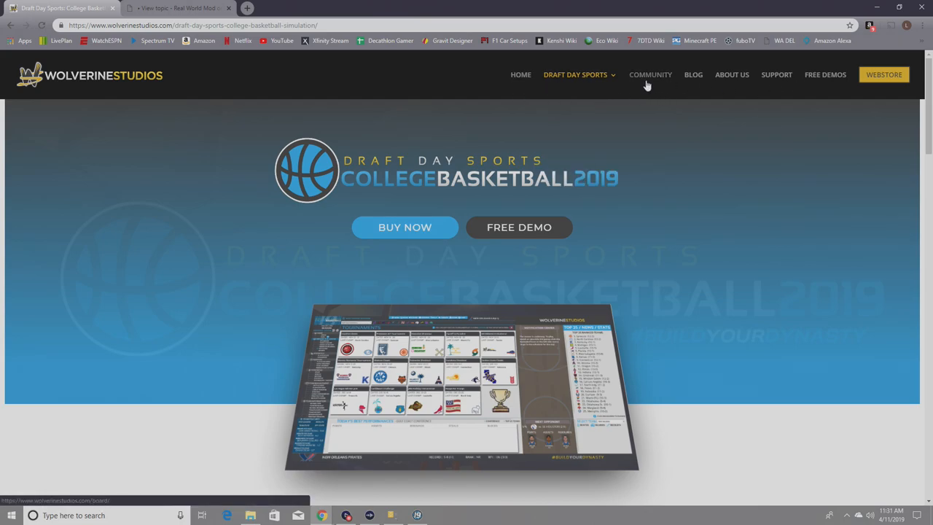
Open the Wolverine Studios community forum board index
left_click(651, 75)
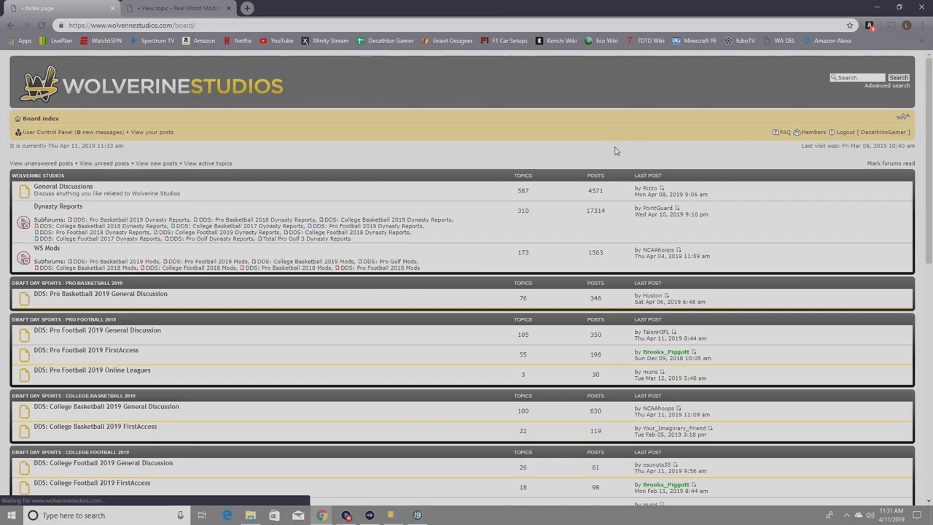
mouse_move(371, 274)
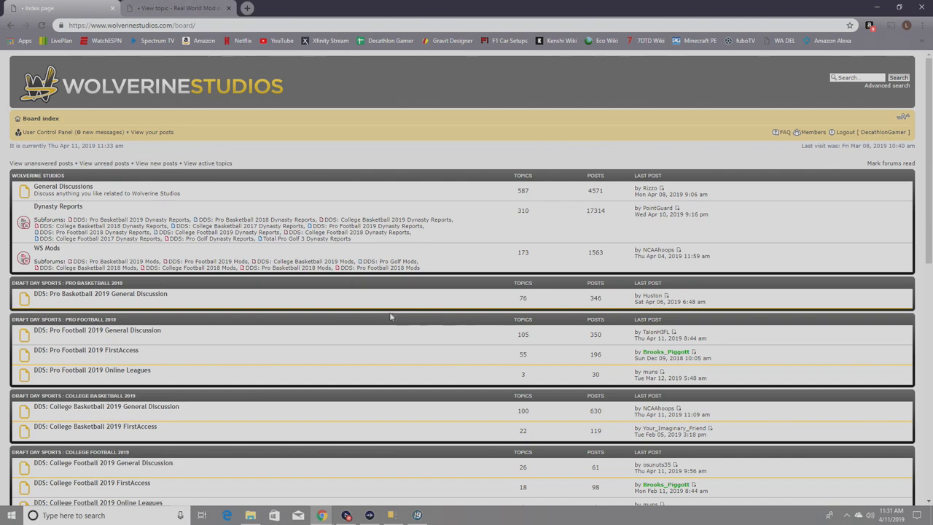
mouse_move(46, 248)
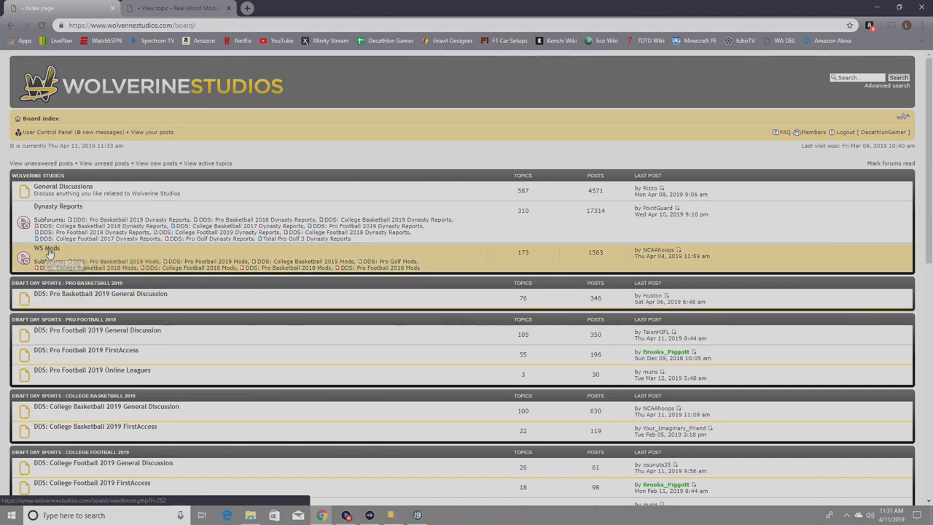
mouse_move(57, 254)
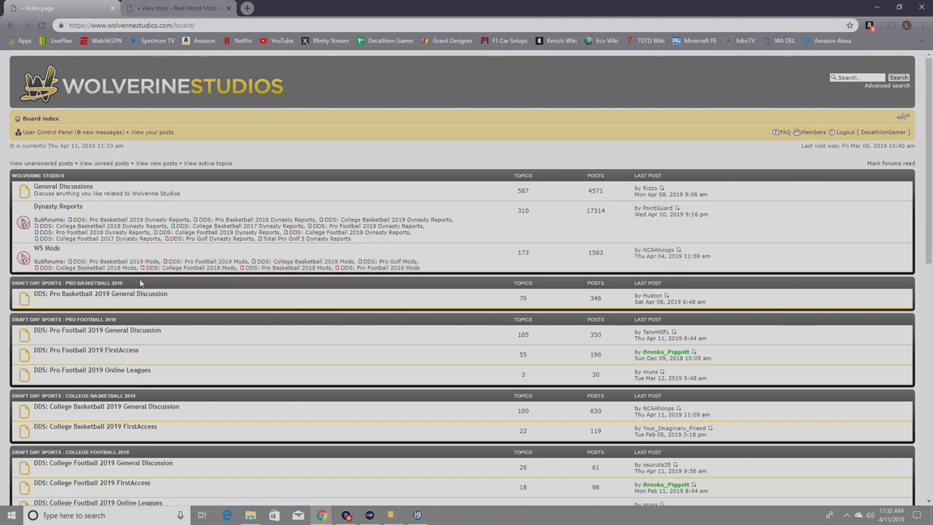
mouse_move(143, 322)
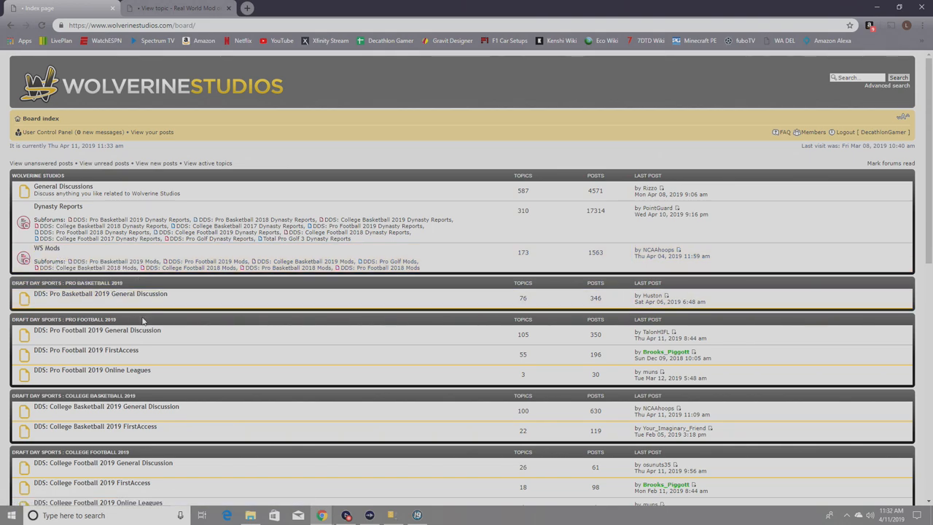
mouse_move(170, 323)
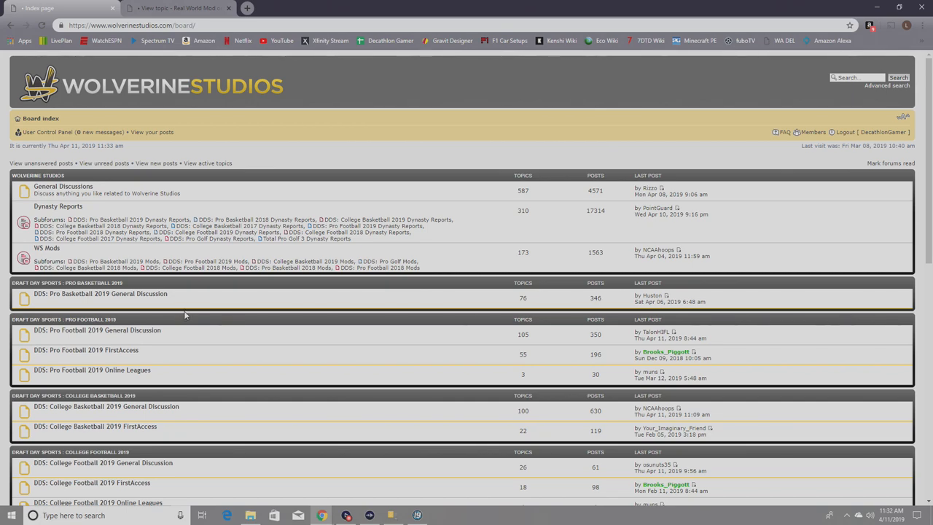
mouse_move(59, 207)
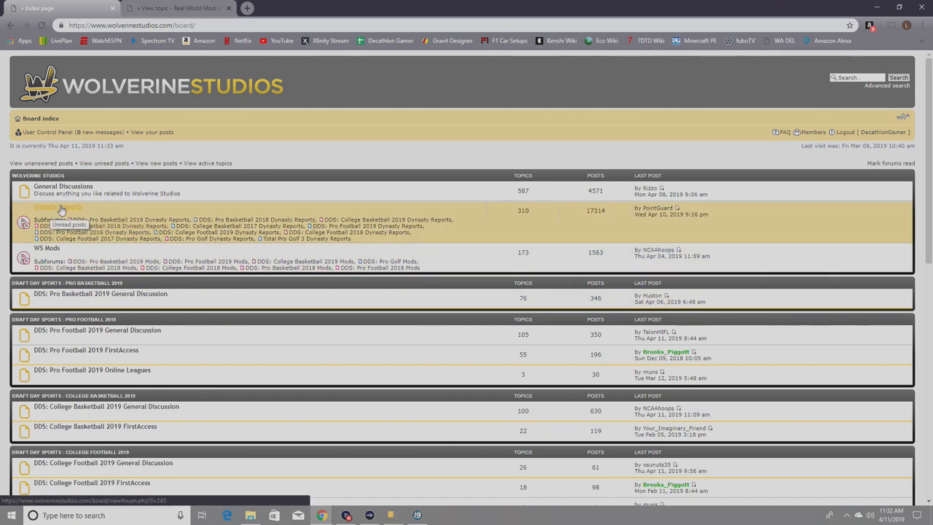
mouse_move(164, 315)
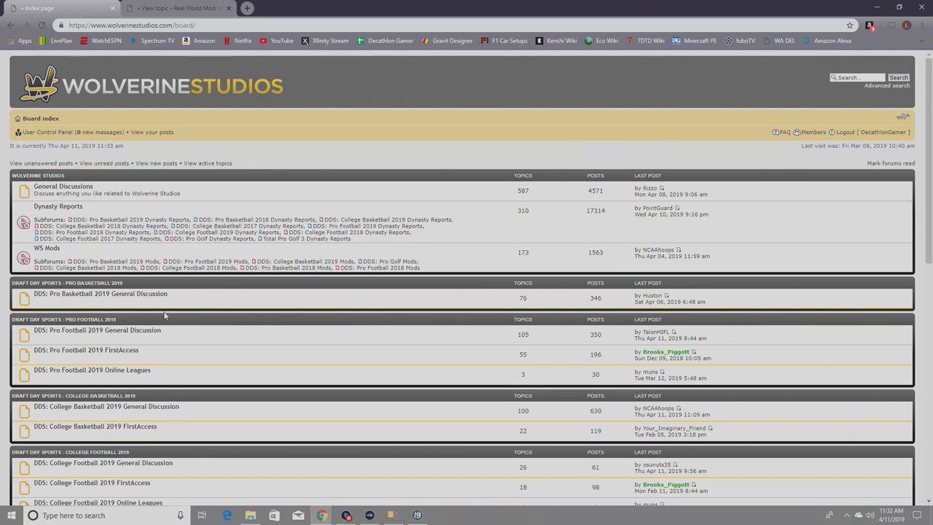
mouse_move(270, 355)
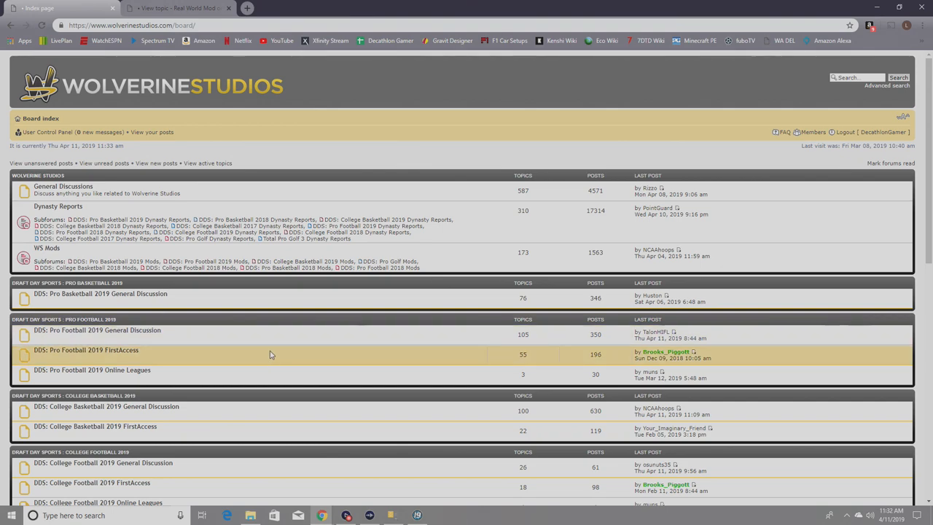
mouse_move(132, 410)
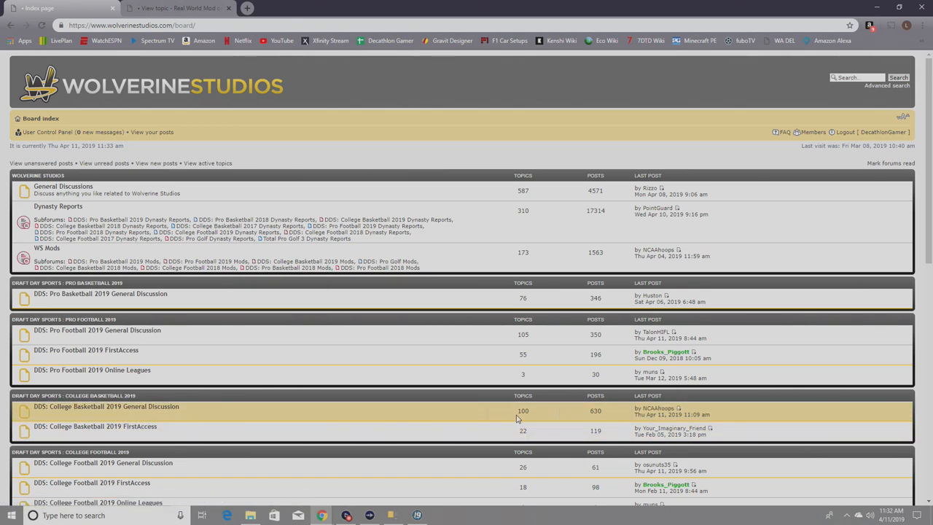
mouse_move(452, 414)
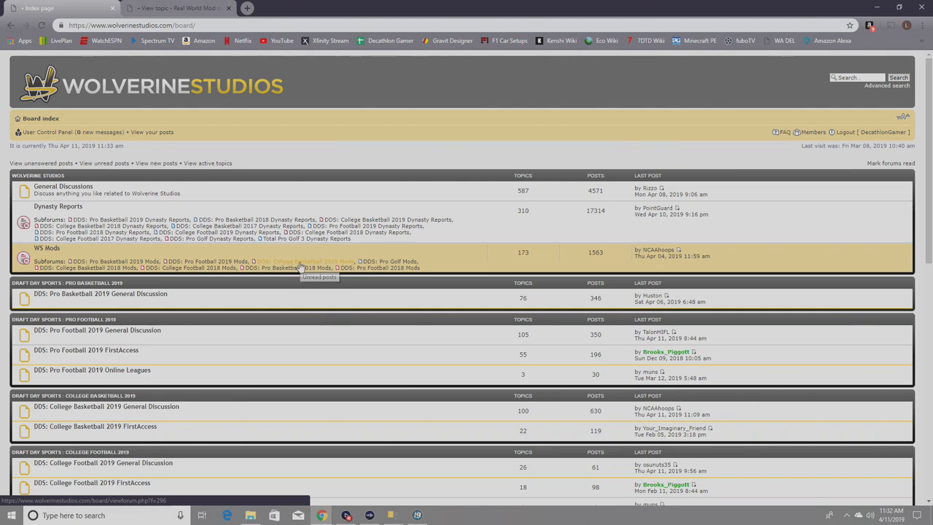
Open the 'DDS: College Basketball 2019 Mods' subforum under WS Mods
left_click(305, 261)
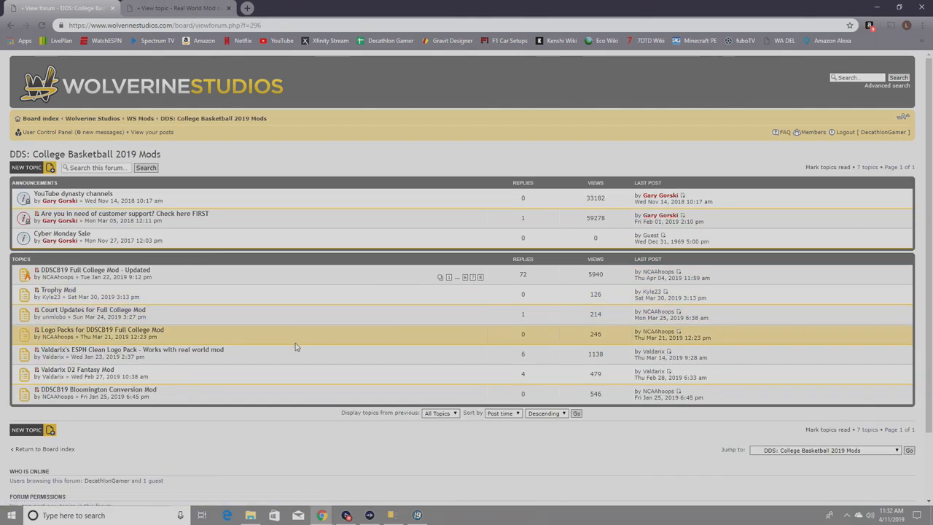
mouse_move(262, 310)
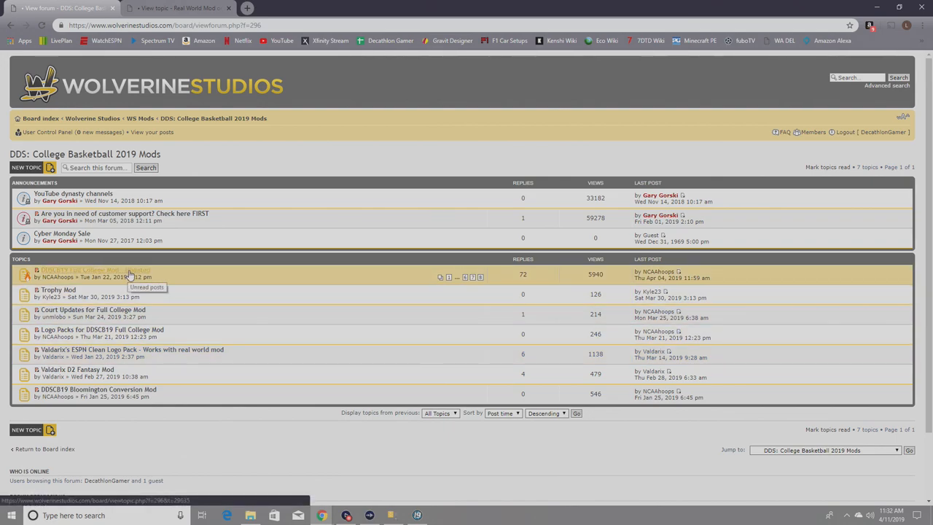
mouse_move(131, 275)
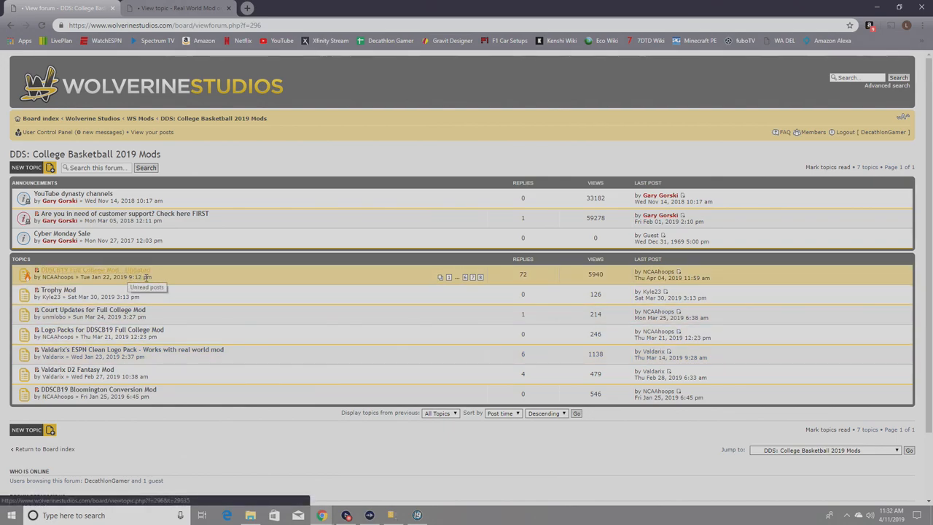
mouse_move(137, 306)
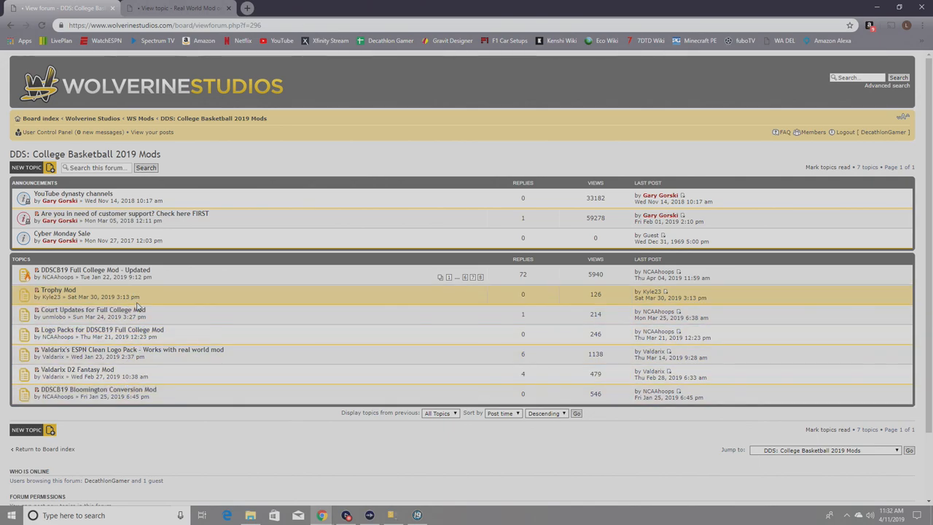
mouse_move(141, 297)
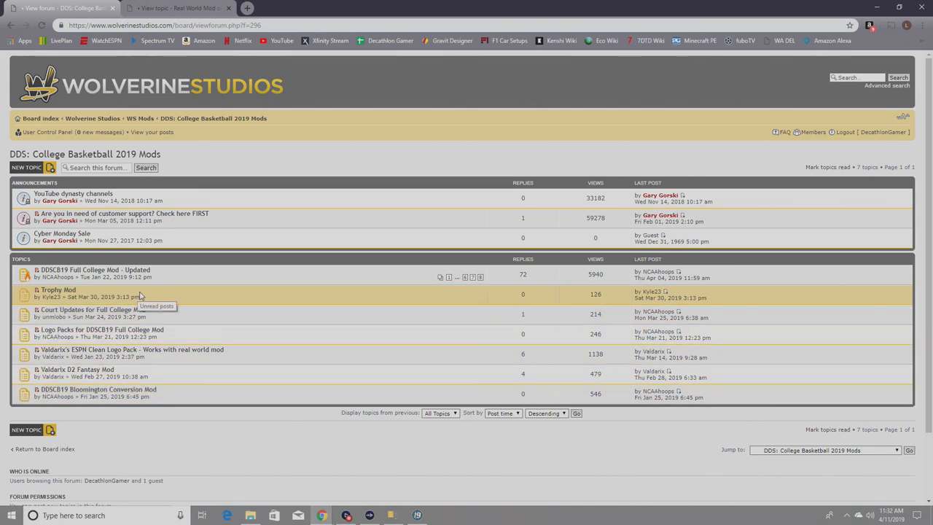
mouse_move(621, 301)
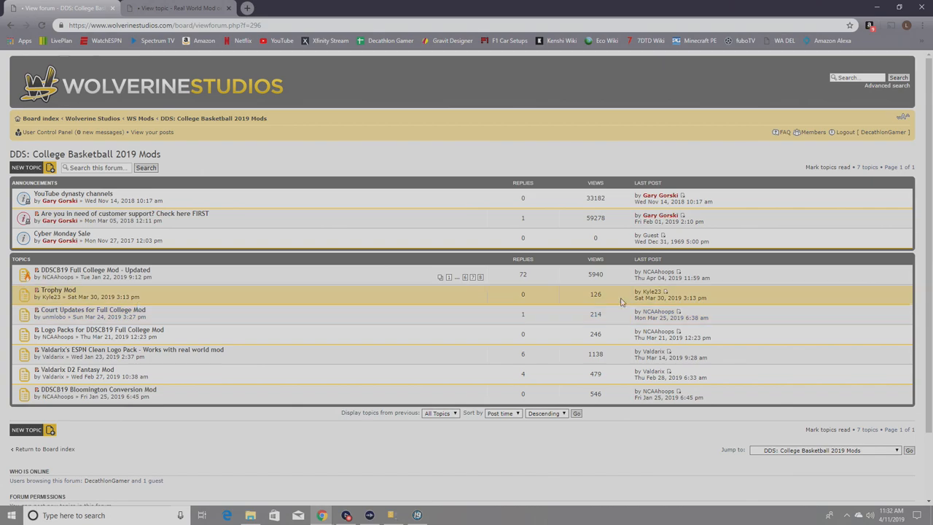
mouse_move(582, 332)
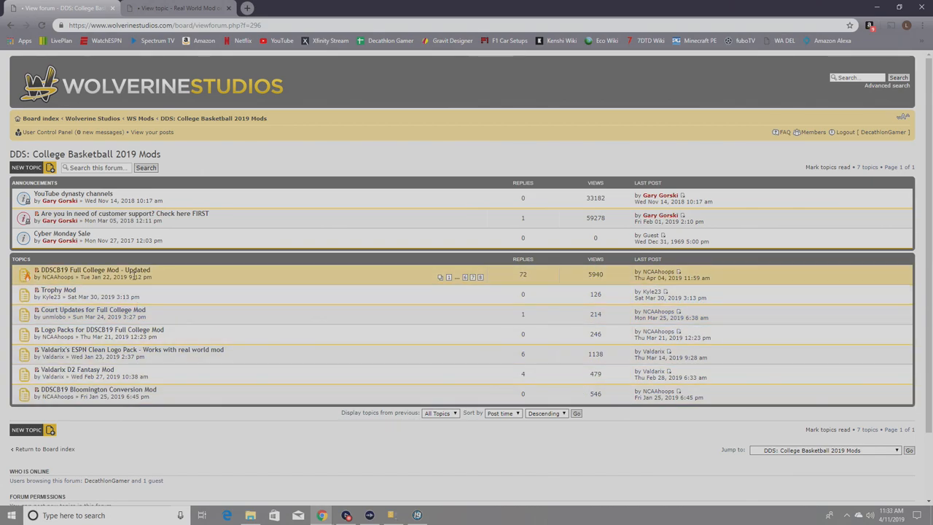
Open the 'DDSCB19 Full College Mod - Updated' topic and begin reading its description
left_click(94, 270)
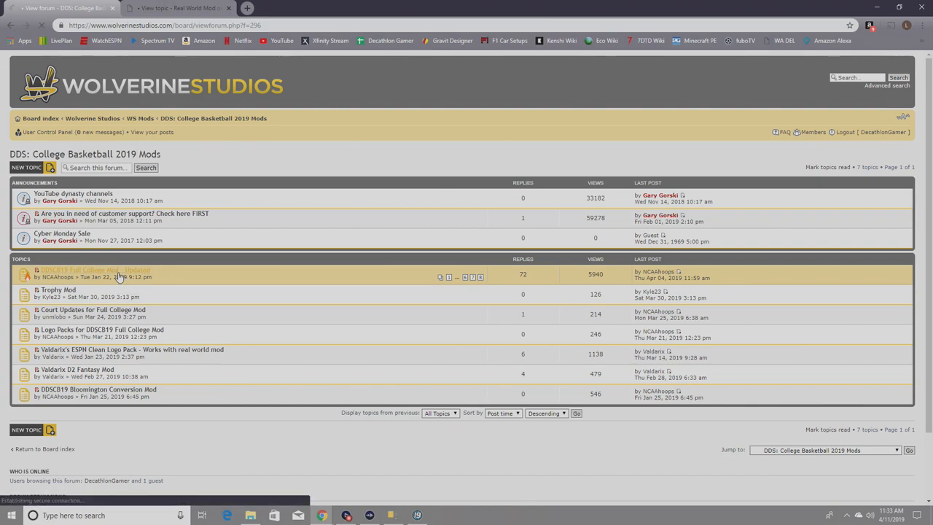
left_click(95, 269)
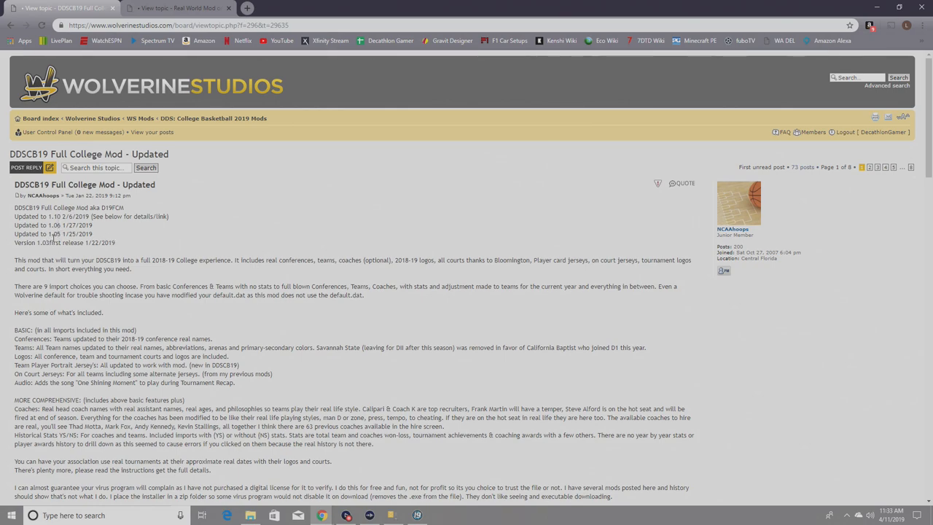
mouse_move(62, 232)
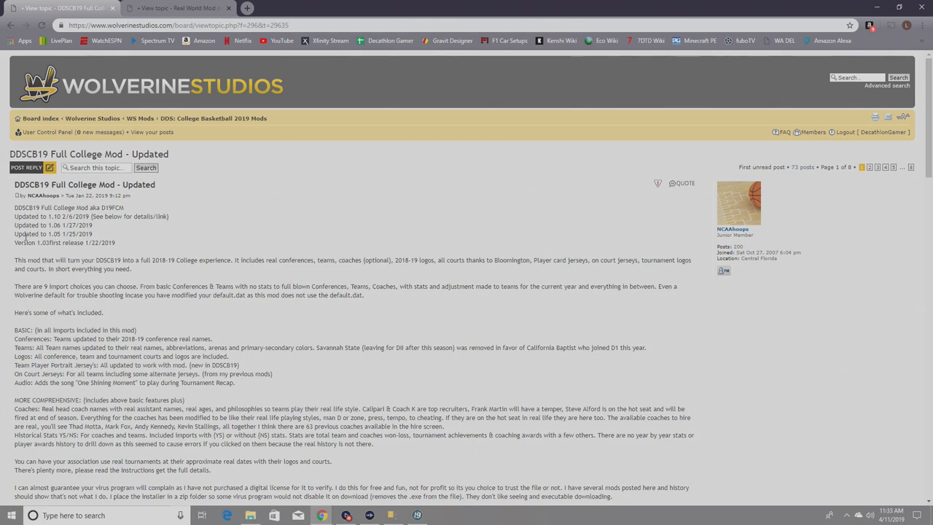
mouse_move(206, 314)
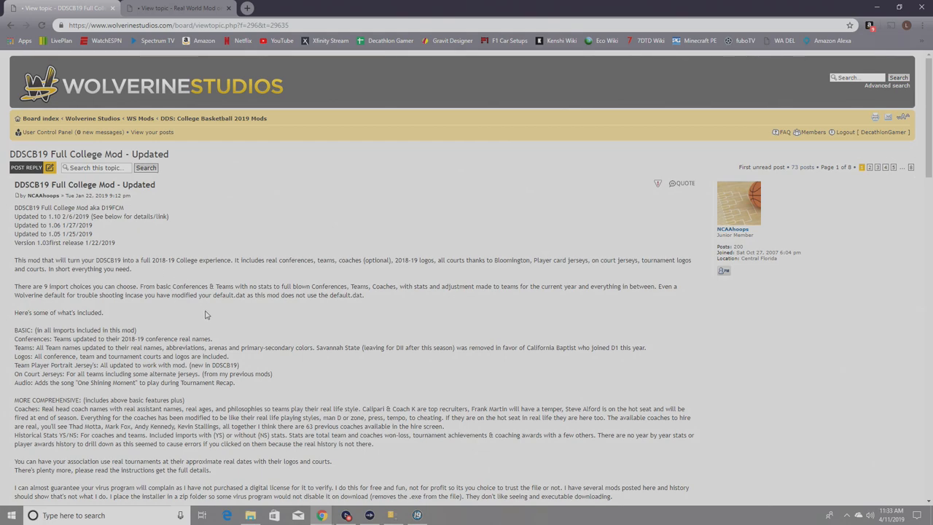
mouse_move(201, 312)
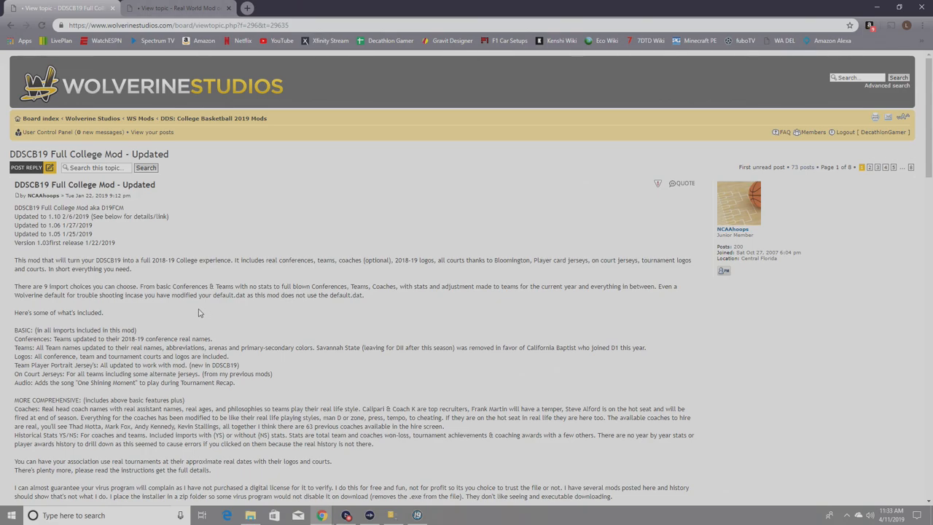
scroll("down", 3)
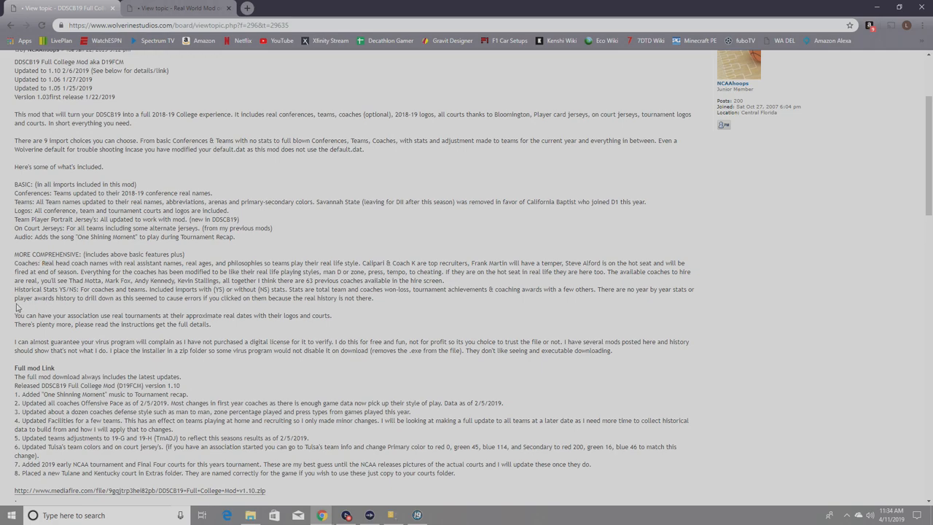
scroll("down", 3)
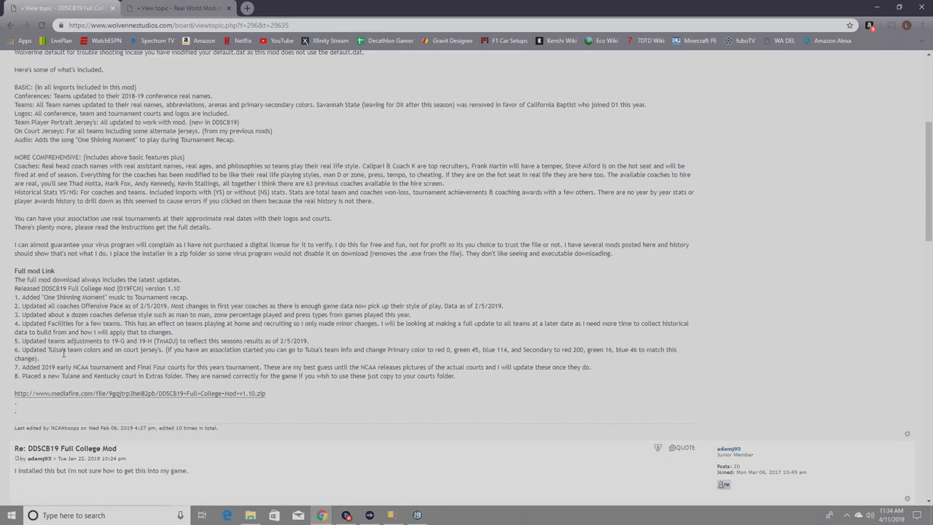
mouse_move(228, 277)
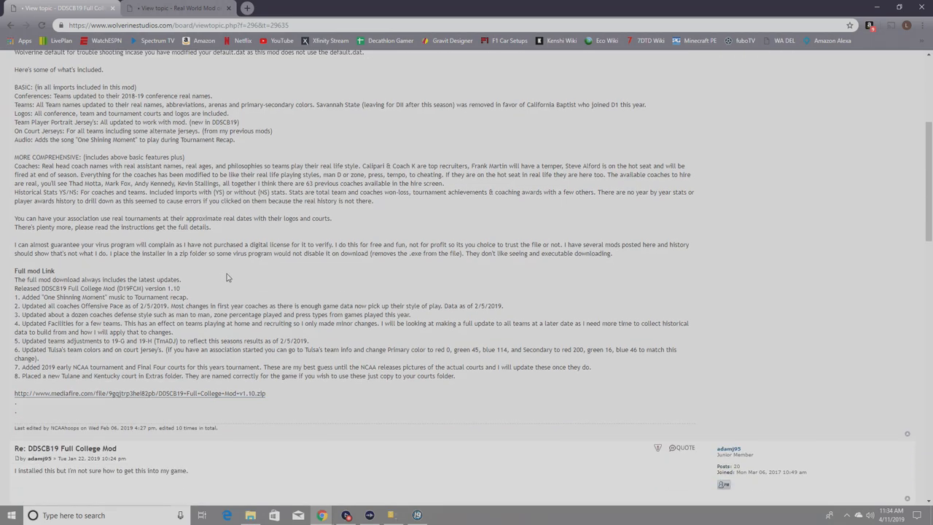
mouse_move(72, 304)
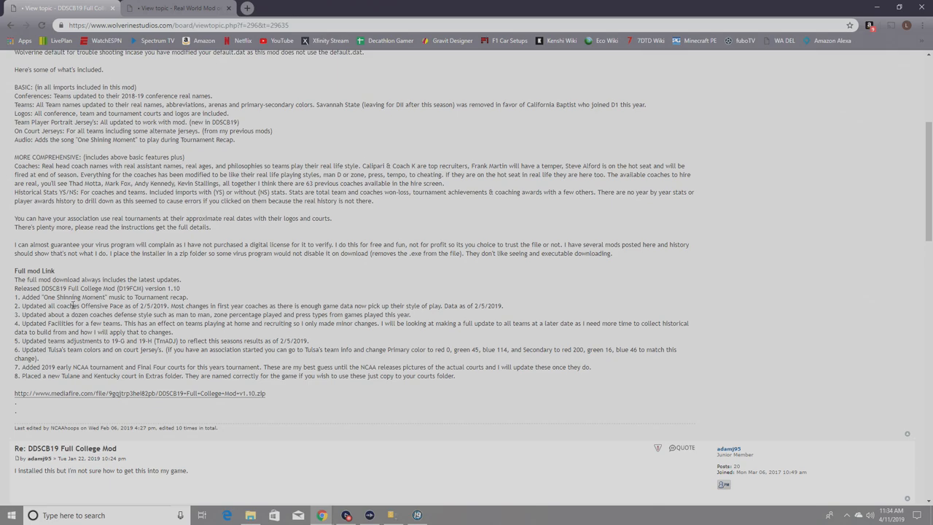
mouse_move(68, 330)
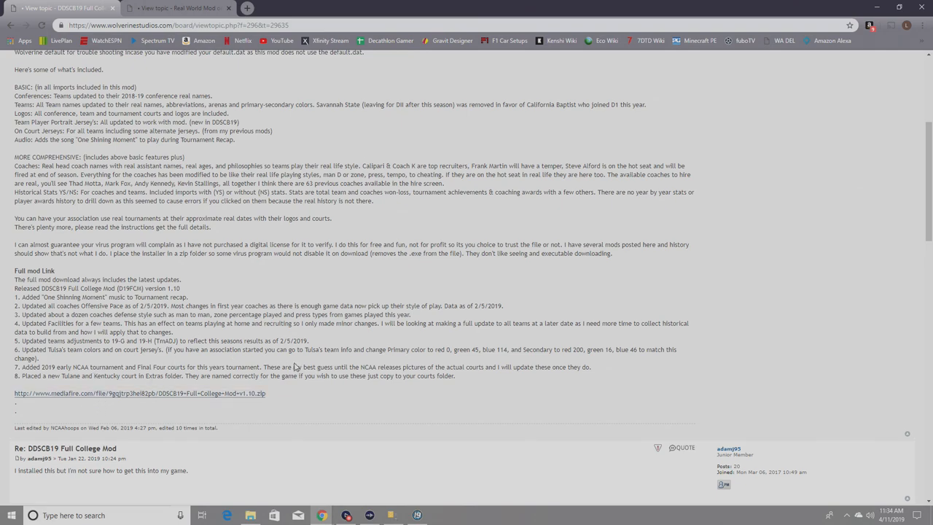
Scroll the mod topic down to the Full mod Link MediaFire download
scroll("down", 3)
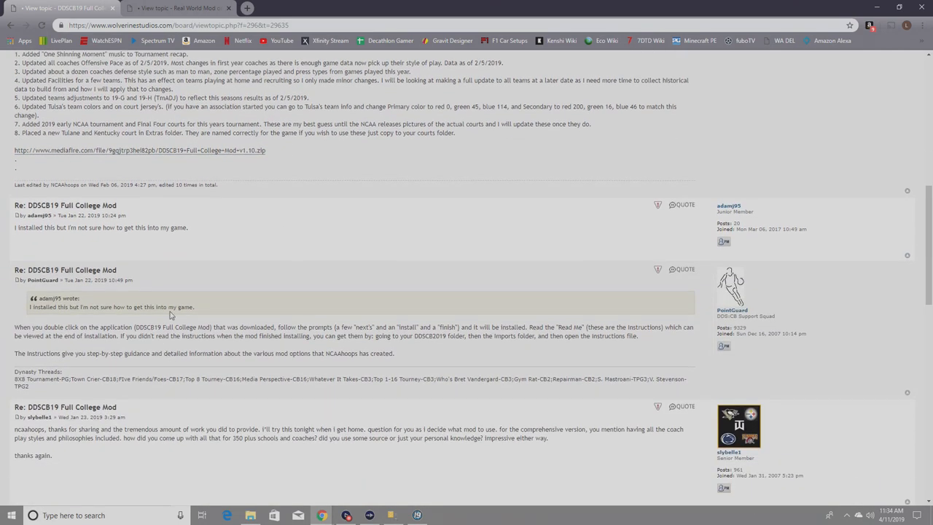
mouse_move(153, 418)
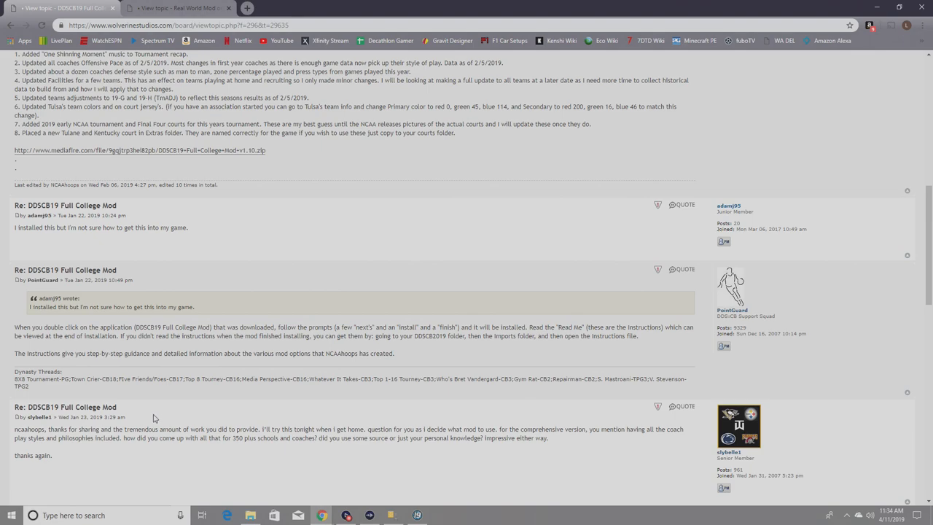
mouse_move(175, 405)
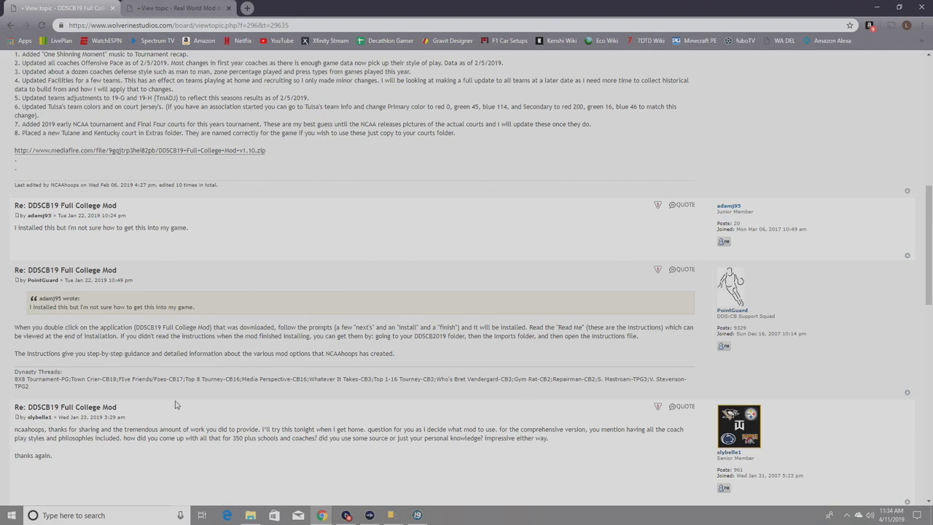
mouse_move(182, 399)
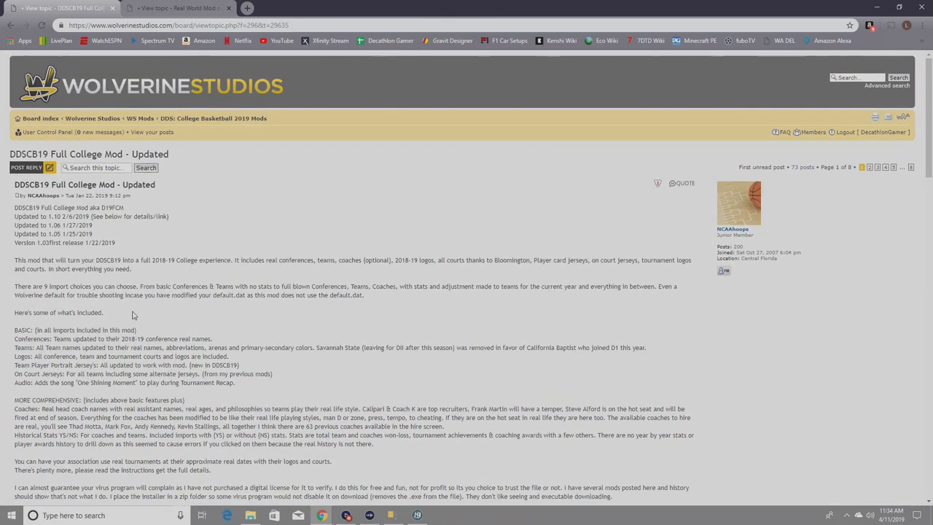
scroll("down", 3)
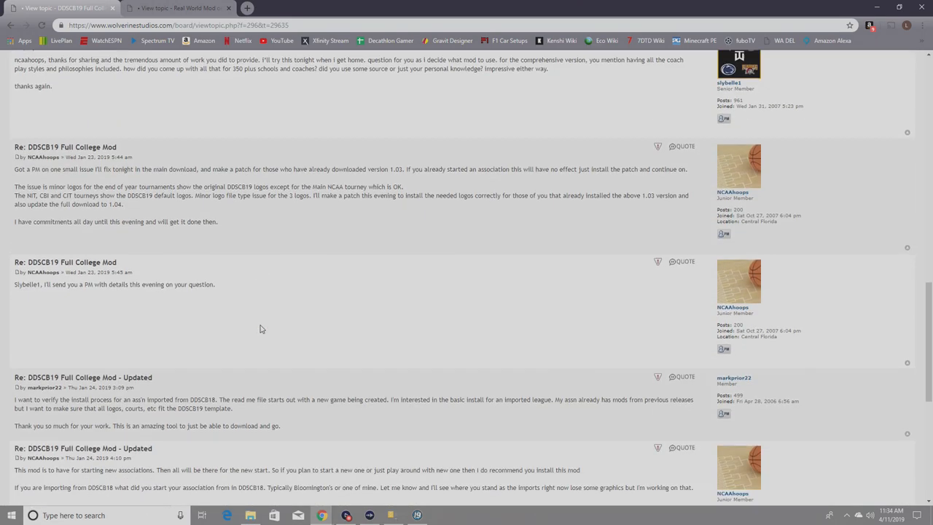
scroll("down", 3)
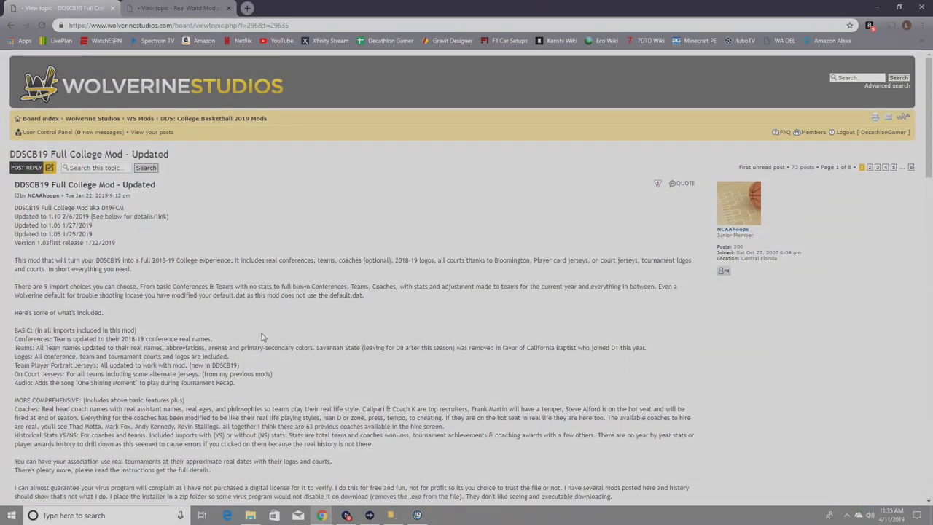
scroll("down", 3)
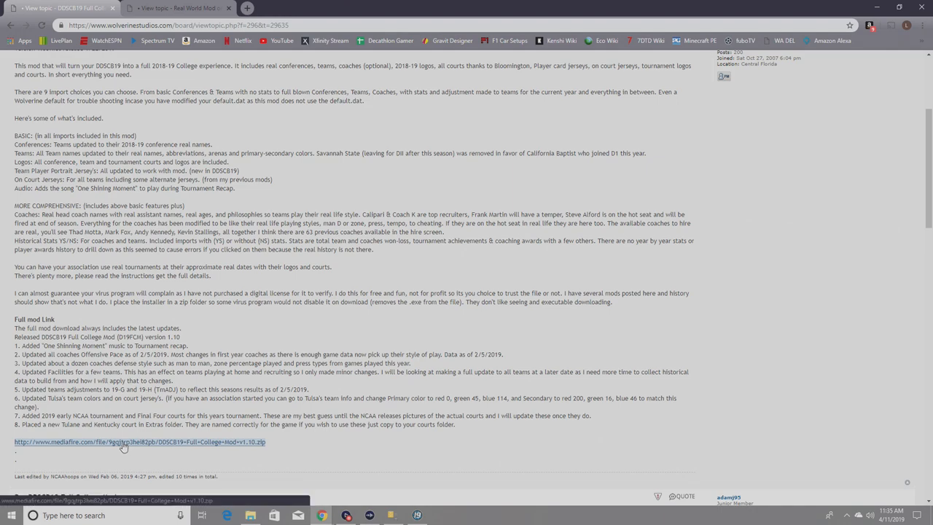
mouse_move(146, 446)
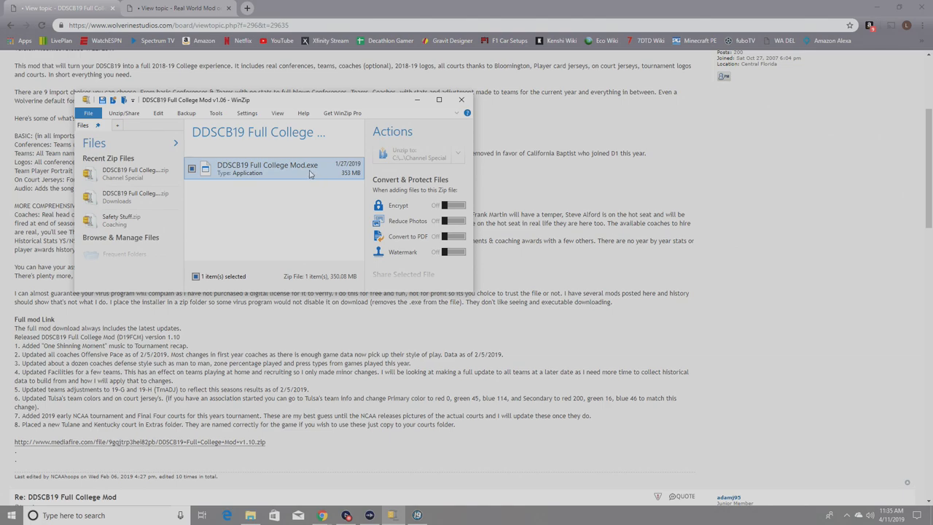
mouse_move(309, 172)
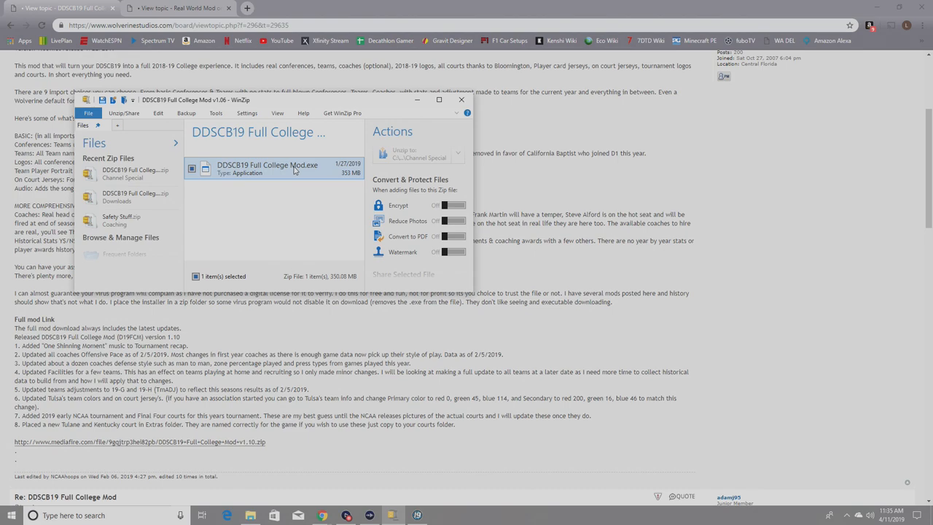
mouse_move(296, 170)
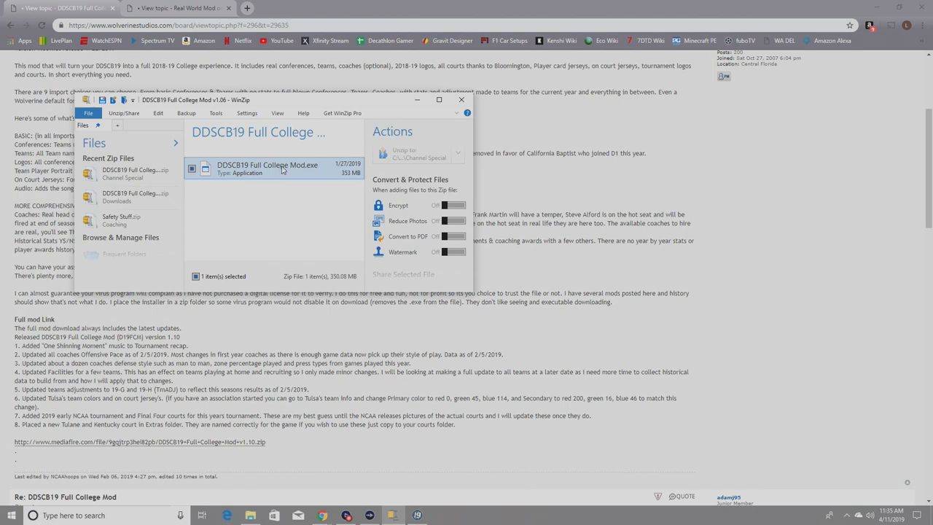
Run the DDSCB19 Full College Mod installer from WinZip, then cancel at the close-game warning
double_click(266, 168)
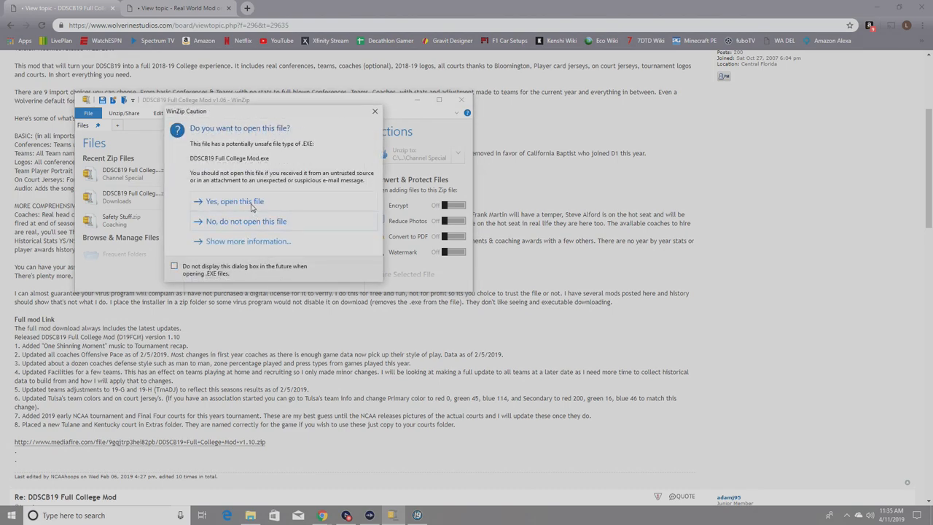
left_click(234, 202)
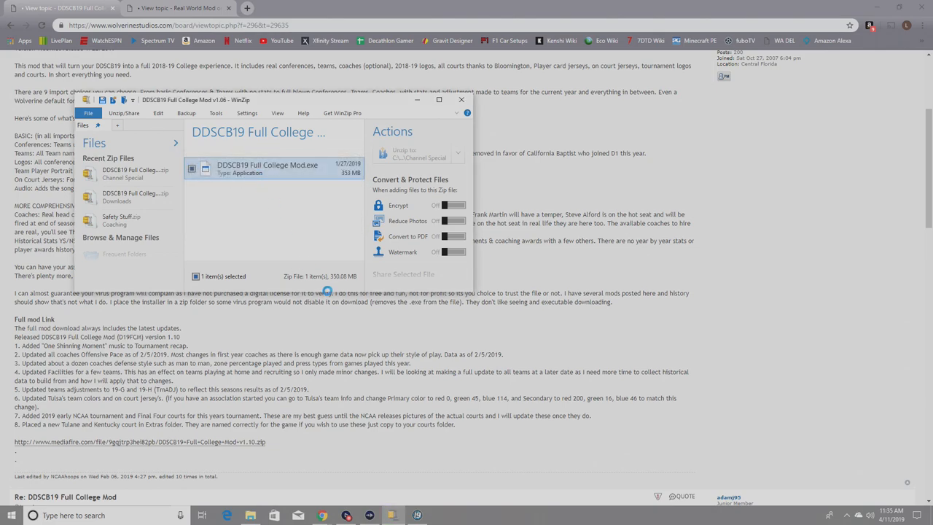
mouse_move(326, 312)
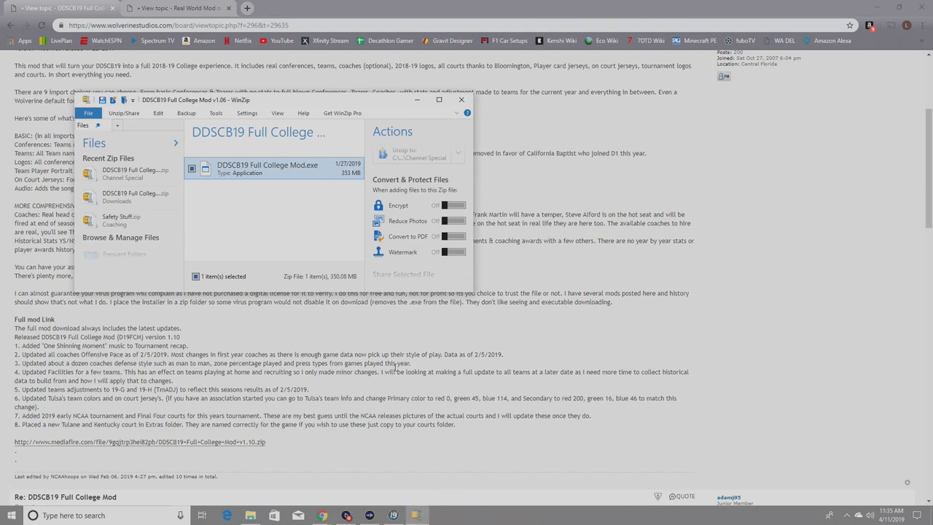
mouse_move(353, 341)
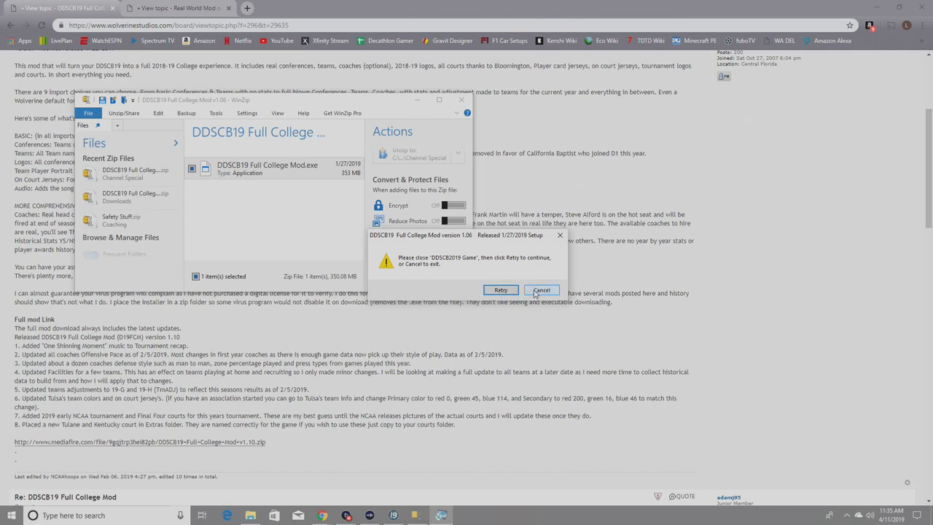
left_click(541, 290)
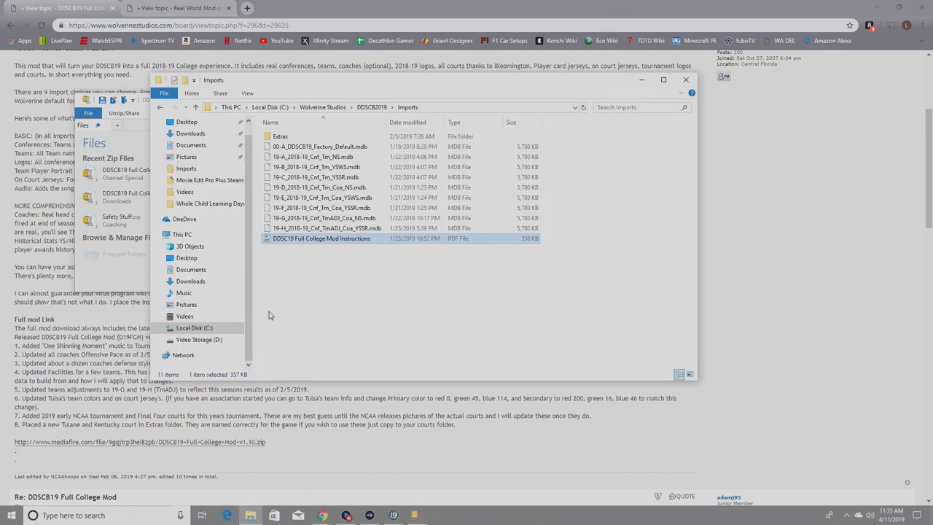
mouse_move(308, 327)
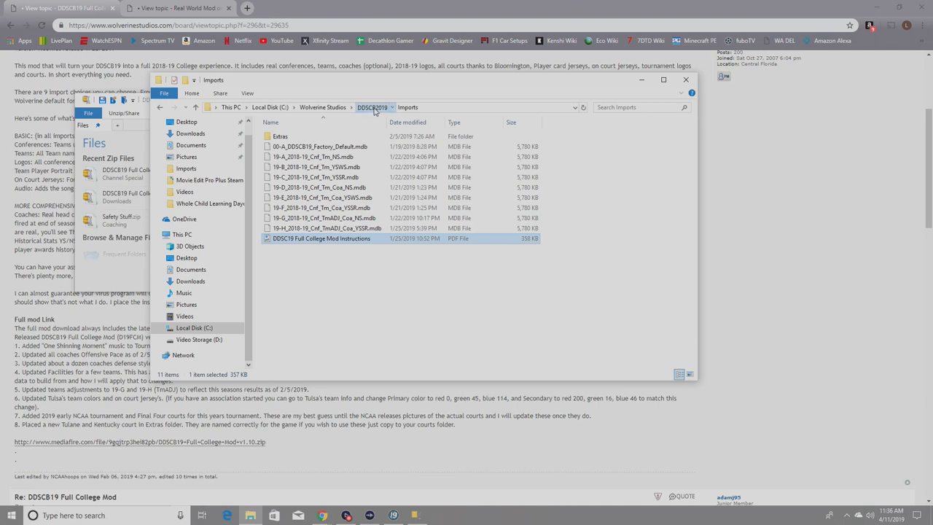
left_click(372, 108)
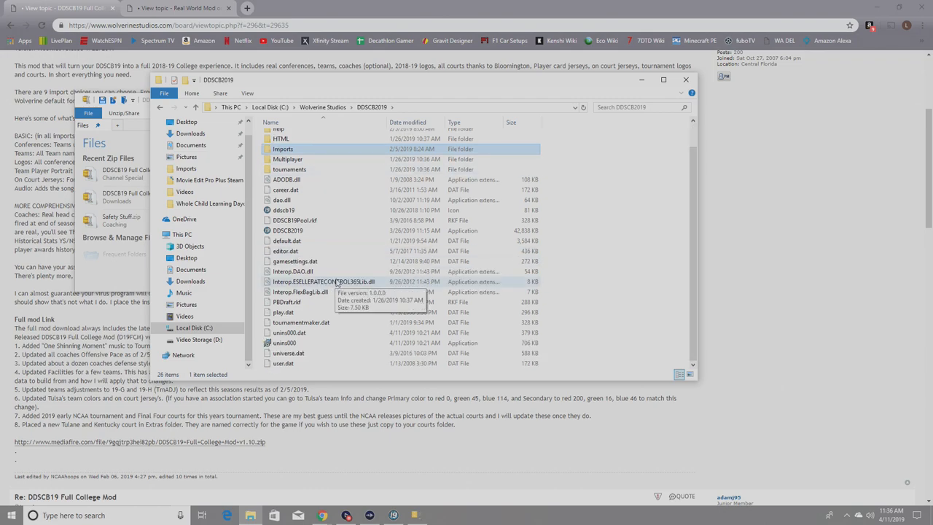
mouse_move(341, 292)
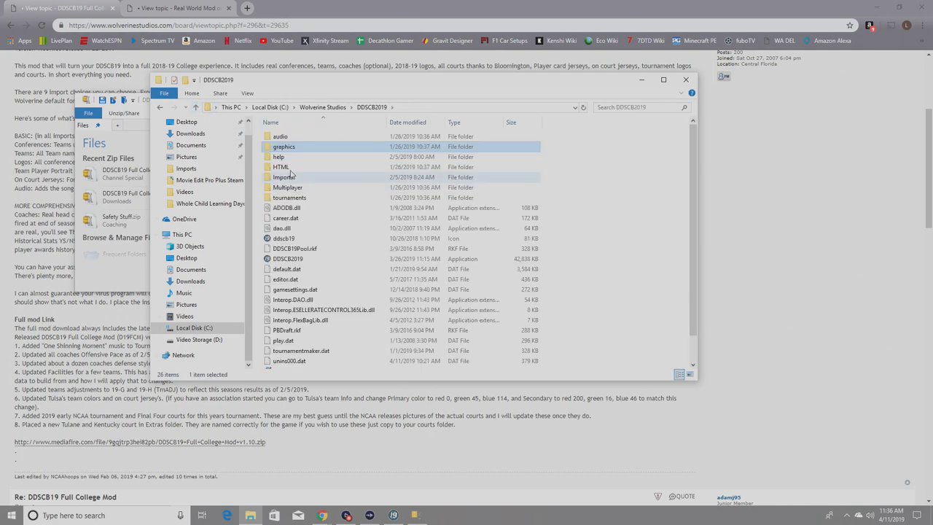
double_click(284, 177)
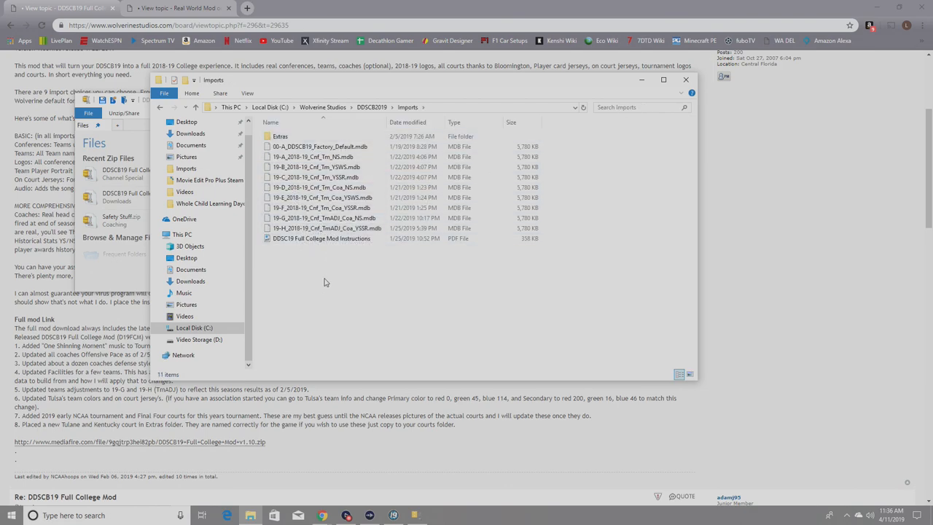
left_click(321, 239)
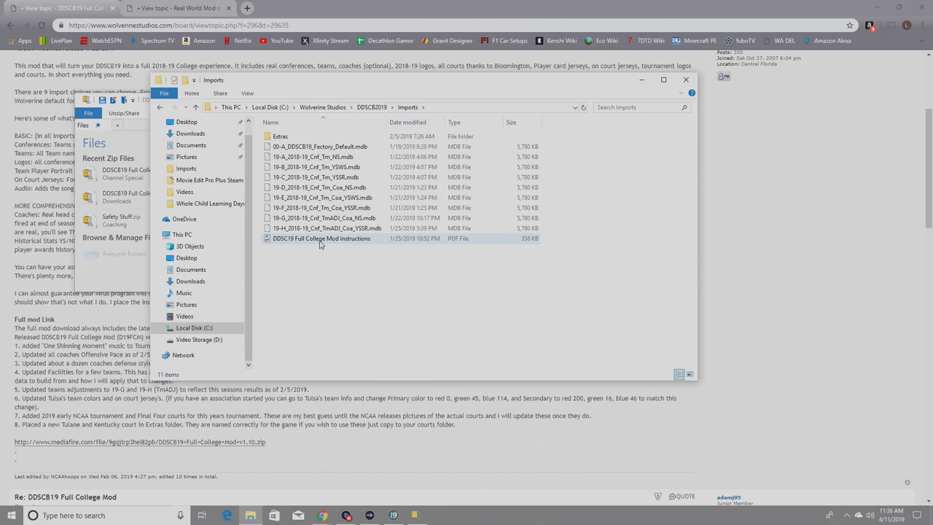
mouse_move(320, 238)
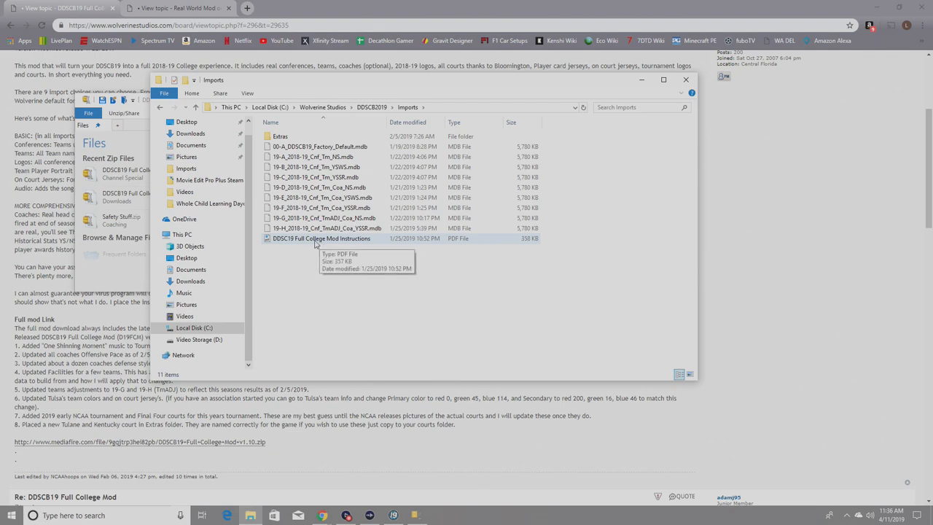
left_click(322, 238)
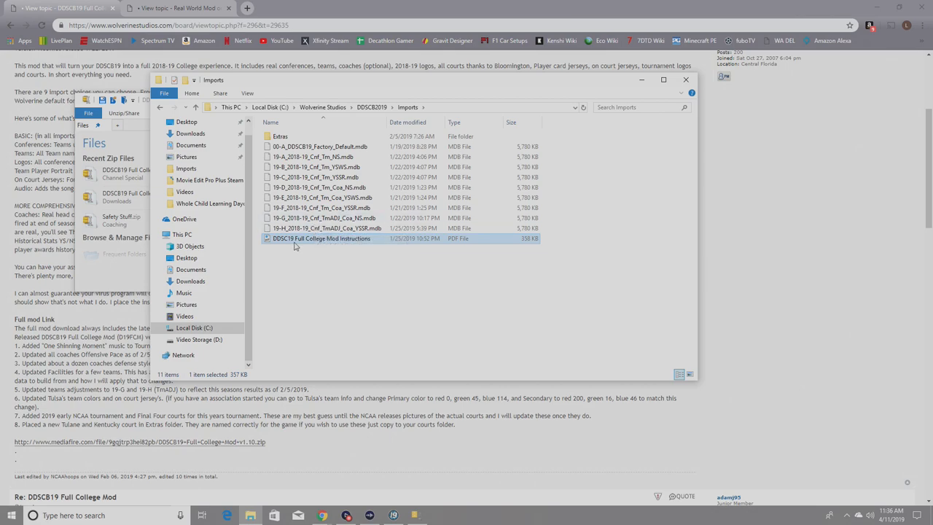
mouse_move(321, 238)
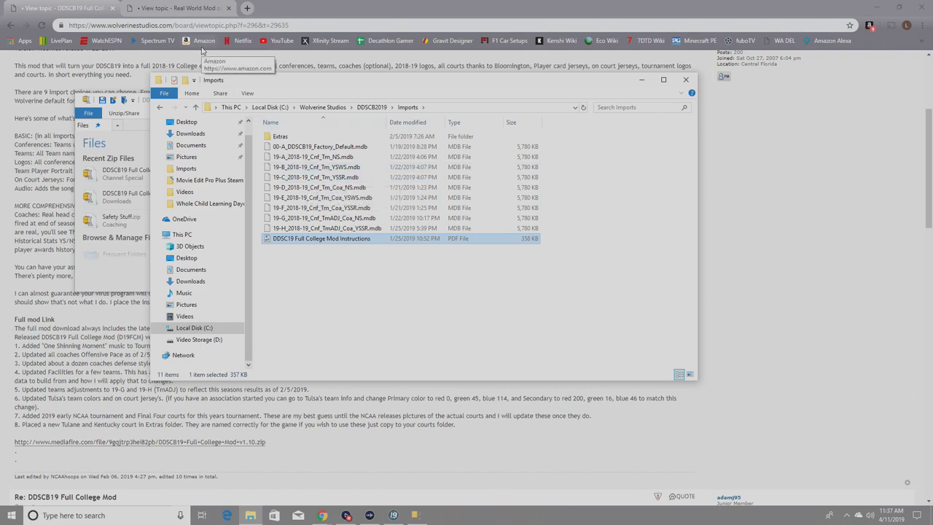
mouse_move(203, 51)
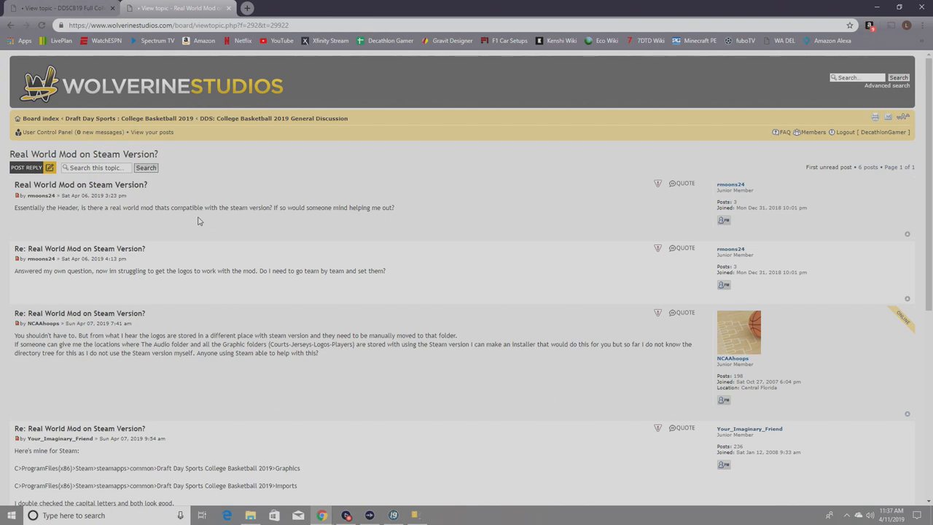
mouse_move(197, 219)
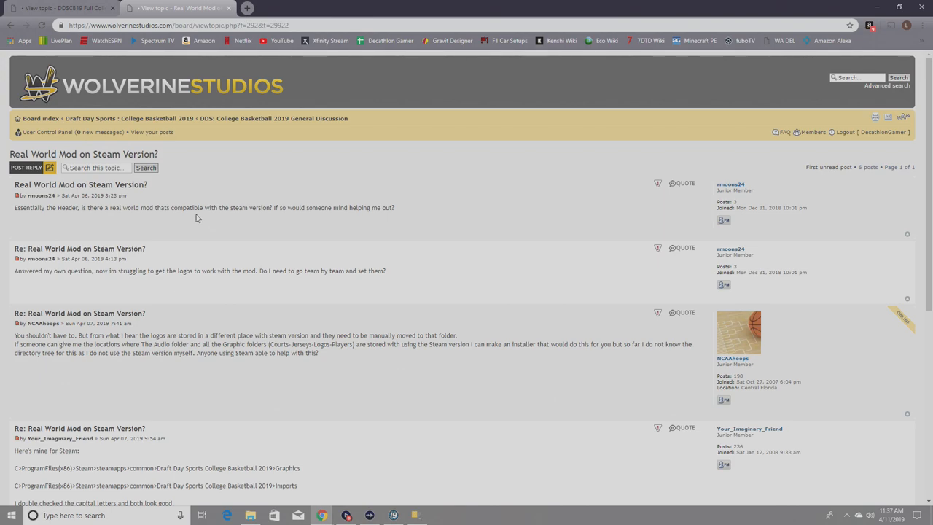
Scroll the 'Real World Mod on Steam Version?' thread to the Steam install path replies
scroll("down", 3)
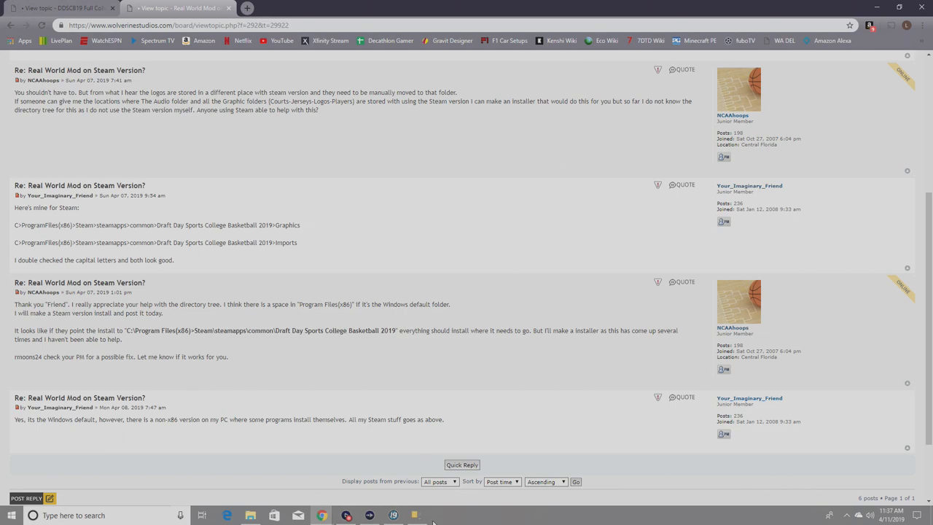
mouse_move(261, 292)
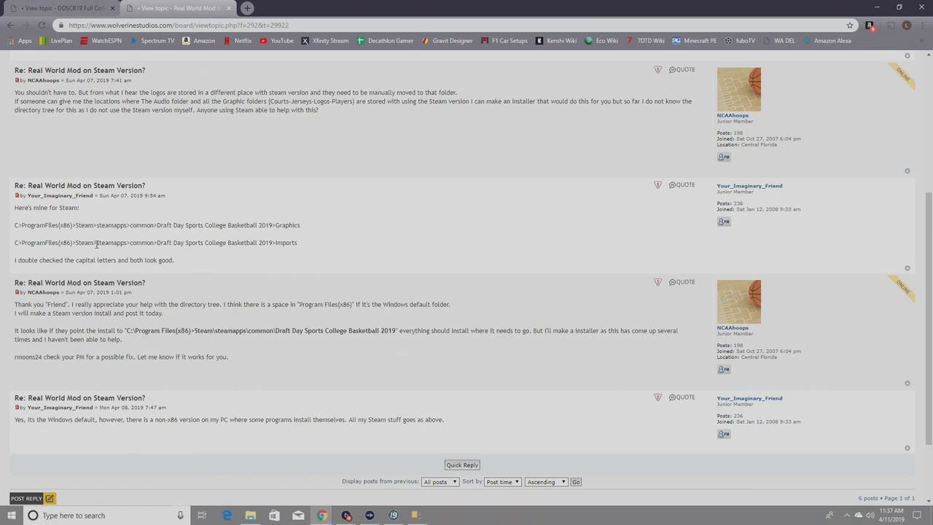
mouse_move(202, 233)
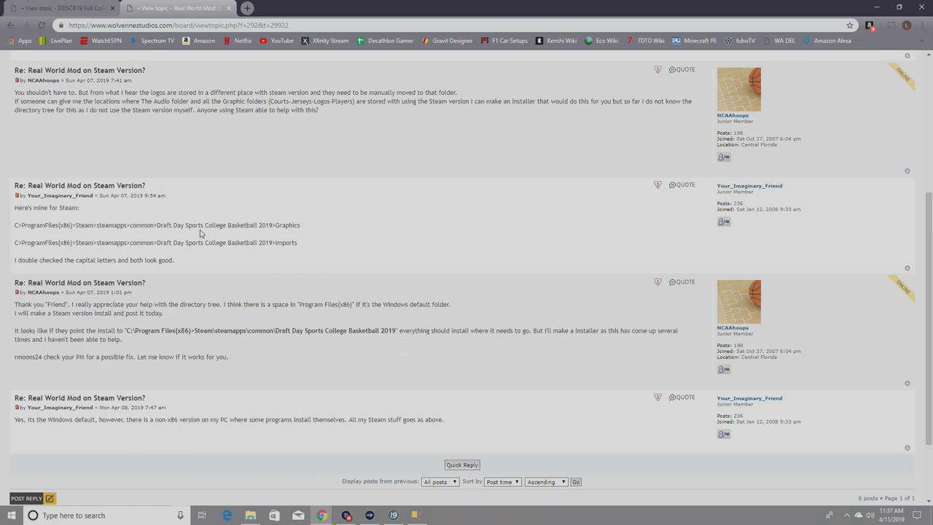
mouse_move(84, 238)
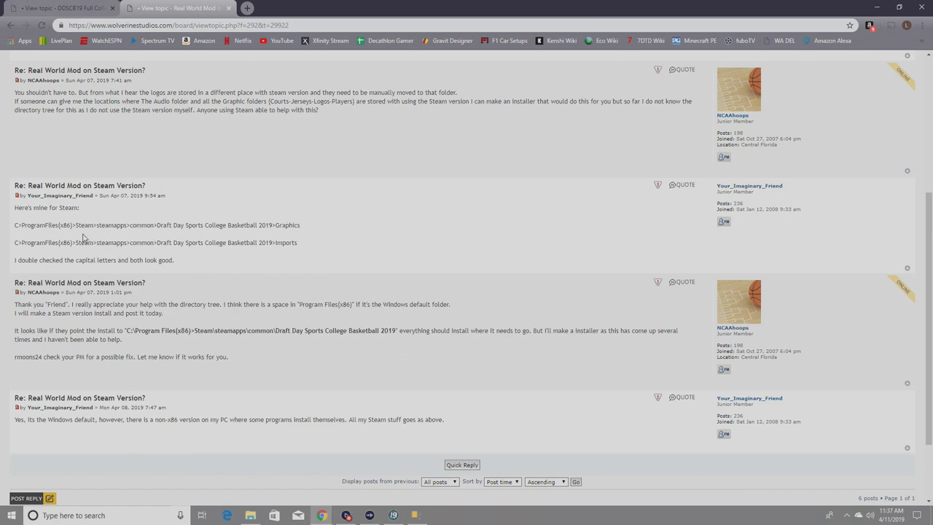
mouse_move(237, 228)
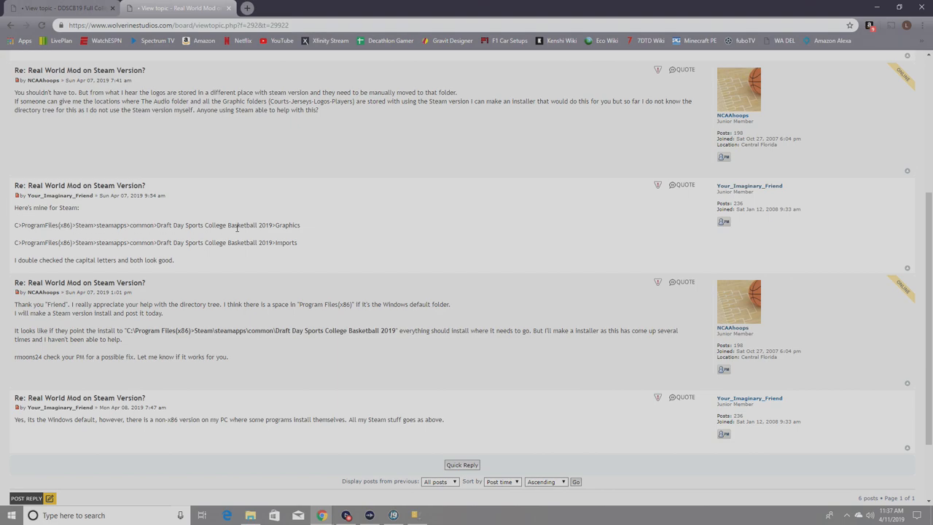
mouse_move(293, 225)
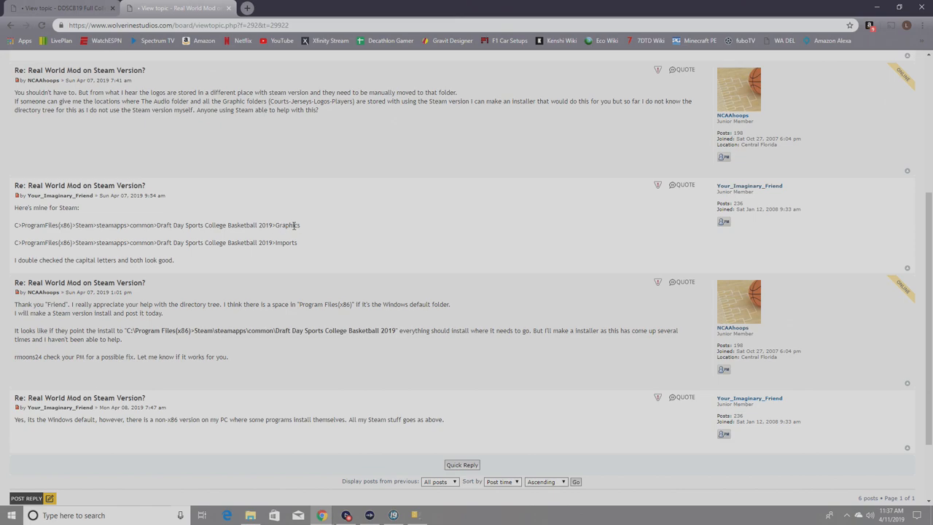
mouse_move(210, 236)
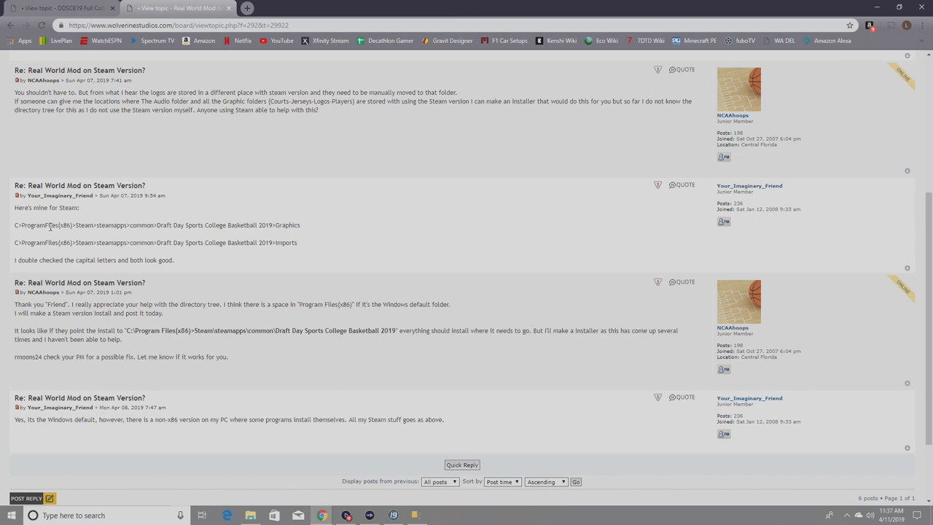
mouse_move(87, 227)
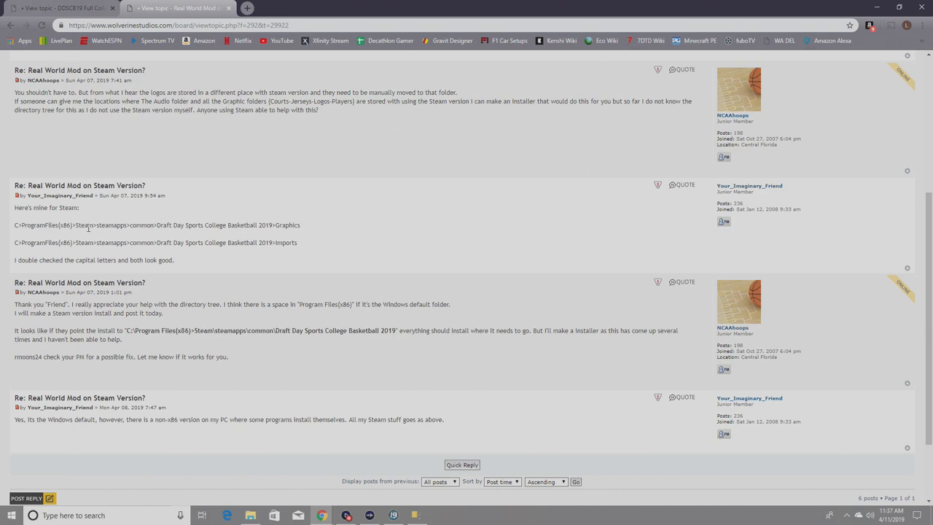
mouse_move(166, 235)
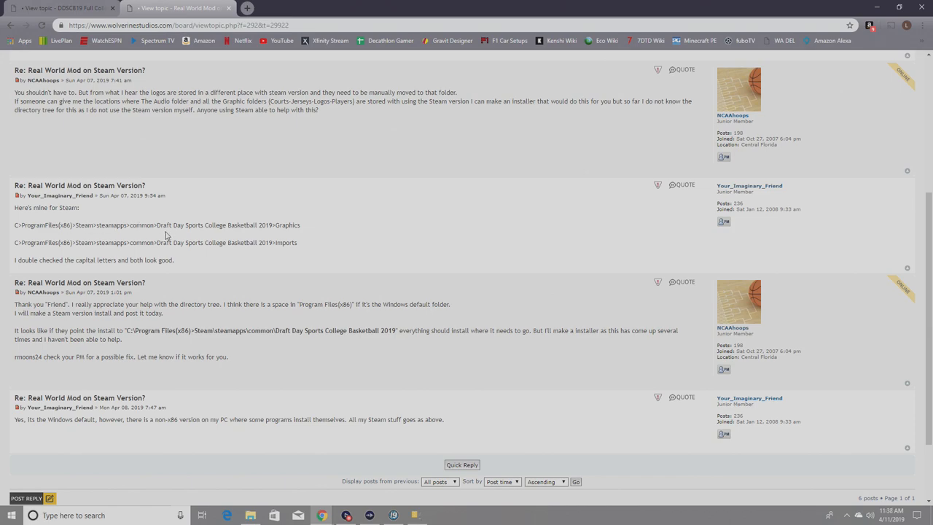
mouse_move(263, 237)
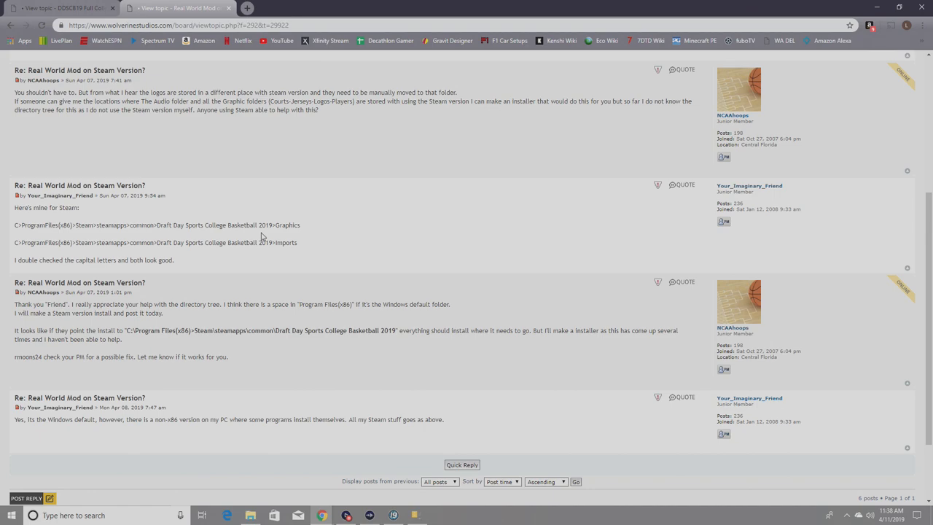
mouse_move(281, 251)
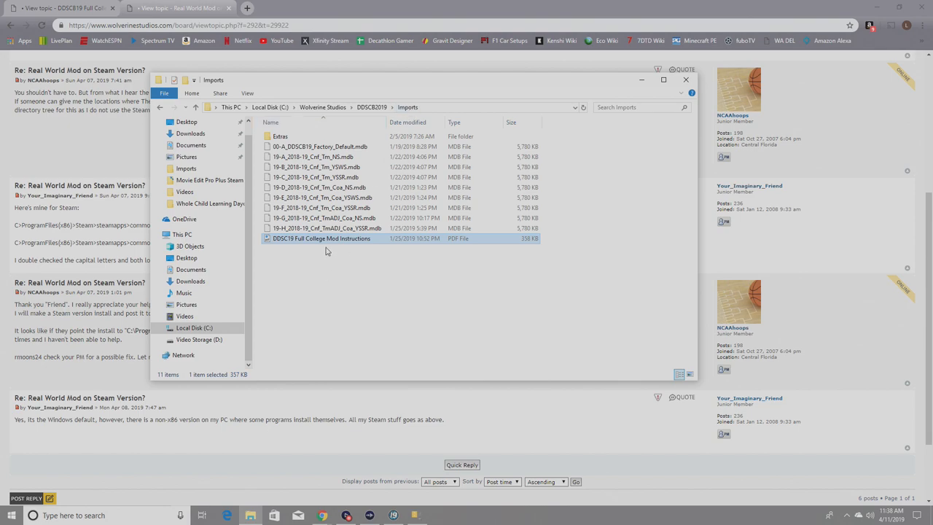
mouse_move(345, 245)
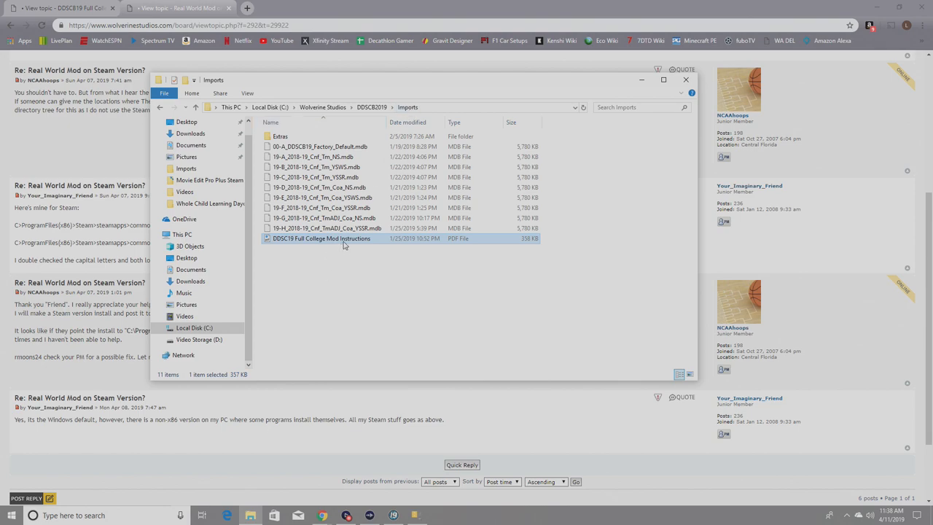
Open the DDSC19 Full College Mod Instructions PDF via its Open with menu
left_click(849, 309)
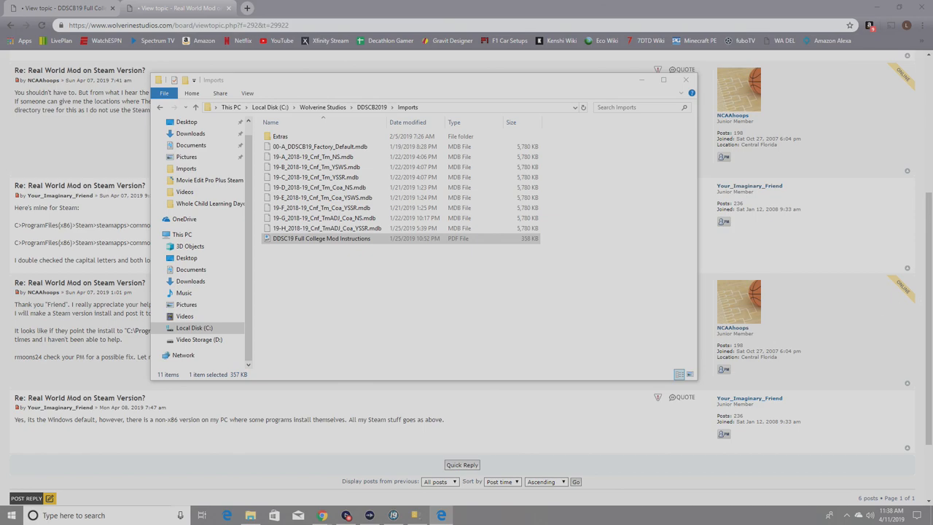
mouse_move(320, 239)
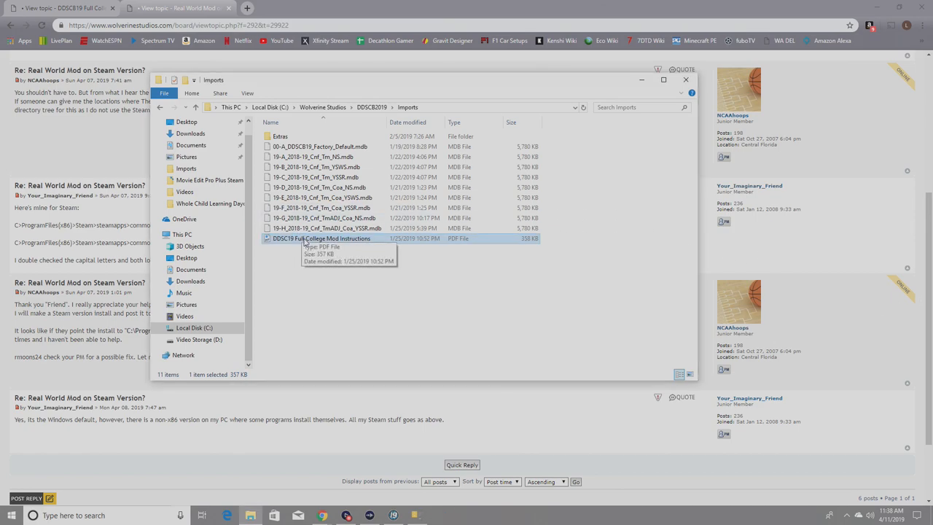
right_click(321, 239)
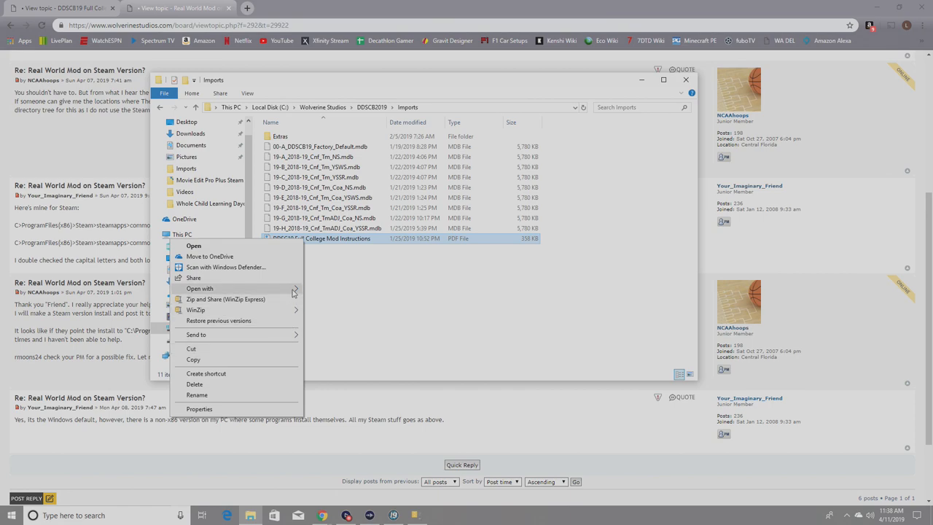
left_click(194, 245)
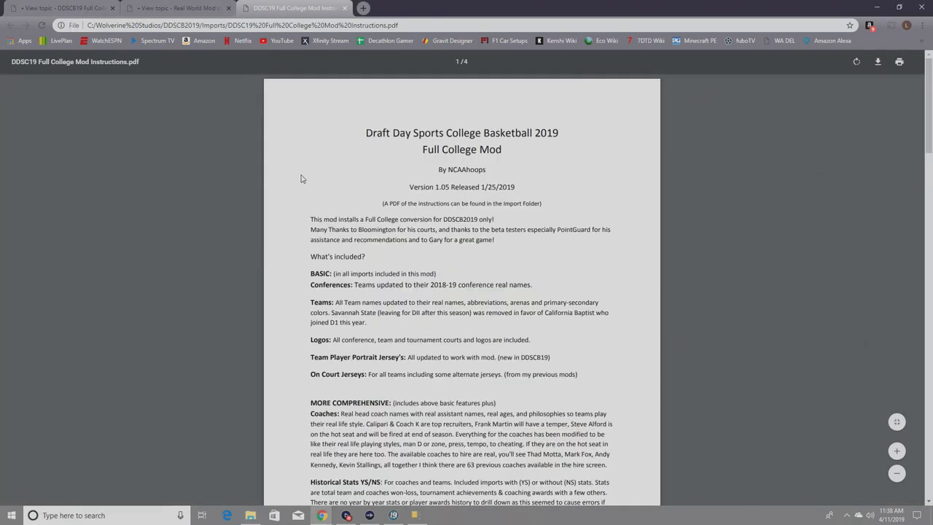
mouse_move(511, 110)
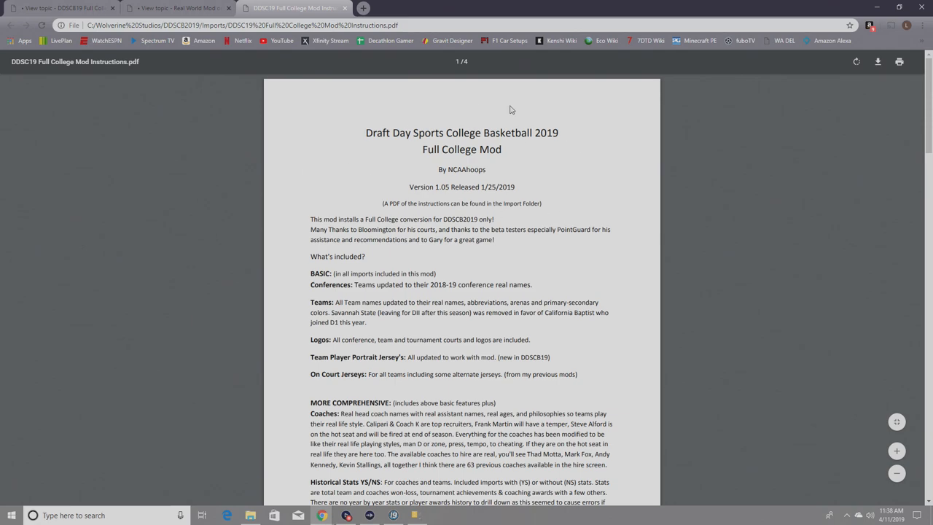
mouse_move(409, 180)
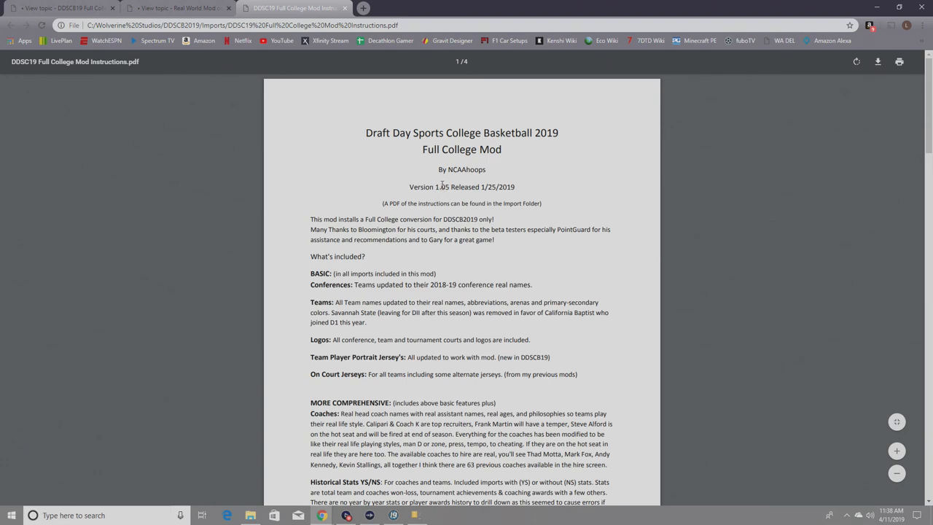
mouse_move(441, 192)
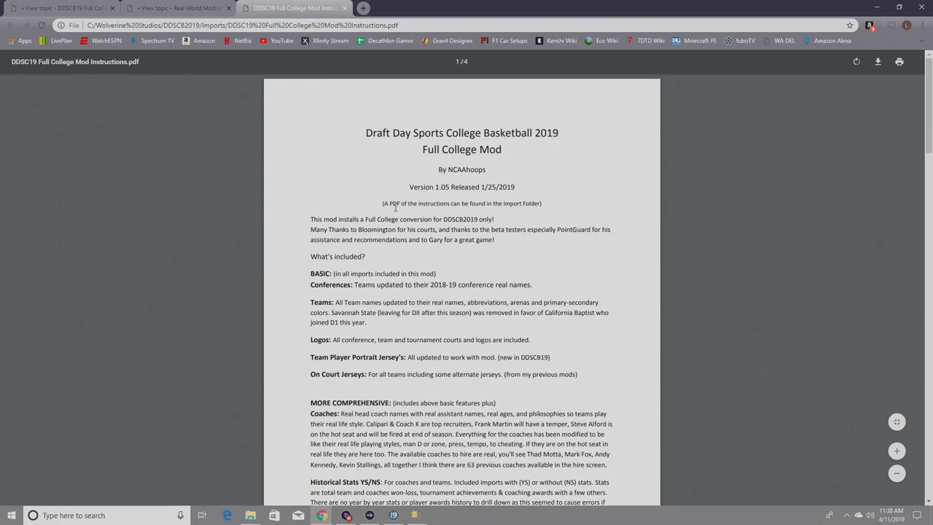
Read the mod instructions PDF from the title through features to the How to use section
scroll("down", 3)
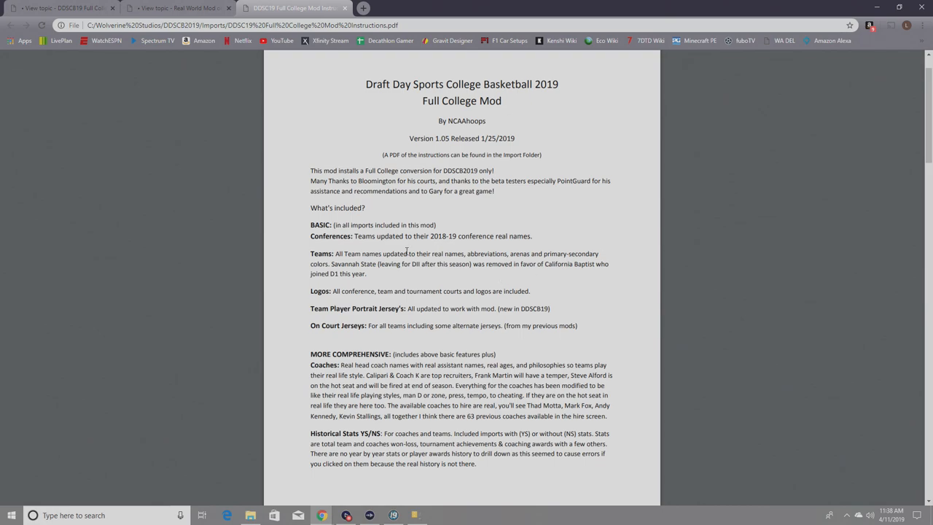
mouse_move(359, 292)
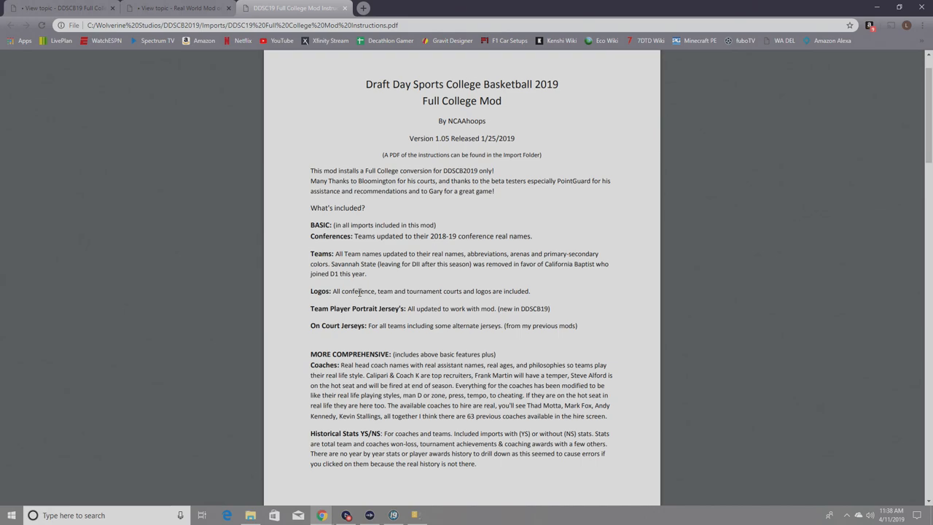
mouse_move(375, 322)
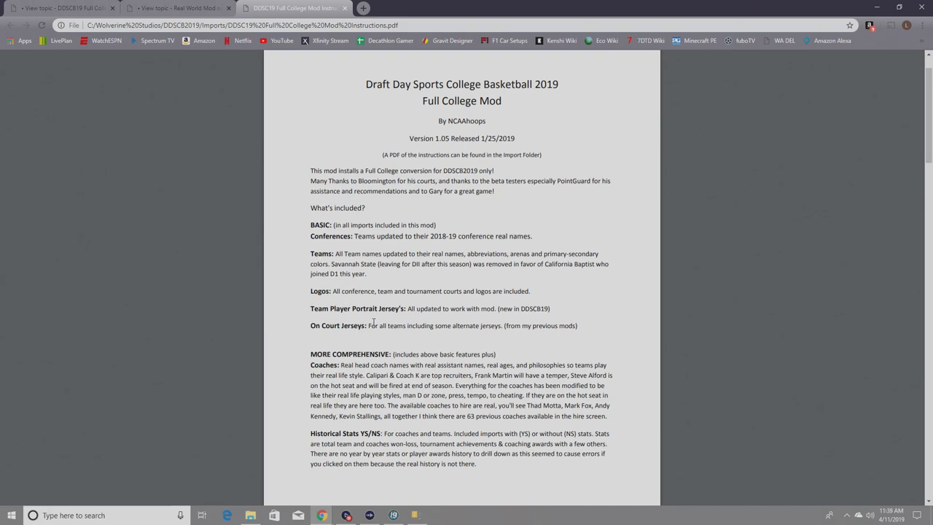
mouse_move(474, 350)
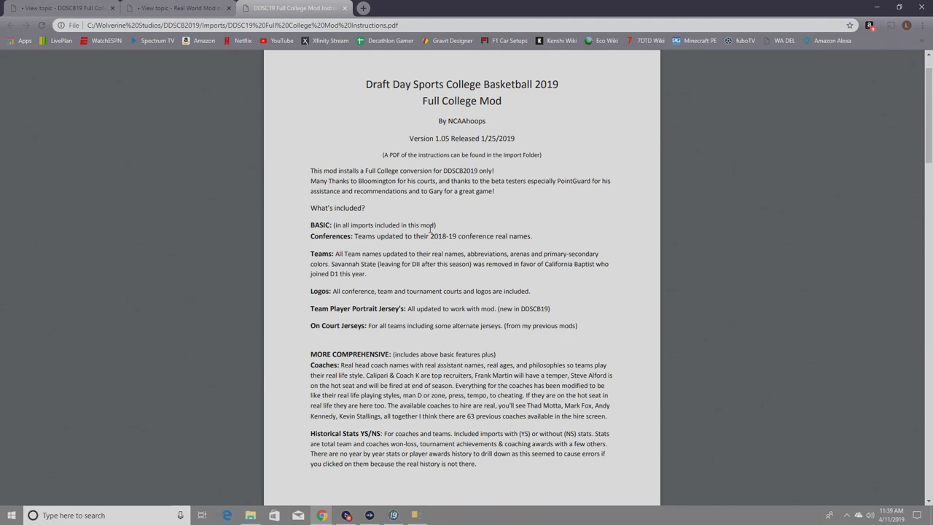
mouse_move(429, 242)
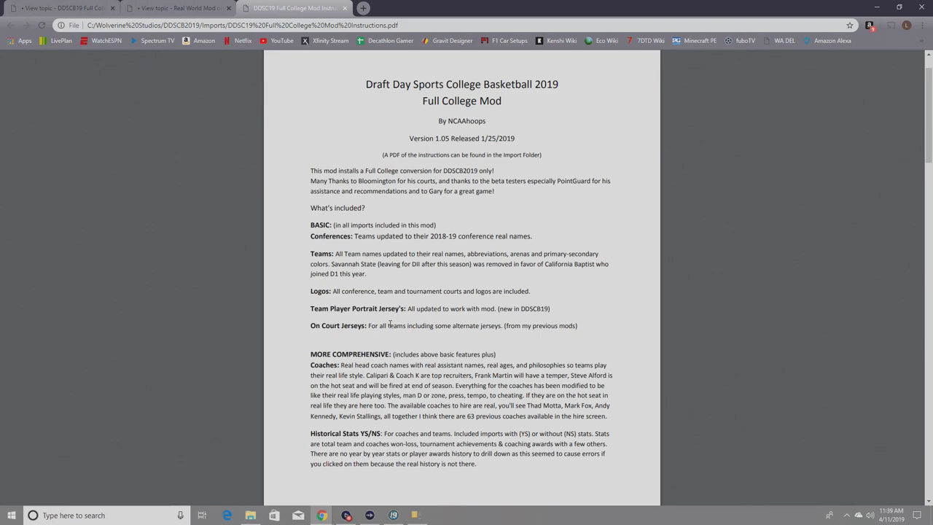
scroll("down", 3)
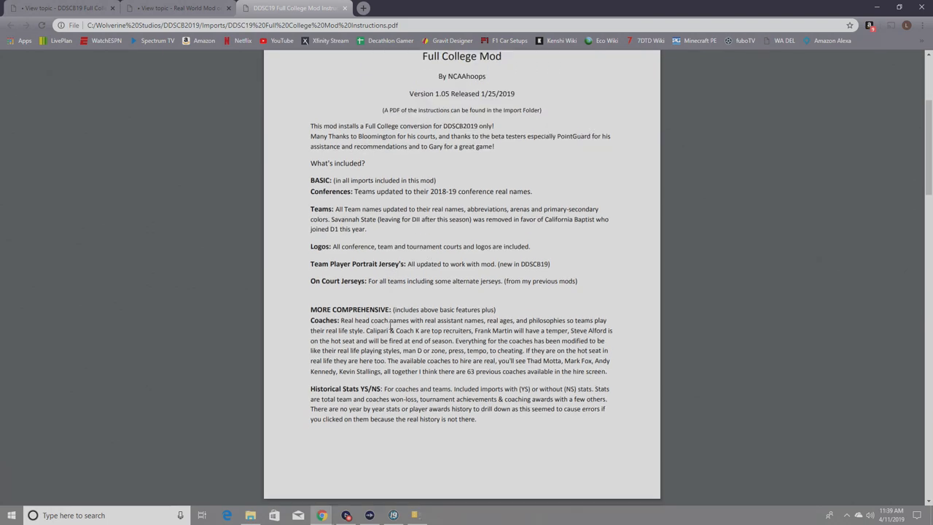
scroll("down", 3)
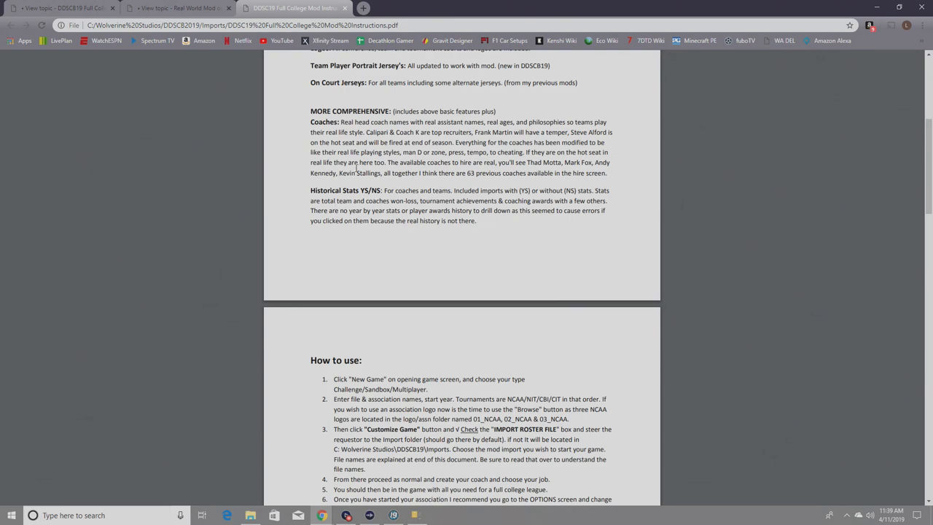
mouse_move(385, 178)
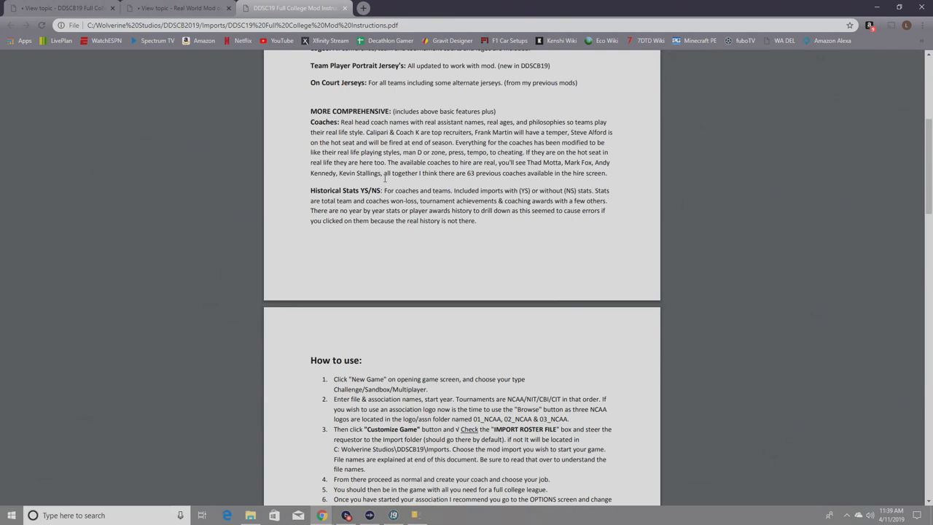
mouse_move(434, 139)
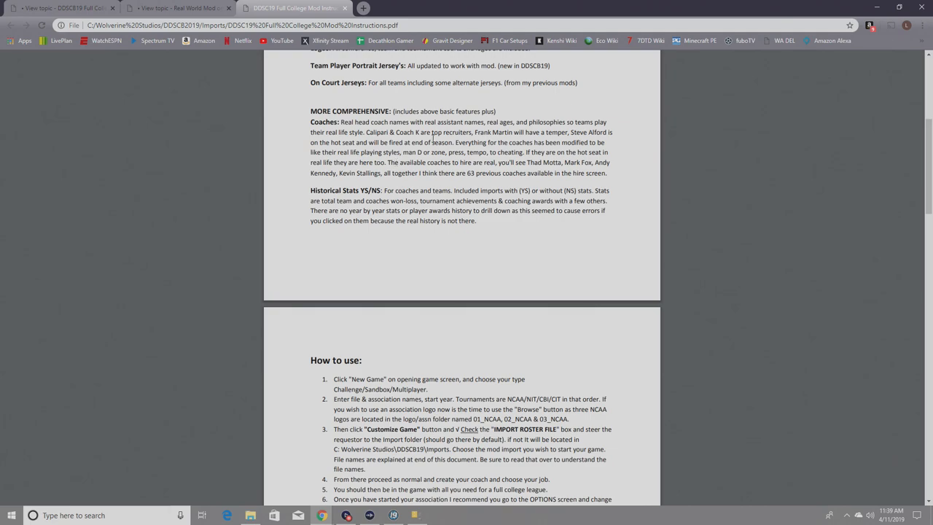
scroll("down", 3)
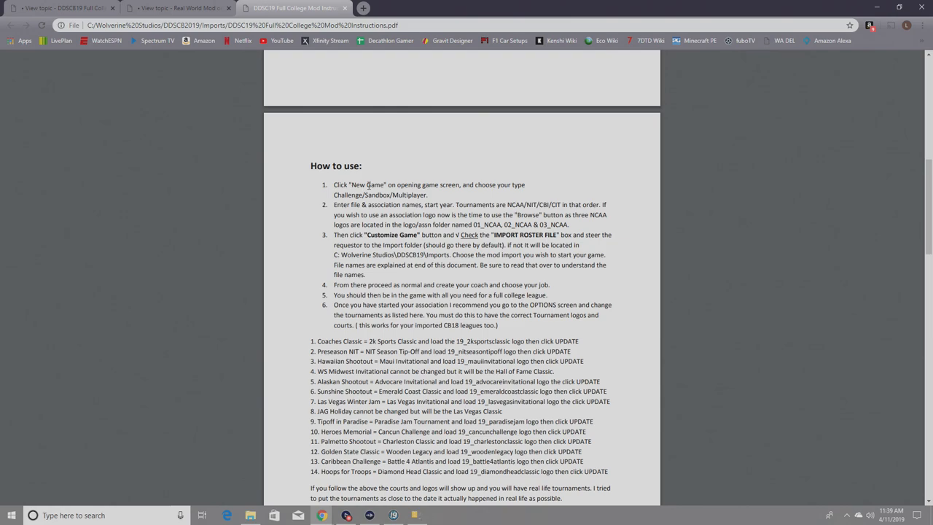
mouse_move(350, 210)
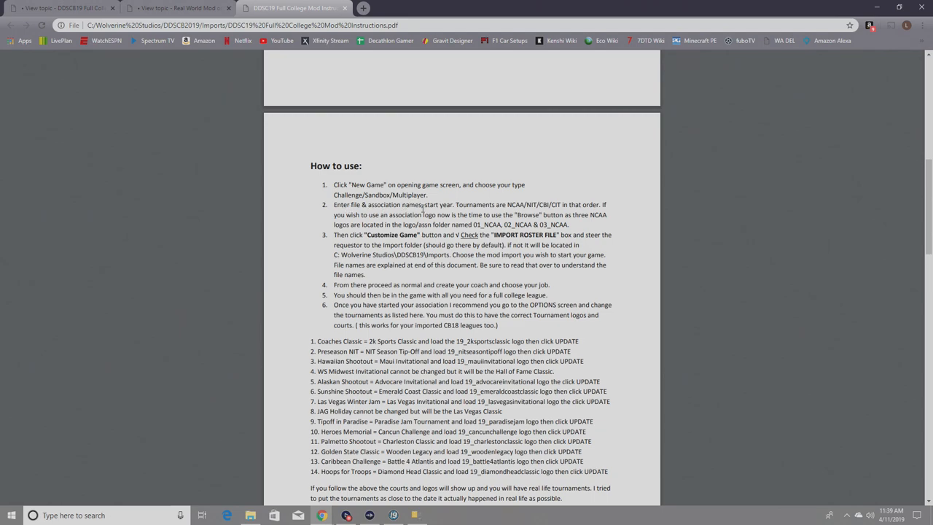
mouse_move(550, 199)
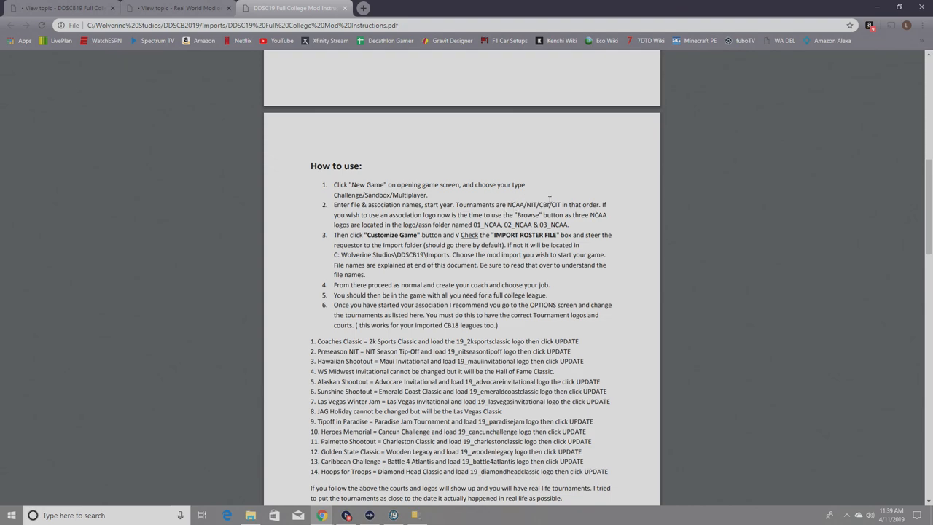
mouse_move(539, 204)
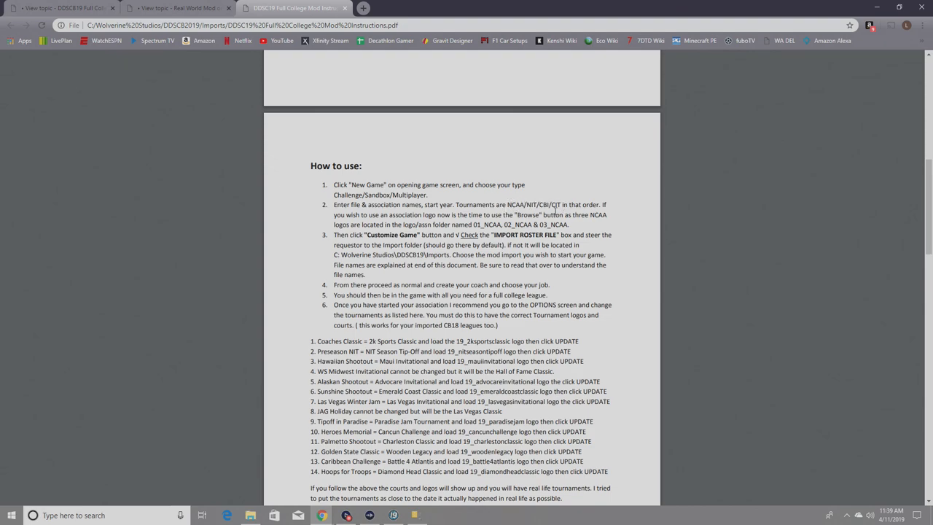
mouse_move(533, 198)
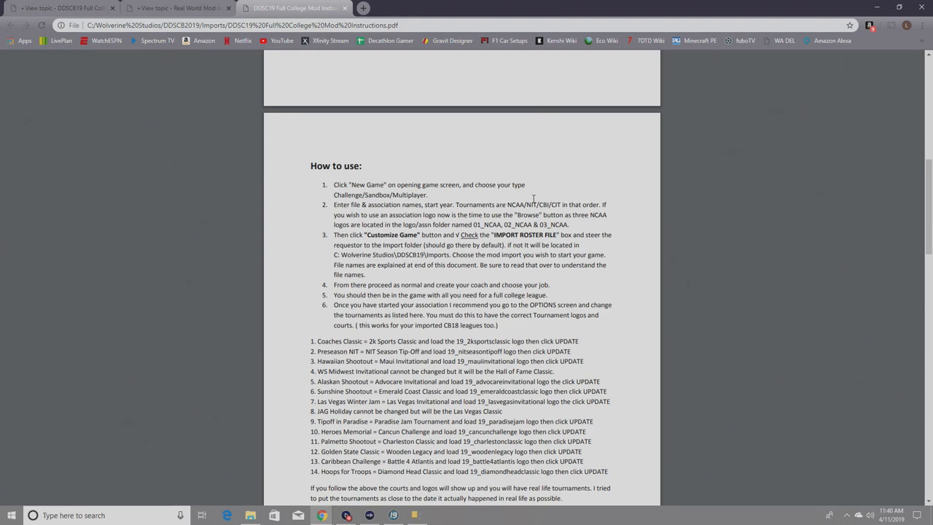
mouse_move(533, 199)
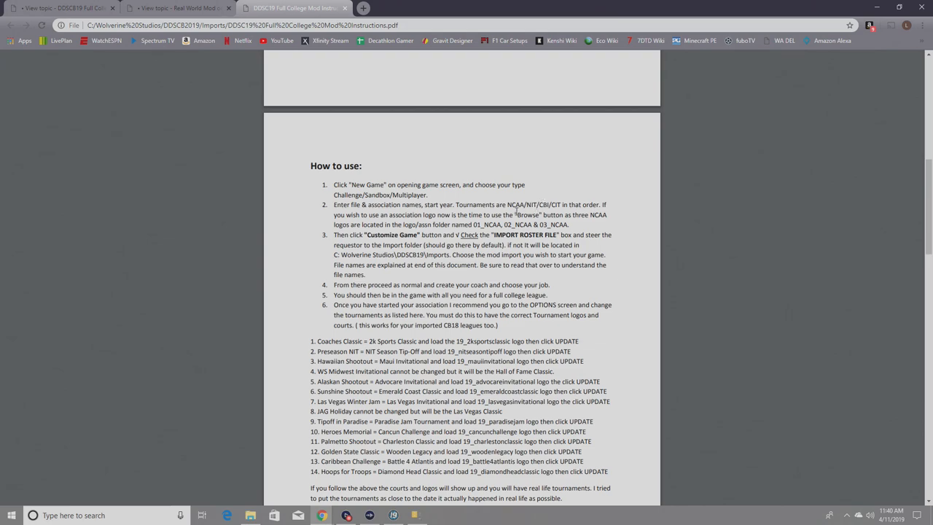
mouse_move(571, 221)
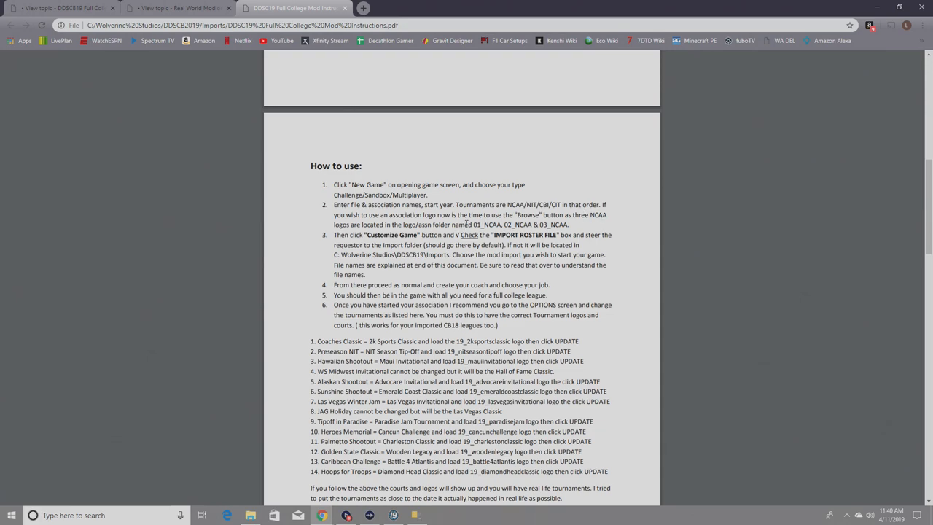
mouse_move(572, 220)
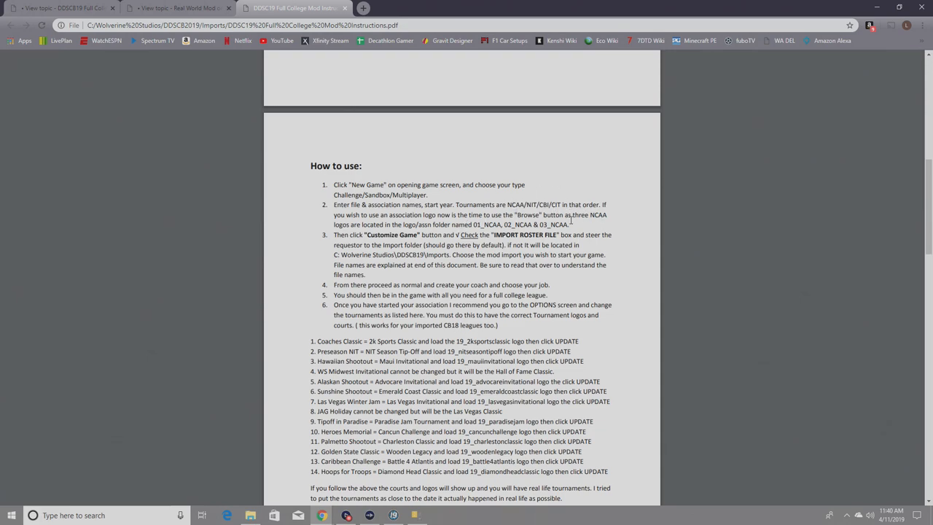
mouse_move(380, 248)
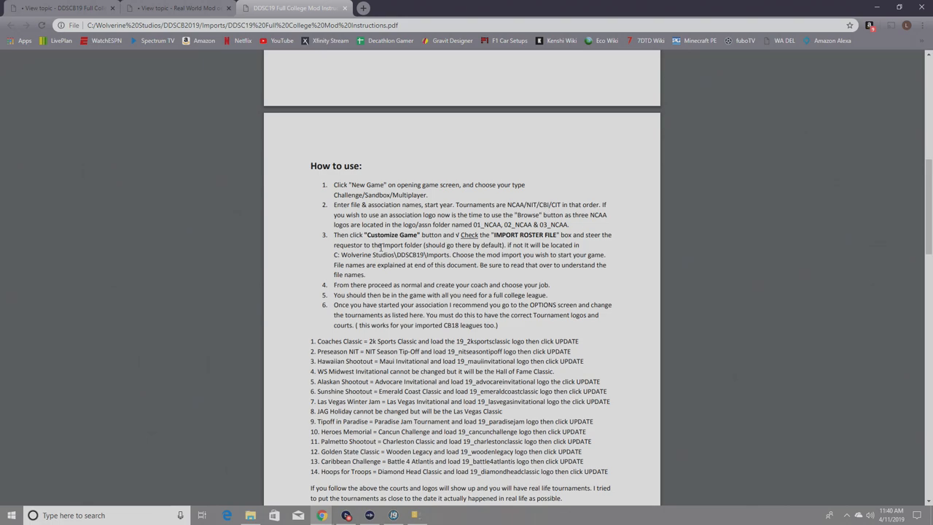
mouse_move(538, 240)
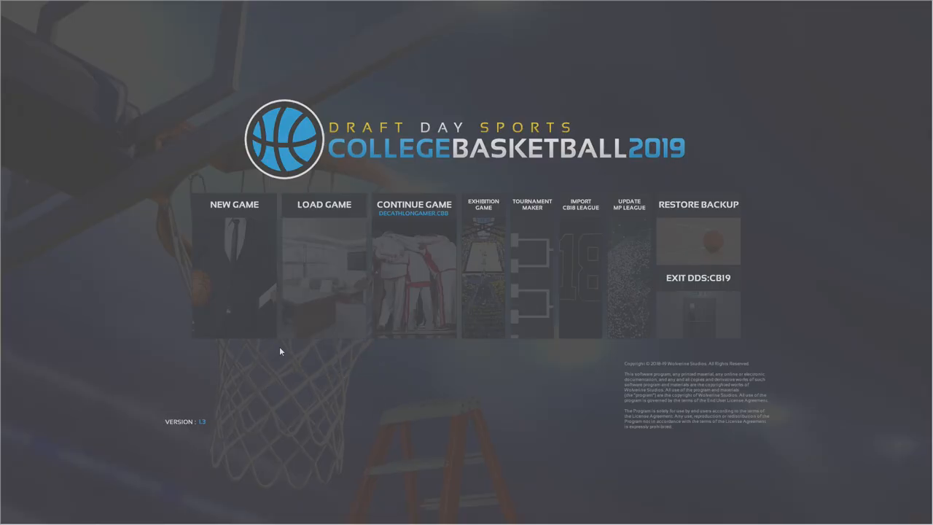
mouse_move(302, 401)
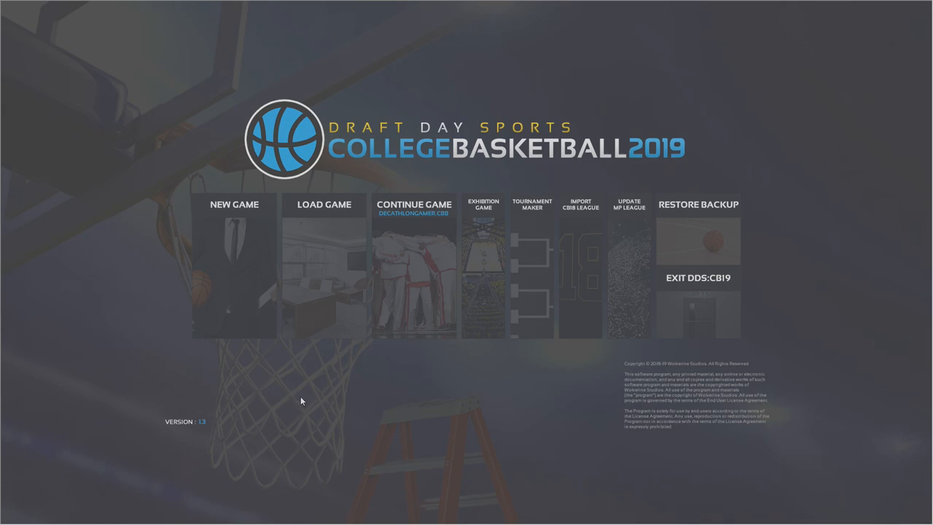
mouse_move(233, 321)
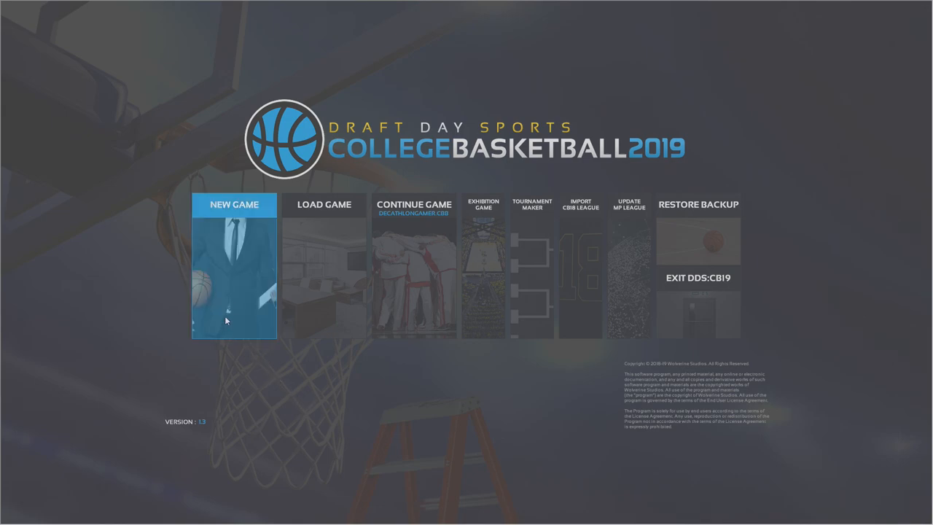
mouse_move(211, 374)
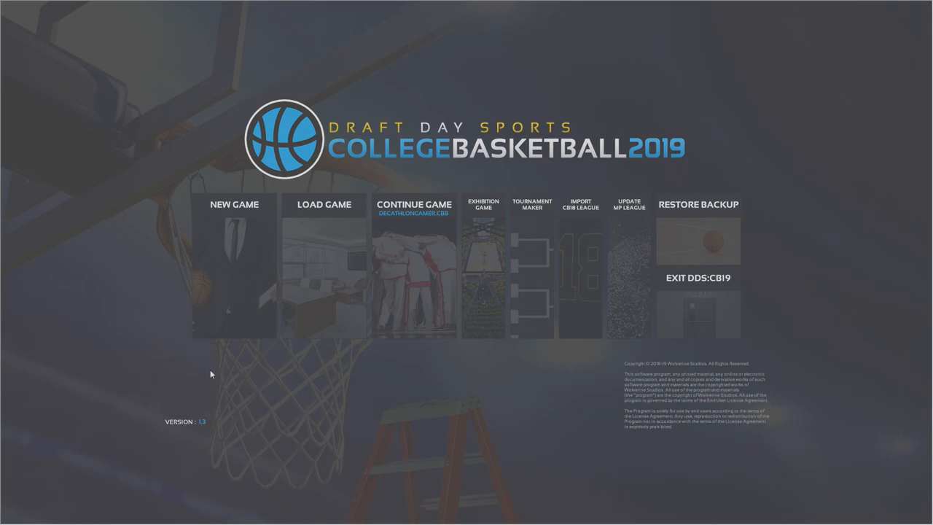
mouse_move(234, 270)
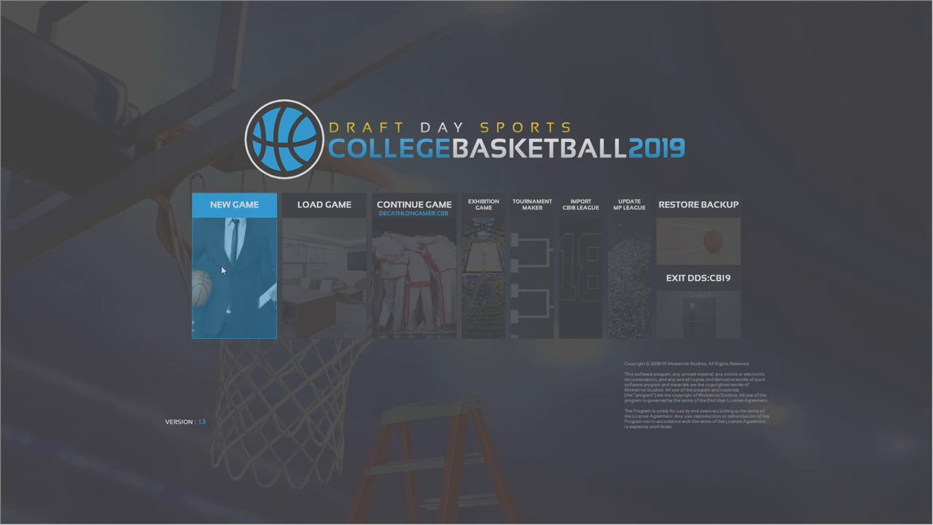
Start a new game from the DDS College Basketball 2019 main menu
left_click(234, 204)
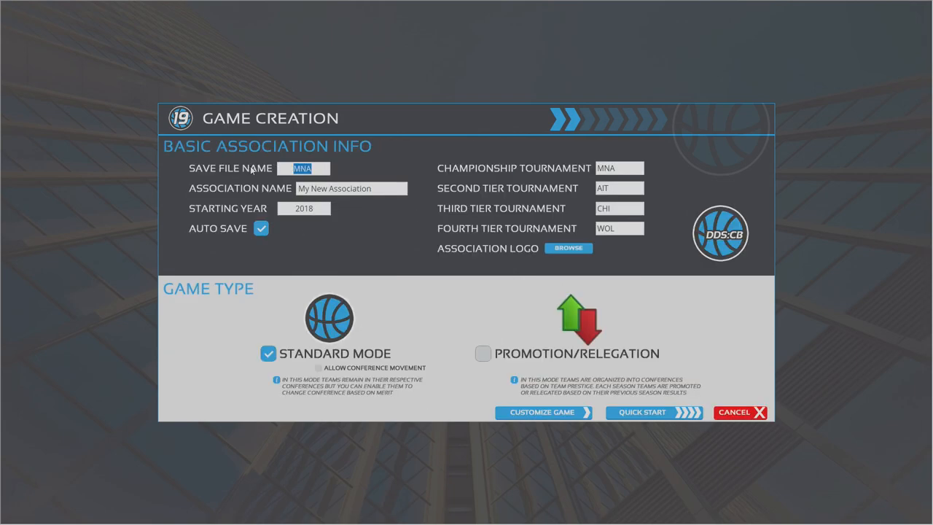
Name the save 'Test' and set tournaments to NCAA, NIT, CBI and CIT
type("Test")
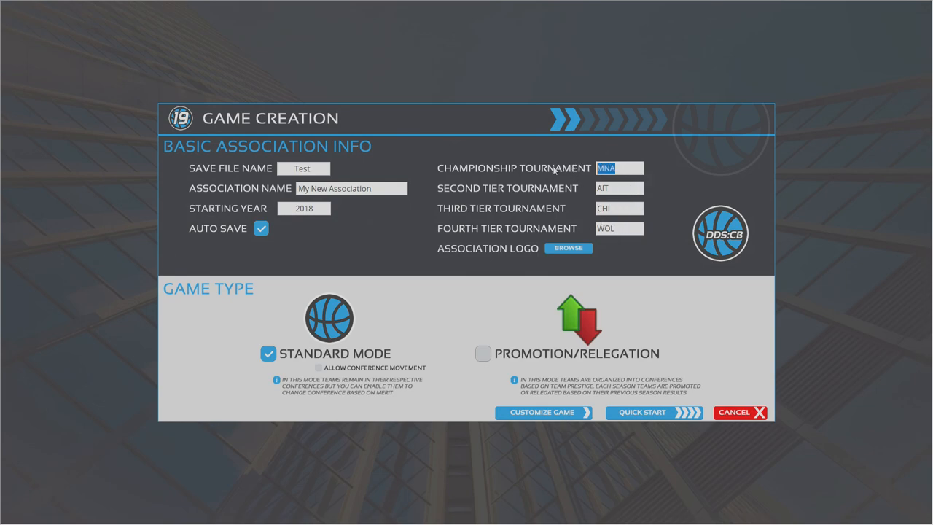
type("N")
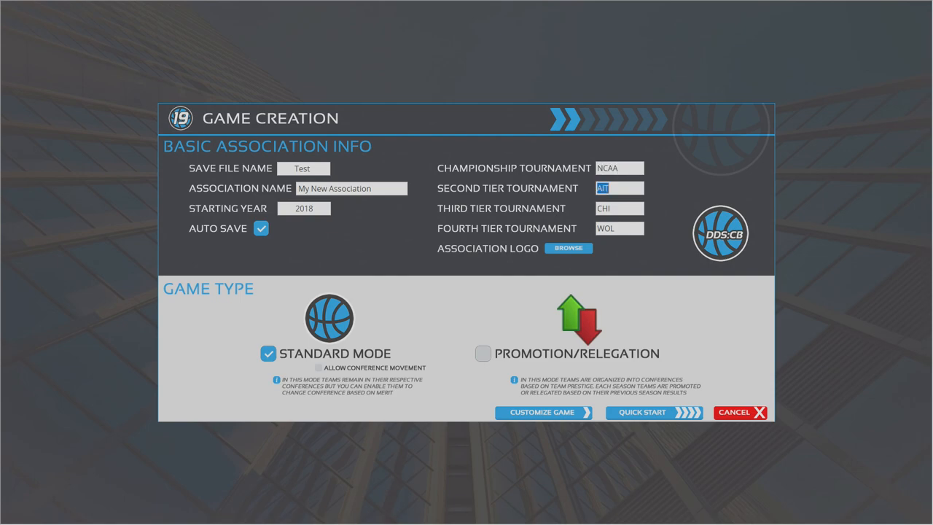
type("NIT")
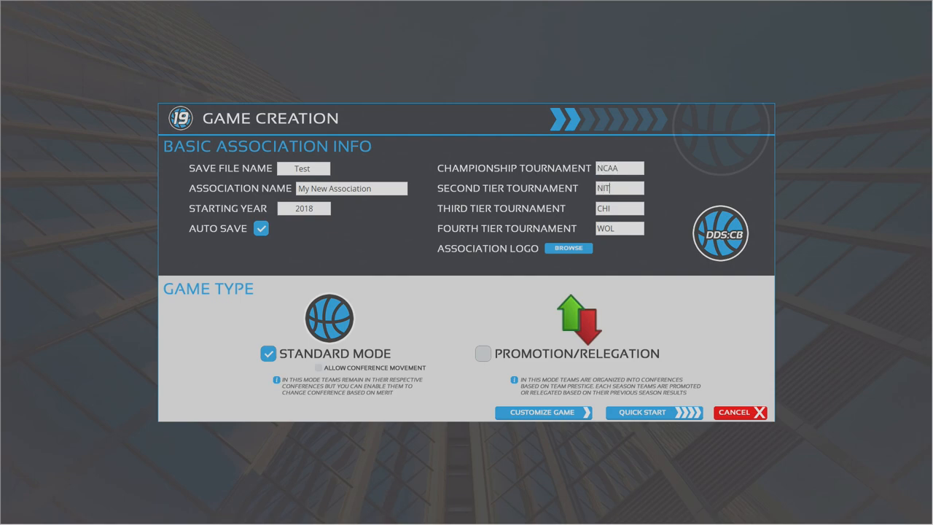
left_click(619, 208)
type("CIT")
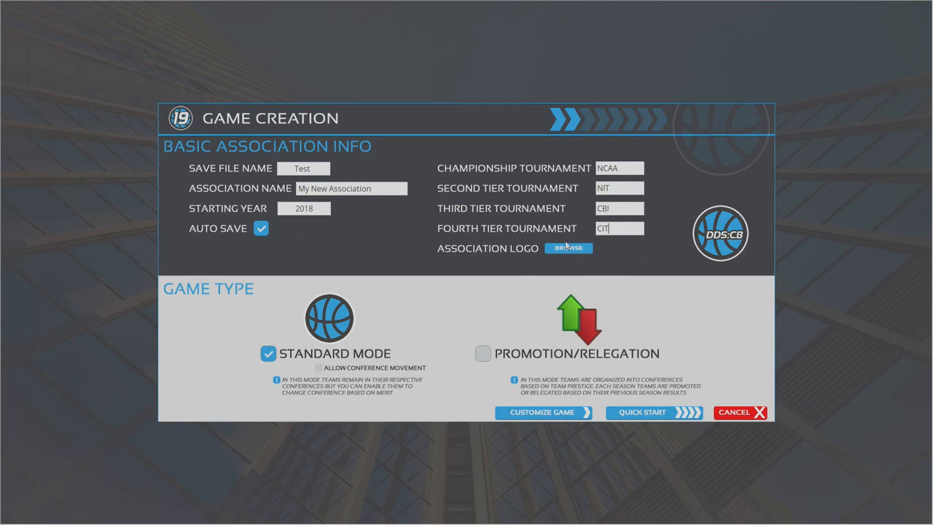
left_click(568, 248)
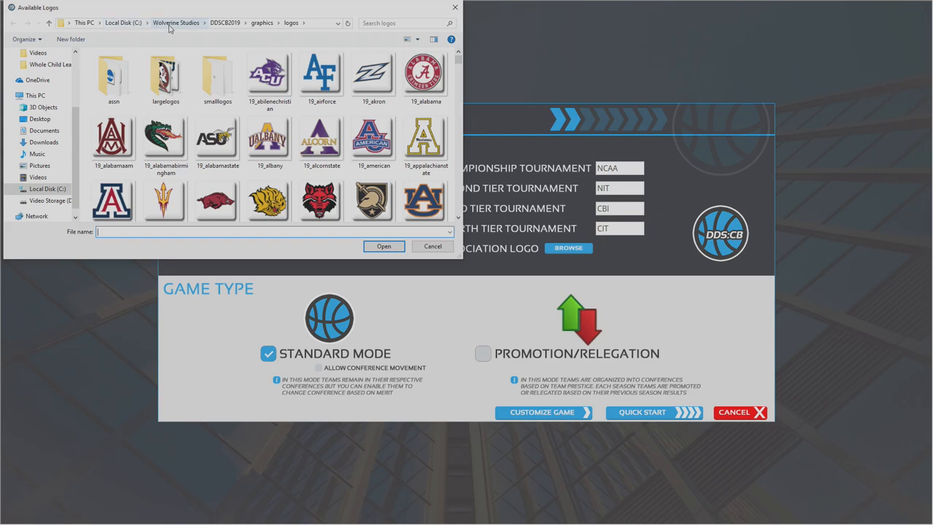
mouse_move(170, 28)
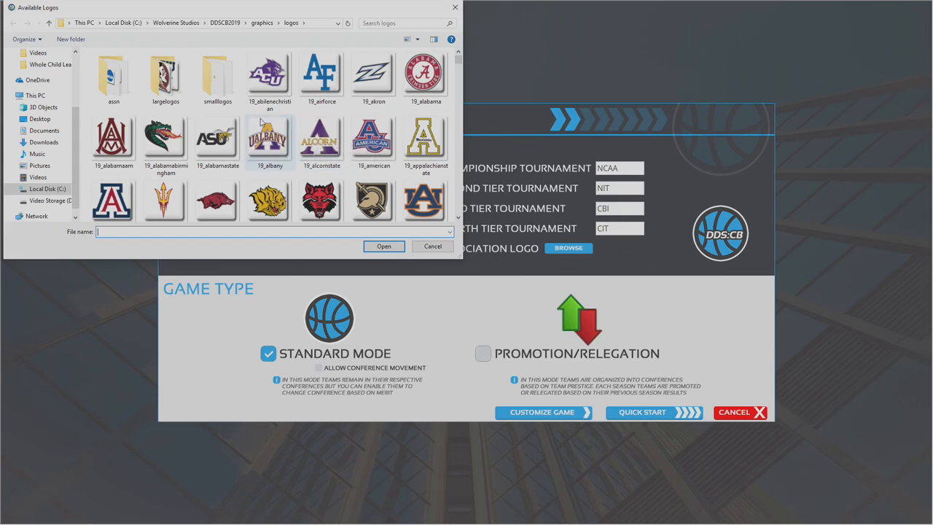
Set the association logo to the 01_NCAA image from the assn logos folder
left_click(113, 73)
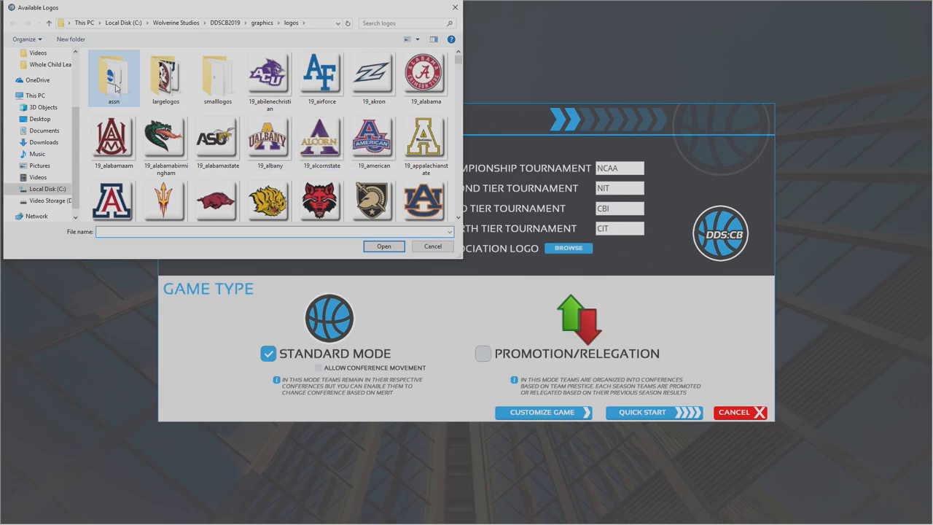
double_click(114, 73)
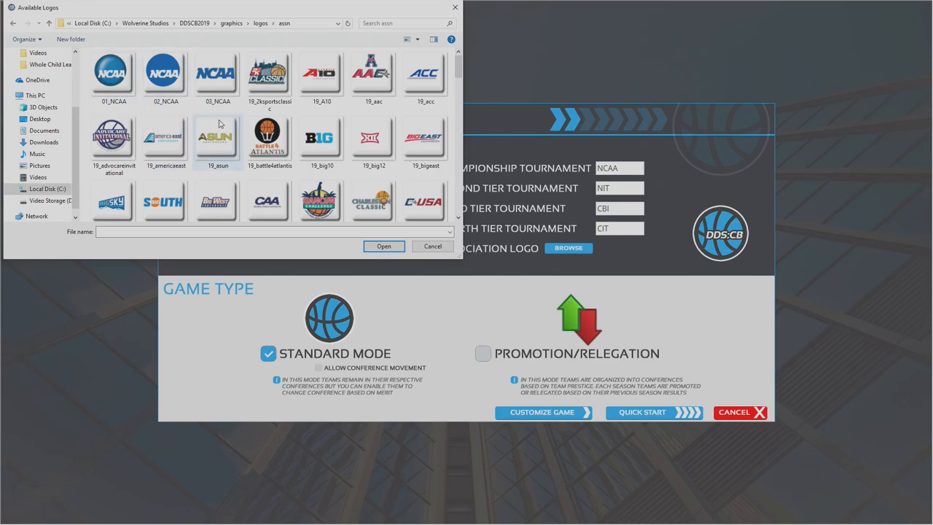
scroll("down", 3)
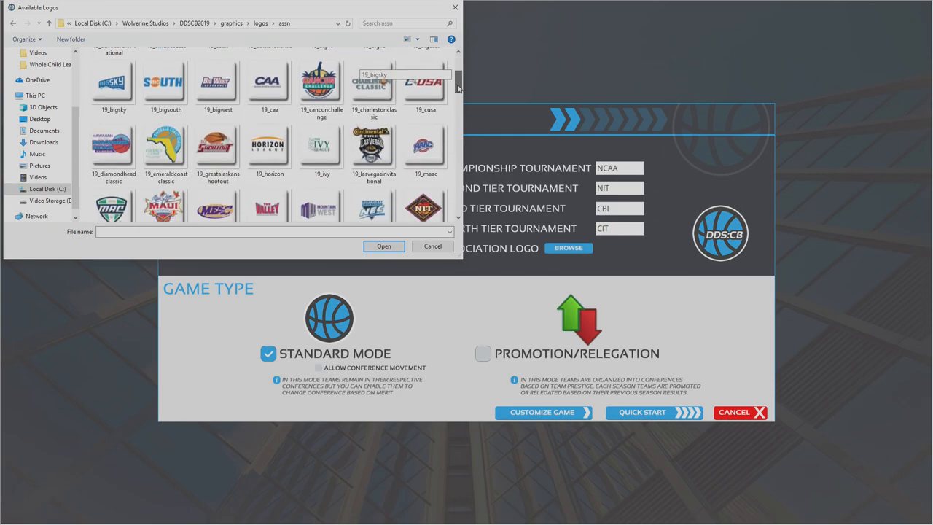
scroll("down", 3)
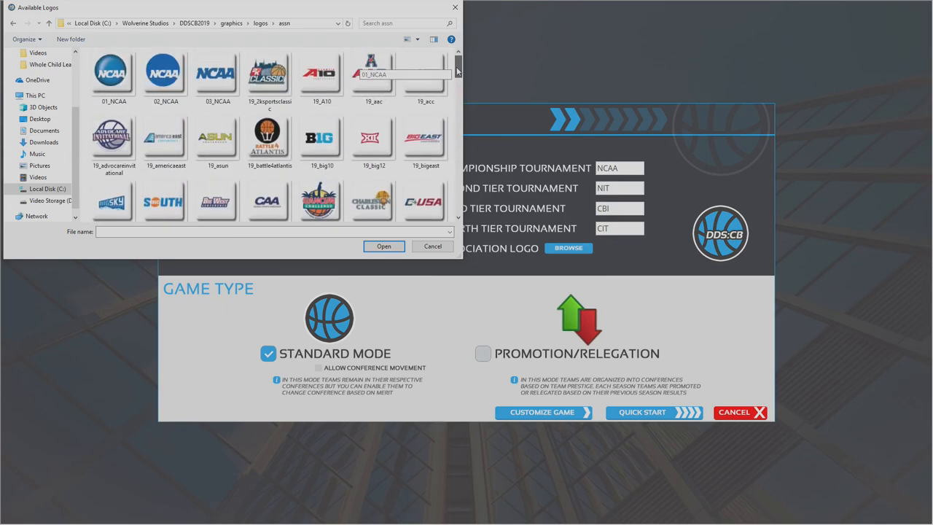
left_click(113, 73)
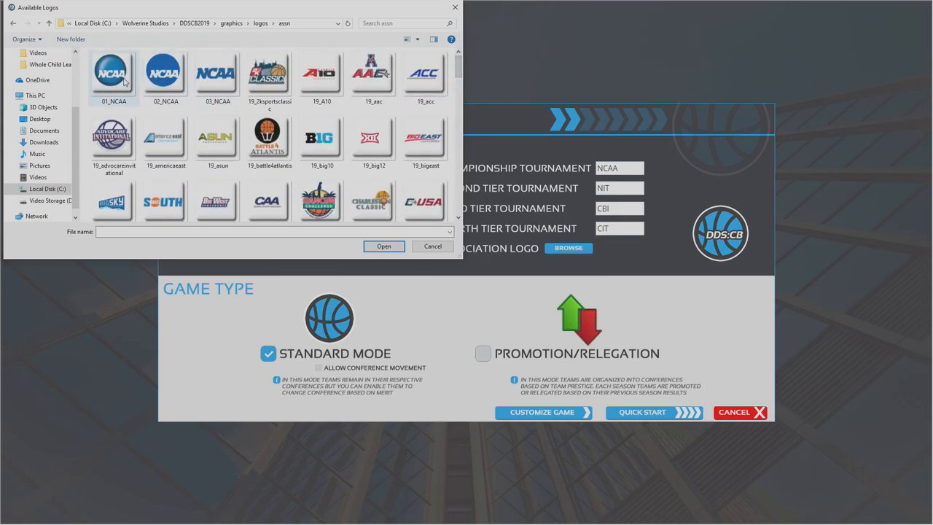
left_click(113, 73)
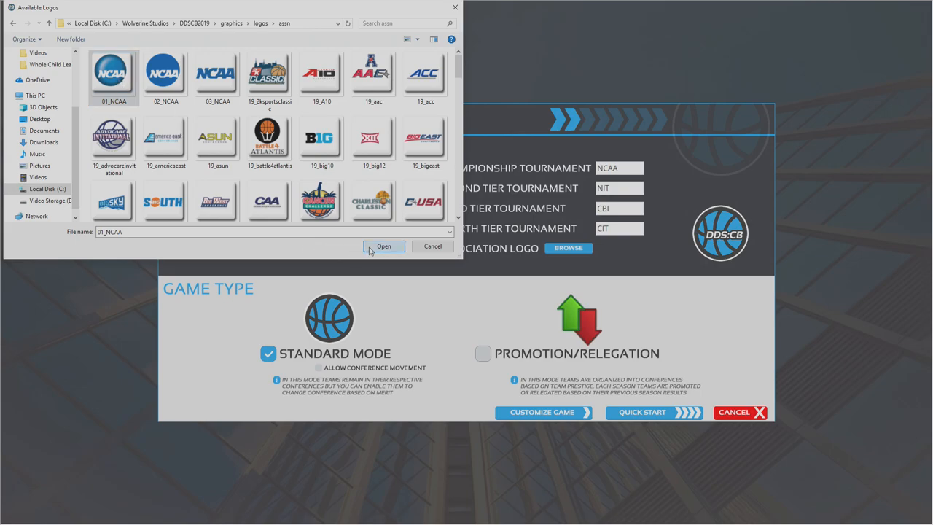
left_click(383, 246)
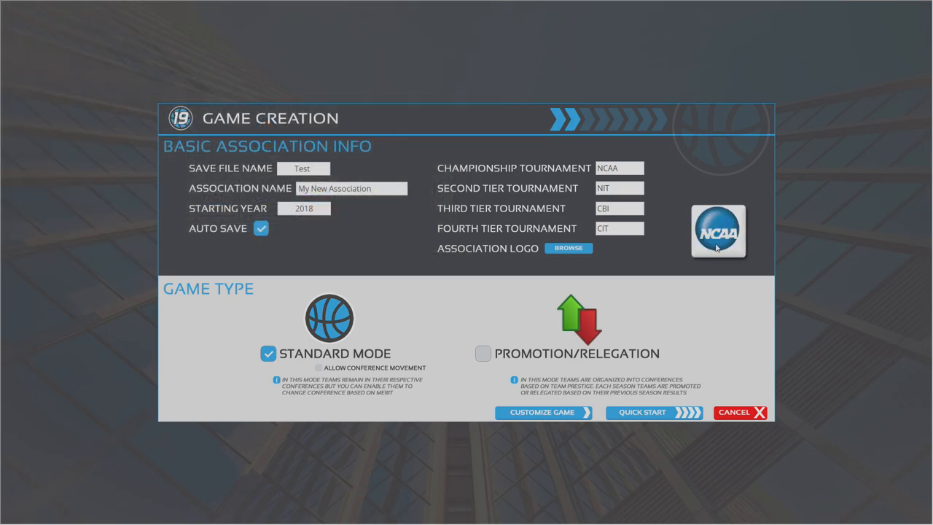
mouse_move(673, 276)
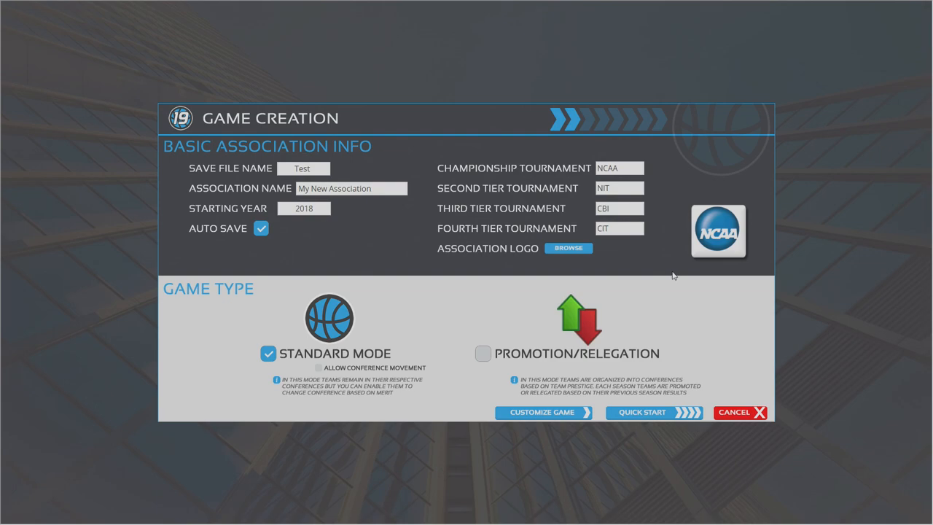
mouse_move(442, 351)
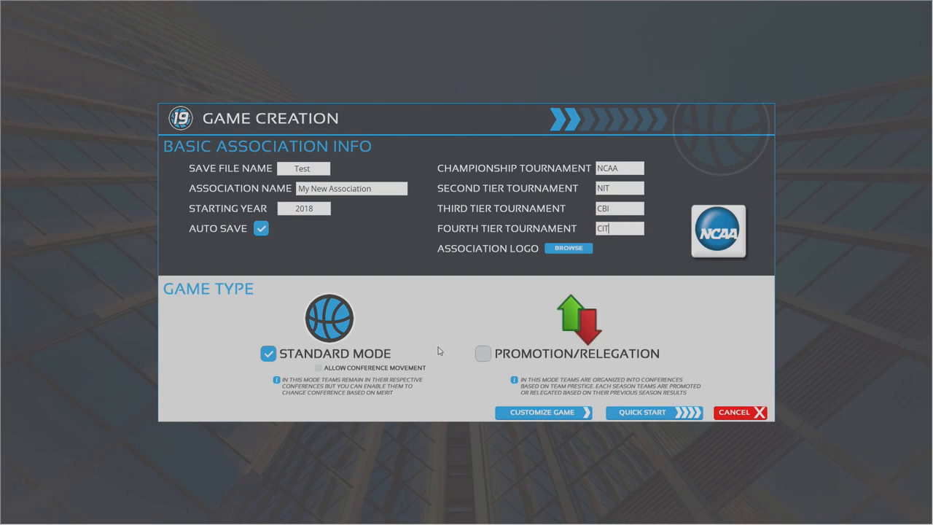
mouse_move(318, 374)
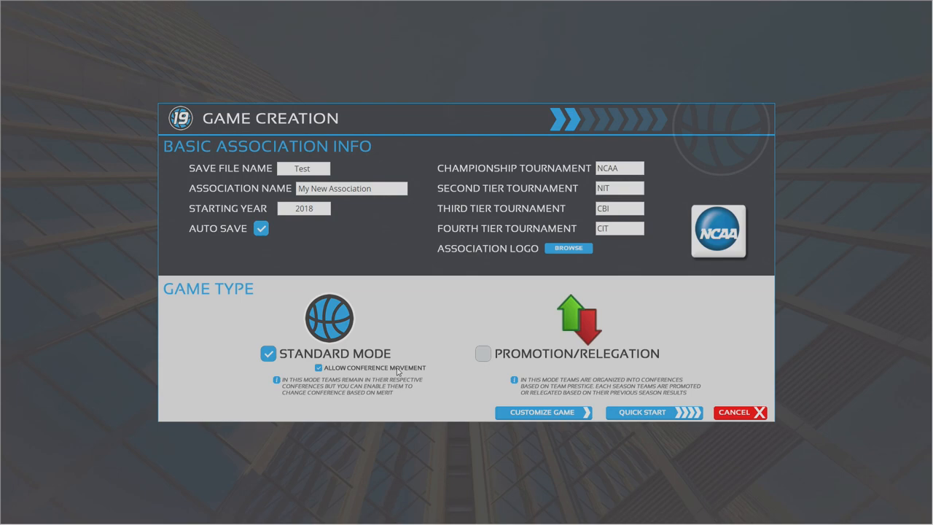
mouse_move(552, 344)
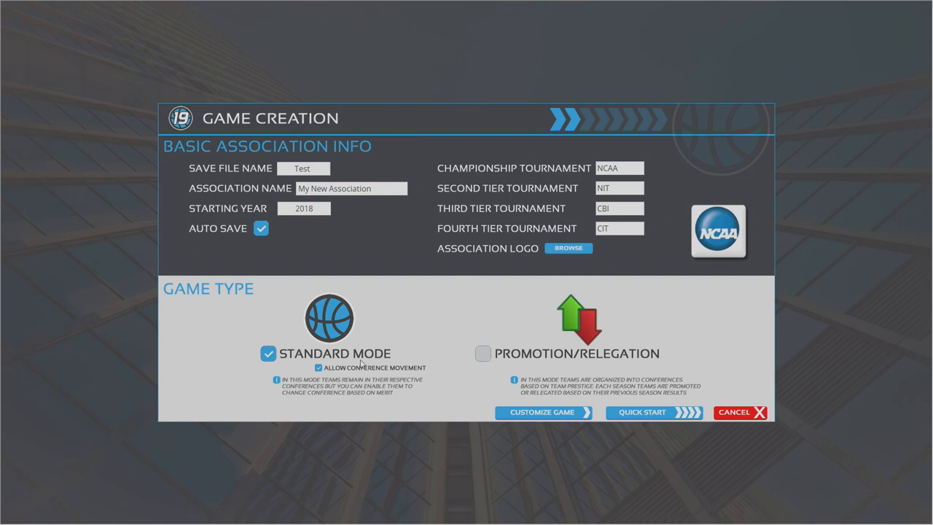
mouse_move(538, 421)
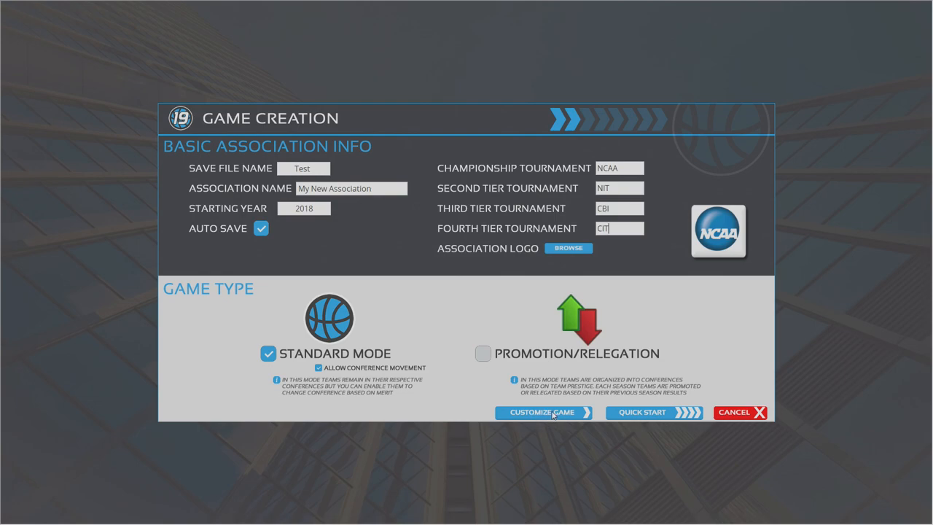
In Roster and Association Options, choose 1-100 player ratings and keep Normal job pressure
left_click(542, 412)
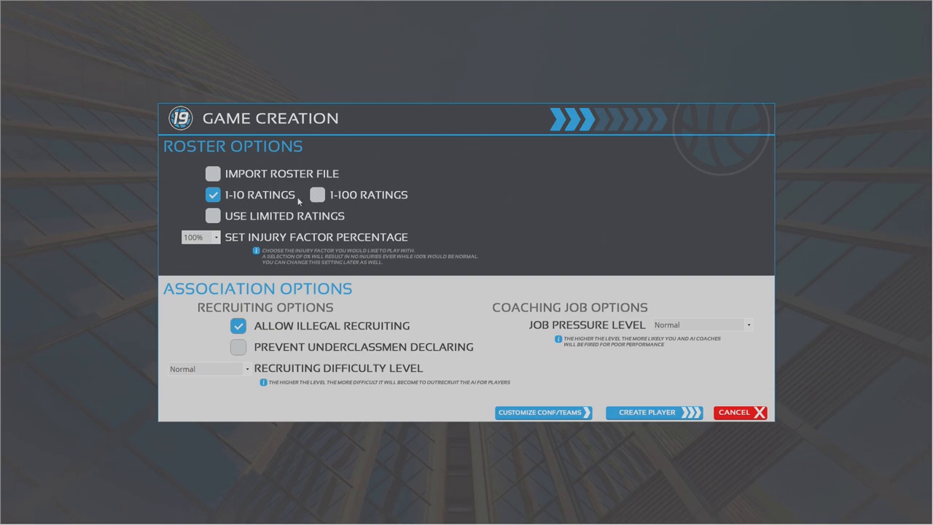
left_click(318, 194)
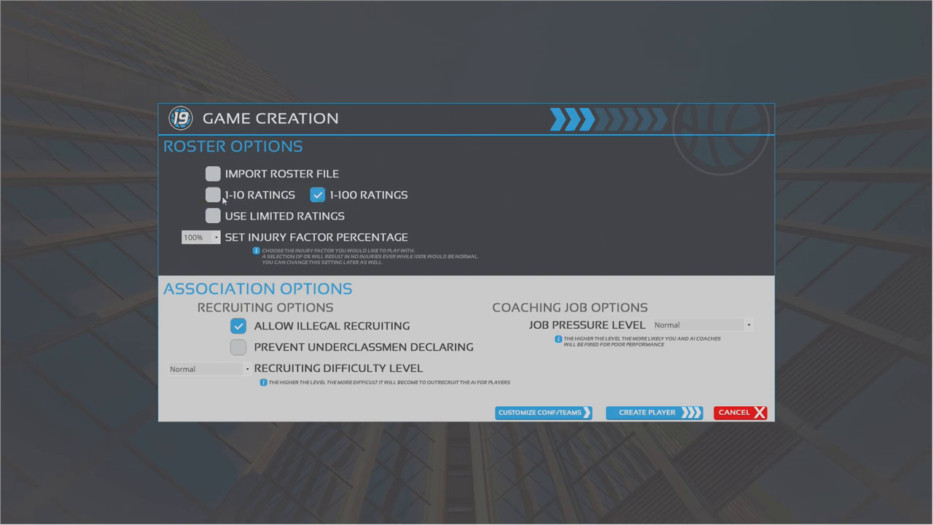
mouse_move(235, 269)
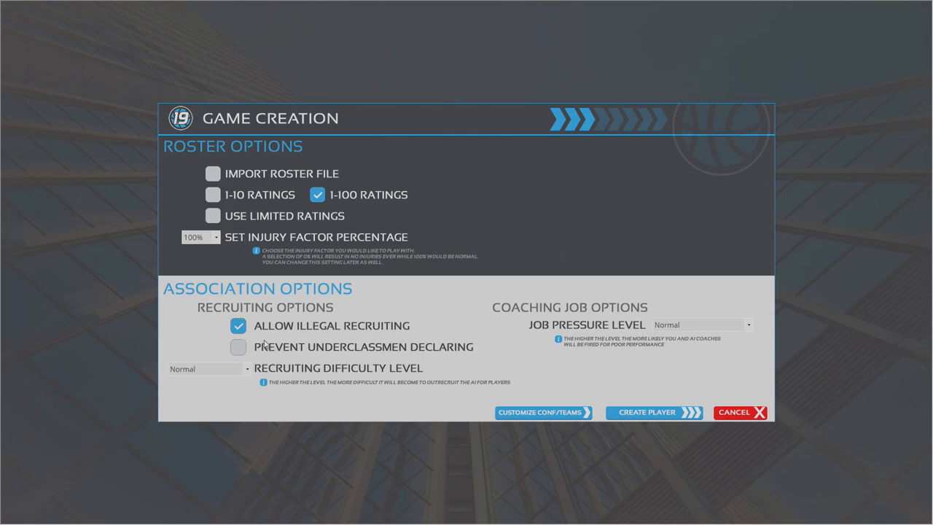
mouse_move(399, 358)
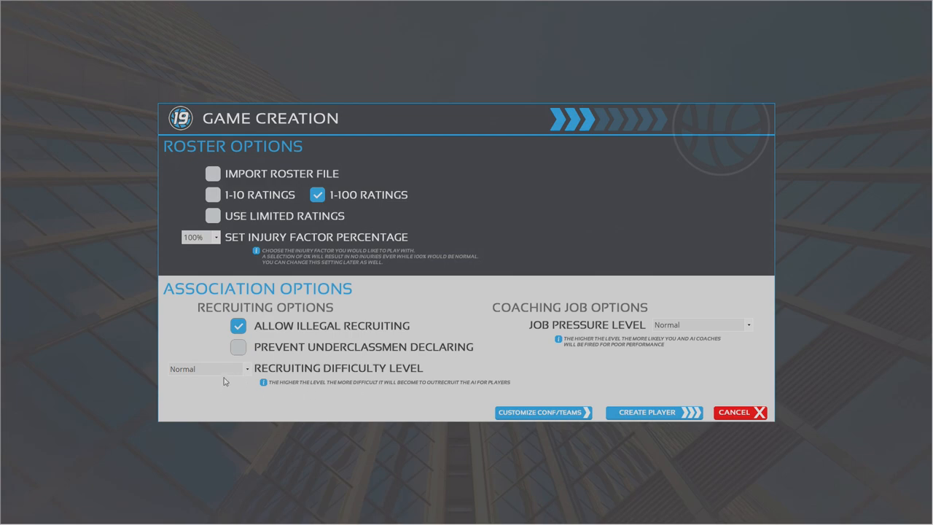
mouse_move(658, 329)
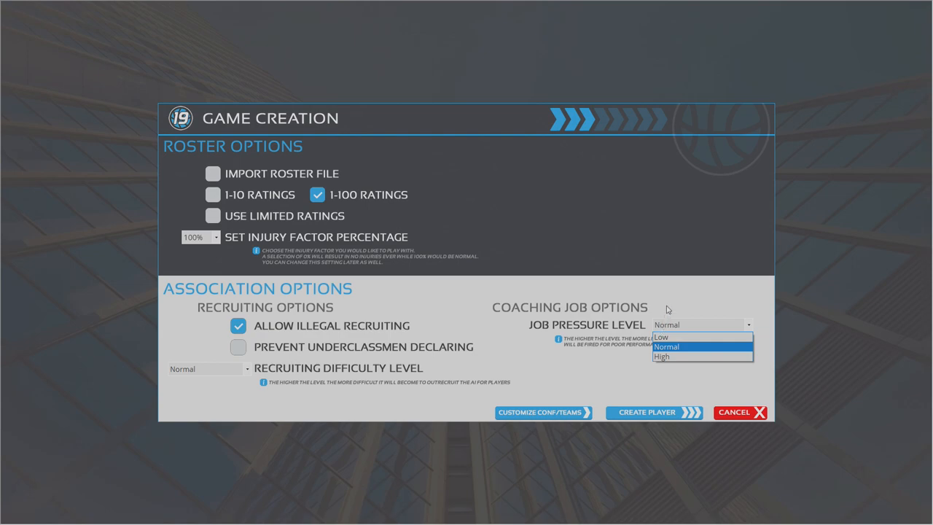
left_click(665, 347)
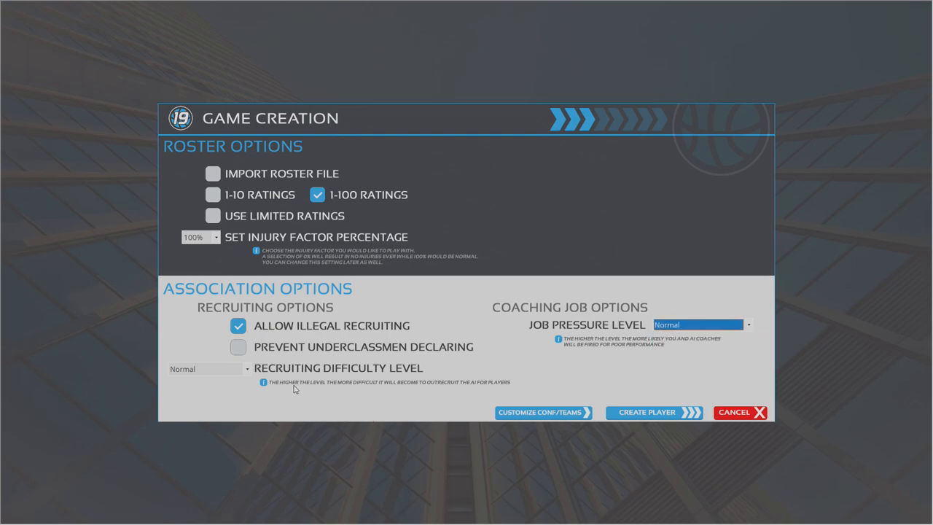
mouse_move(276, 174)
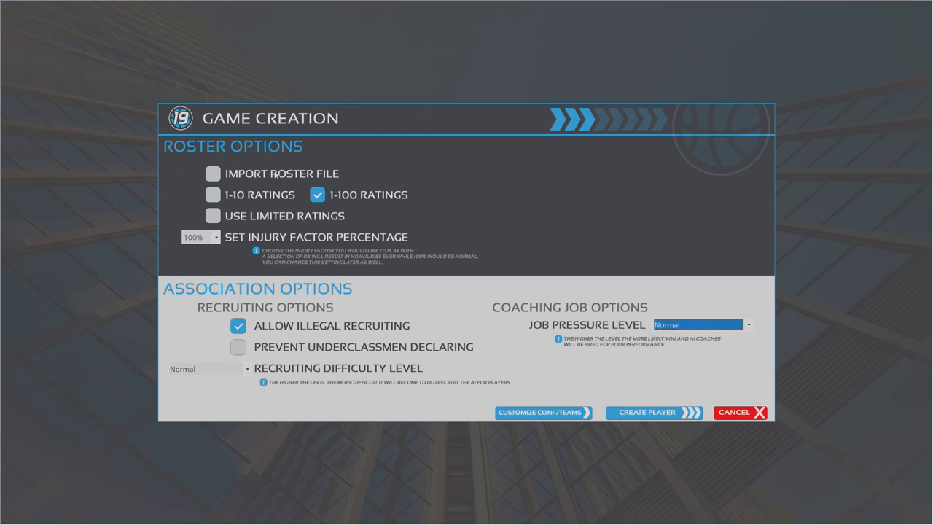
Review the mod's .mdb roster files in Imports, then bring up the instructions PDF in Chrome
left_click(213, 173)
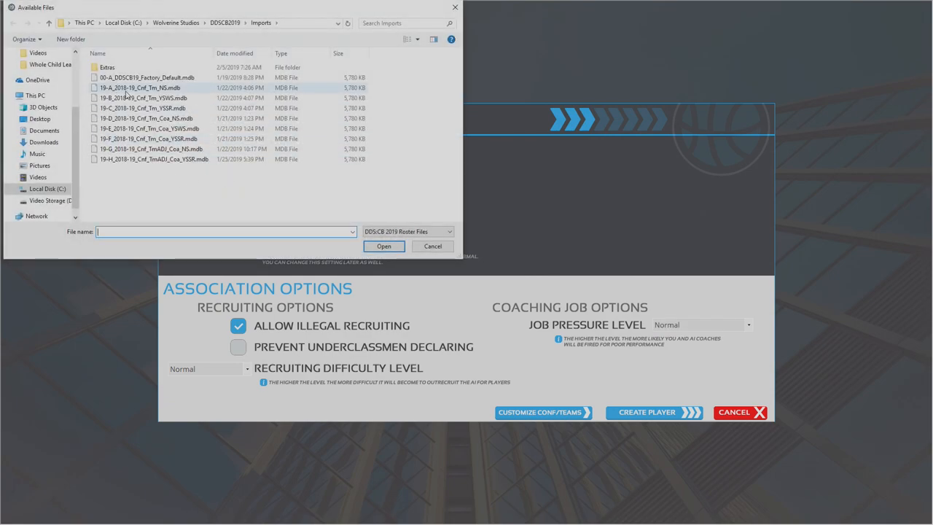
left_click(147, 78)
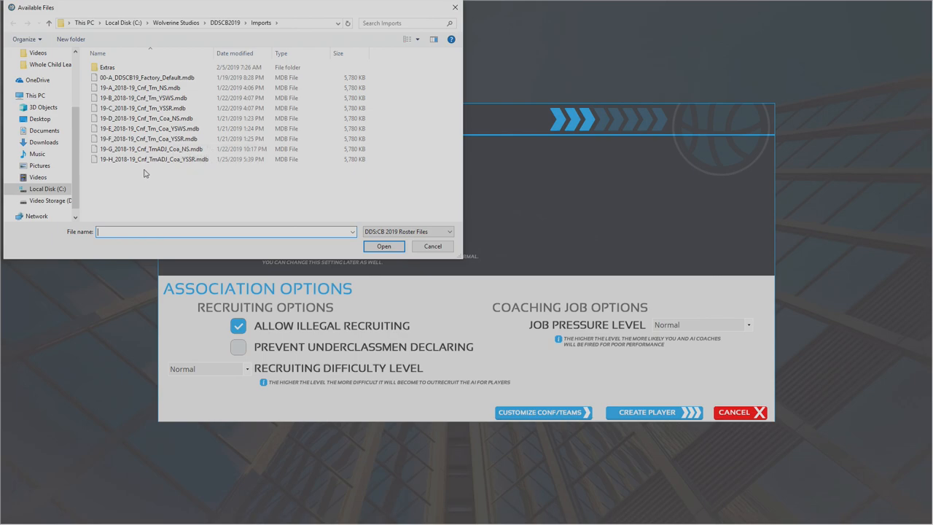
mouse_move(144, 178)
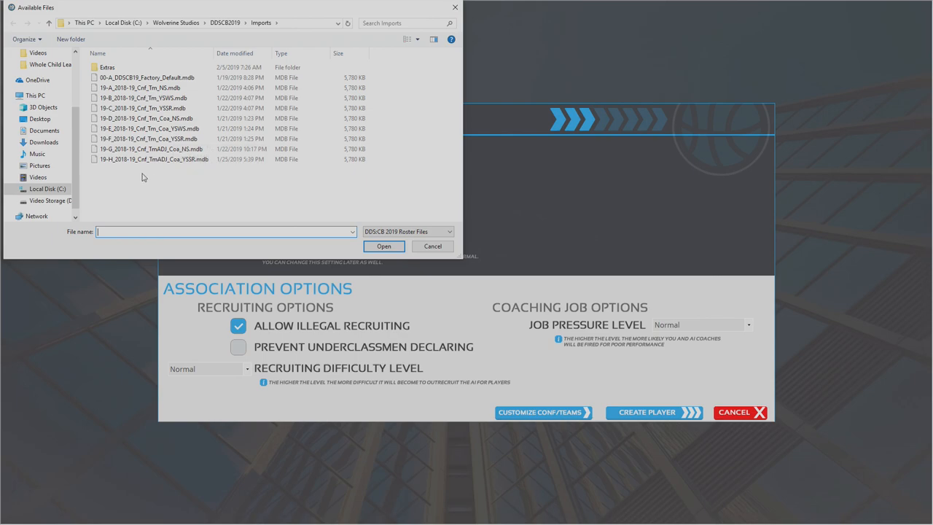
mouse_move(151, 177)
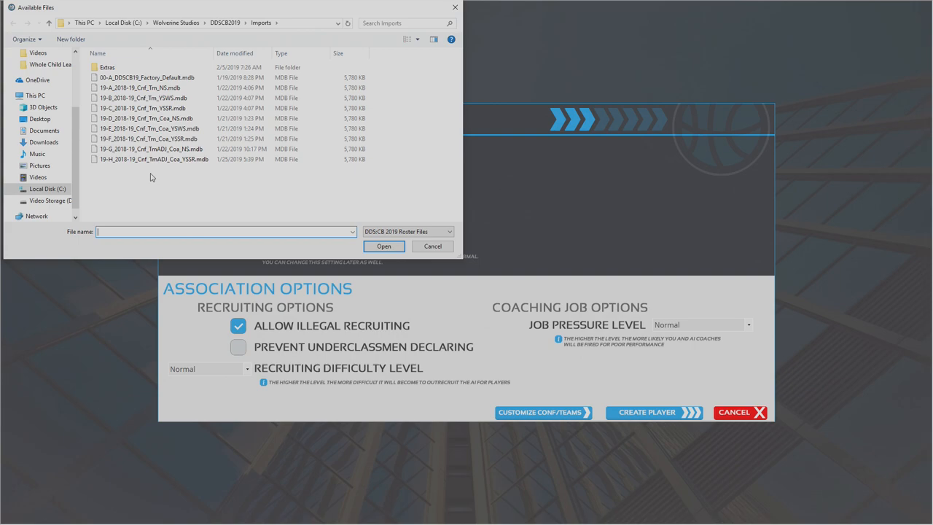
mouse_move(145, 104)
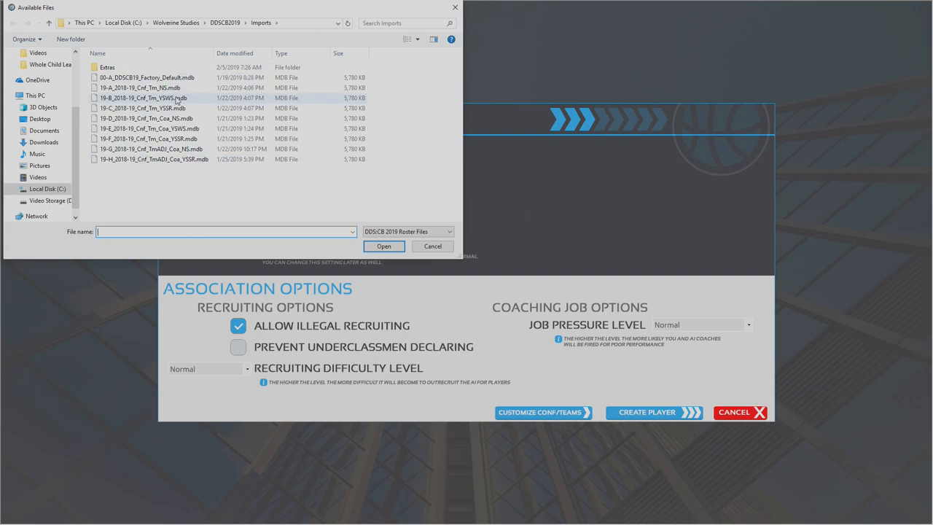
left_click(146, 88)
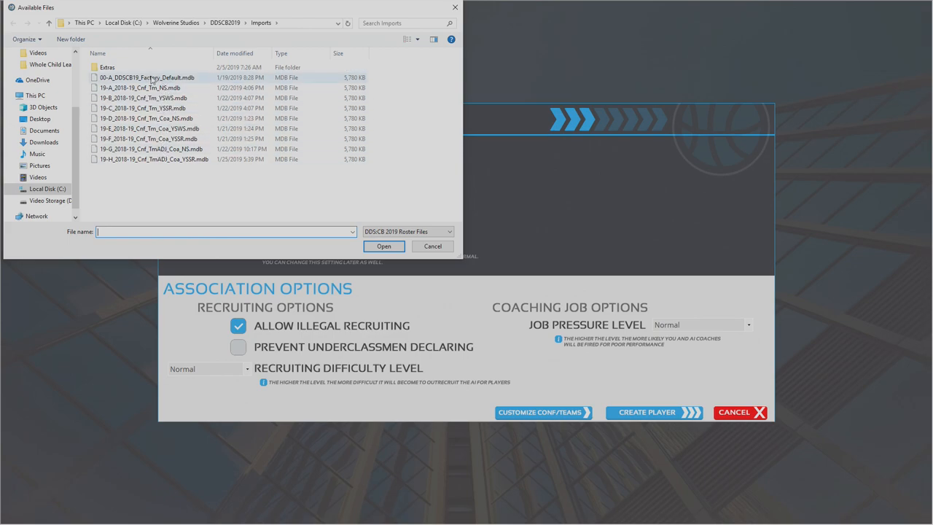
mouse_move(153, 88)
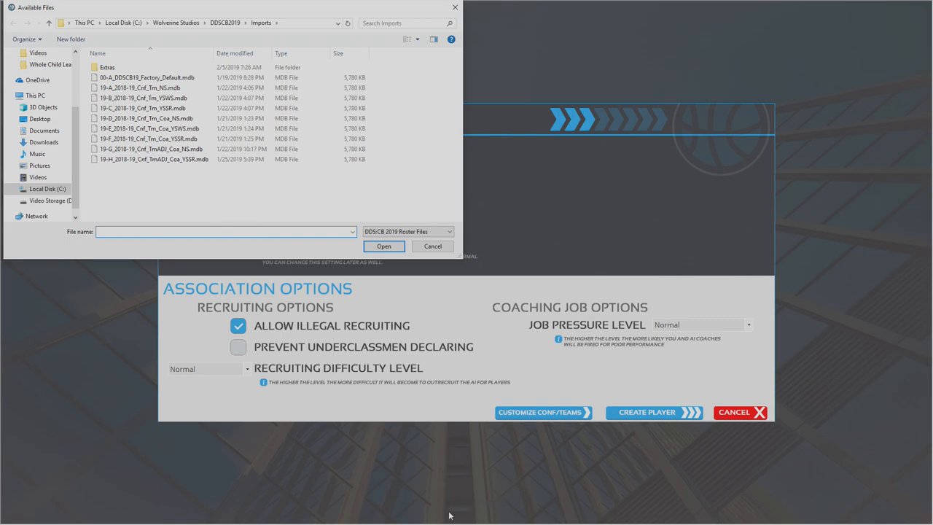
left_click(226, 231)
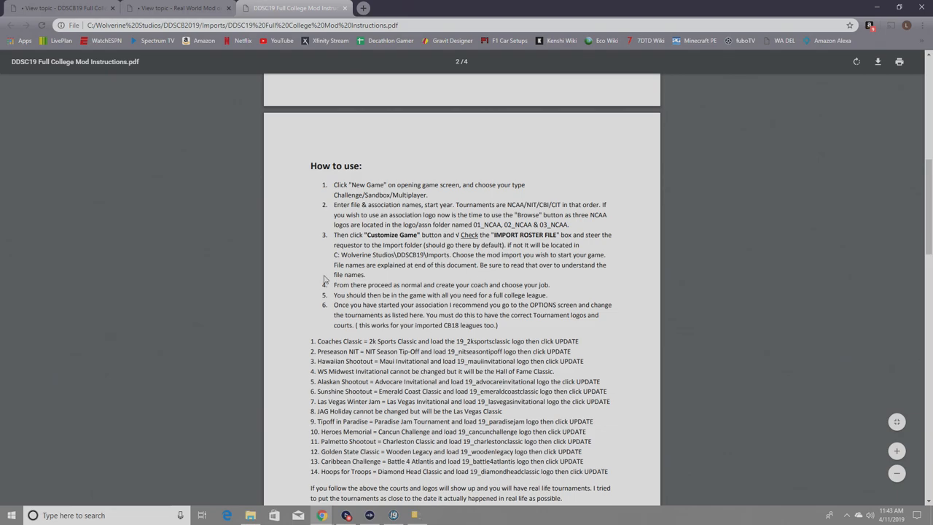
scroll("down", 3)
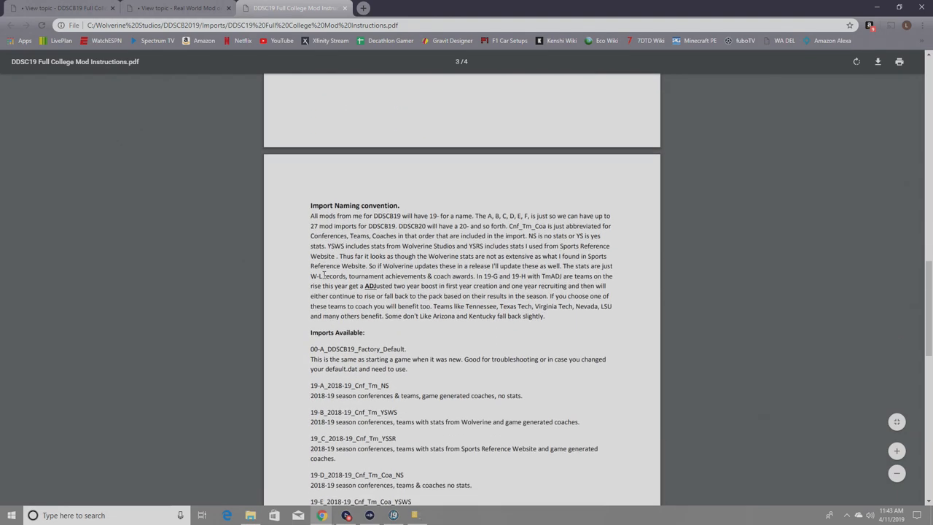
scroll("down", 3)
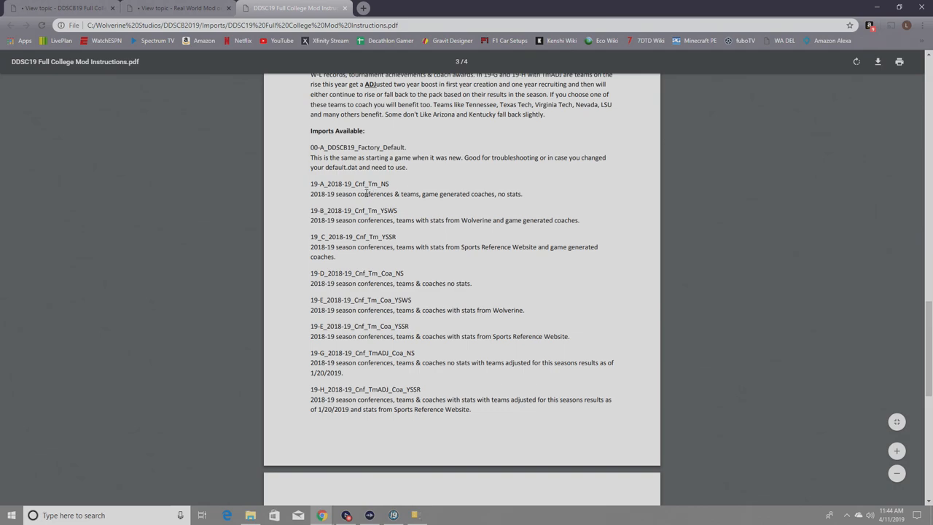
mouse_move(382, 184)
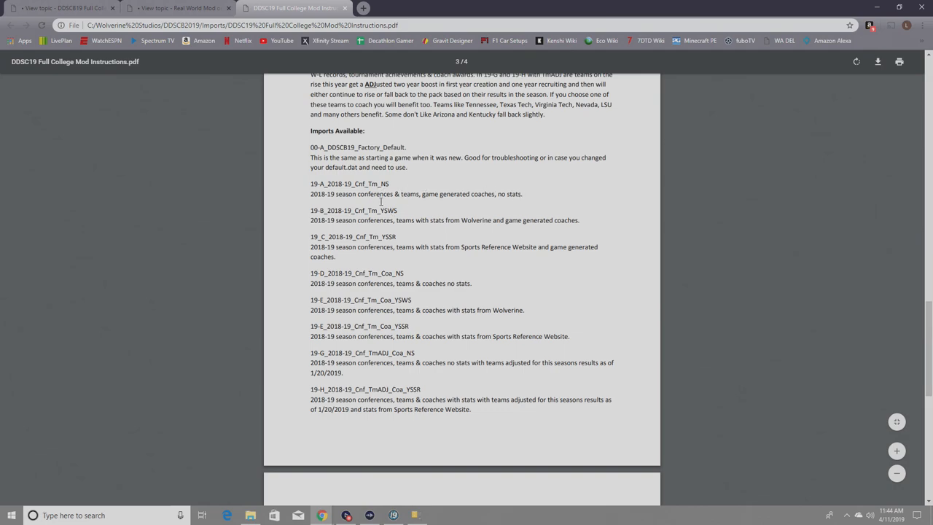
mouse_move(407, 210)
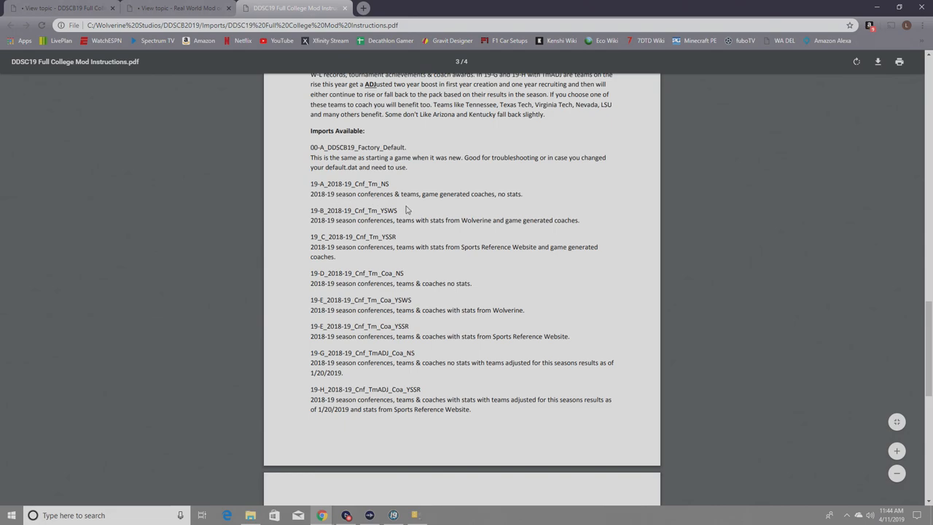
mouse_move(384, 204)
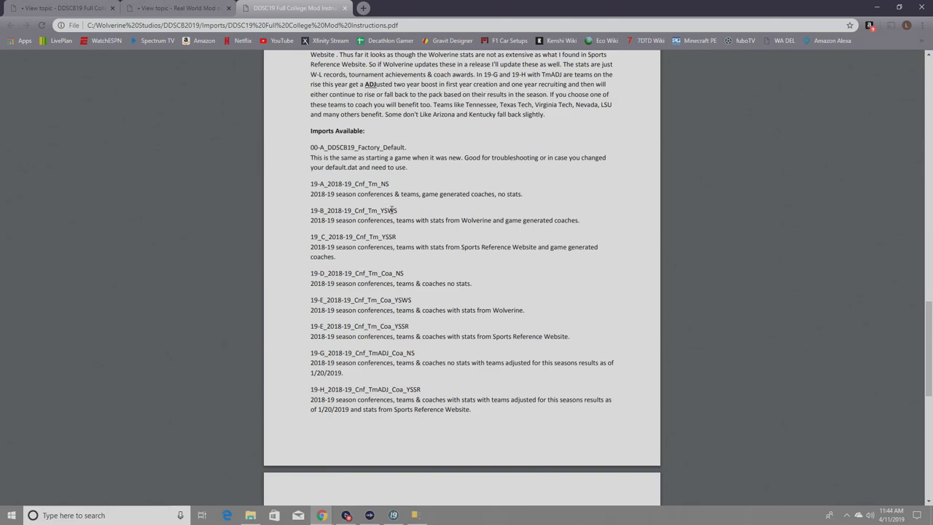
mouse_move(387, 211)
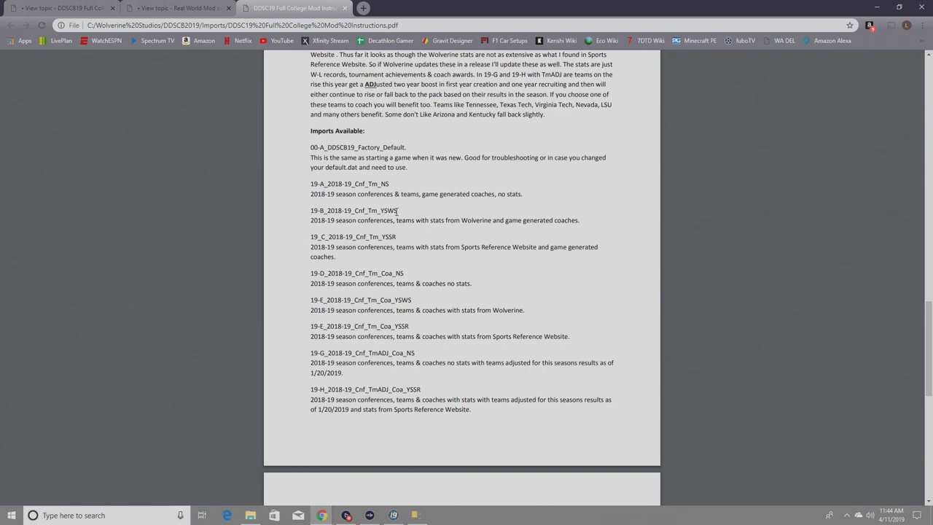
mouse_move(475, 226)
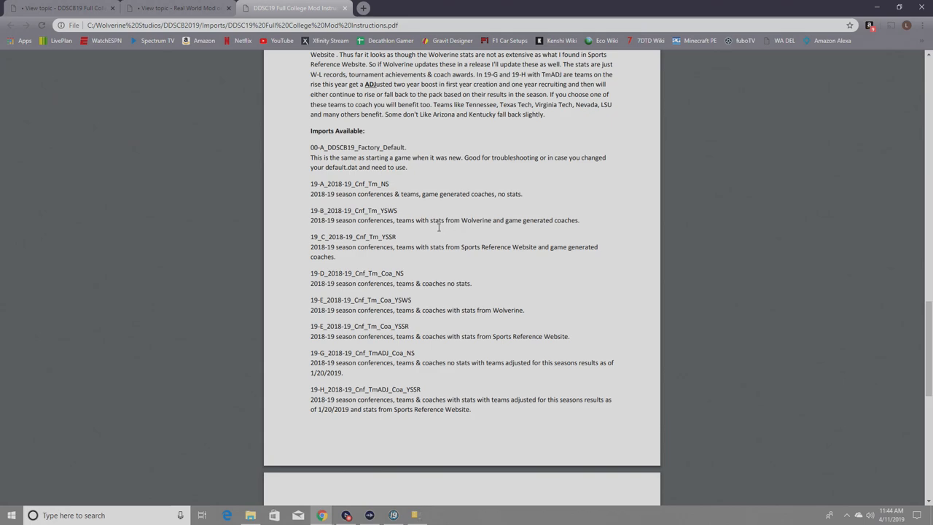
mouse_move(366, 254)
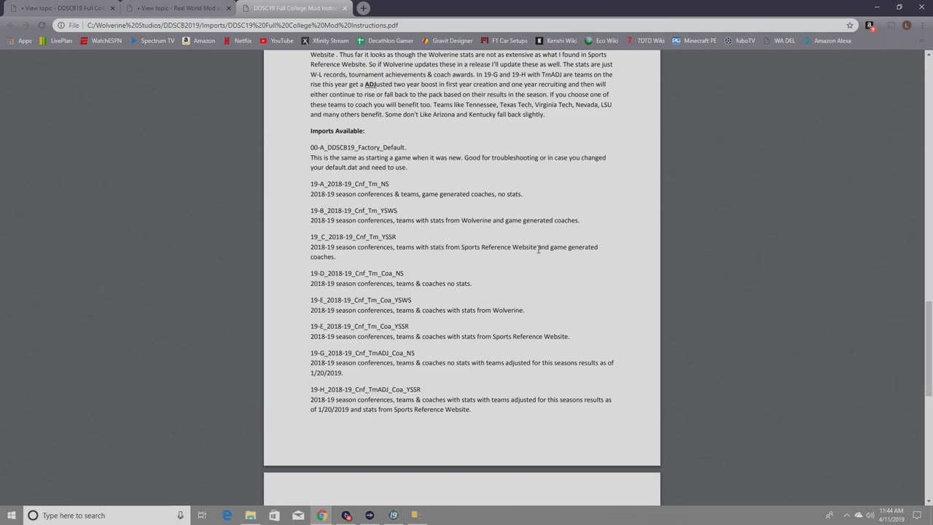
mouse_move(536, 251)
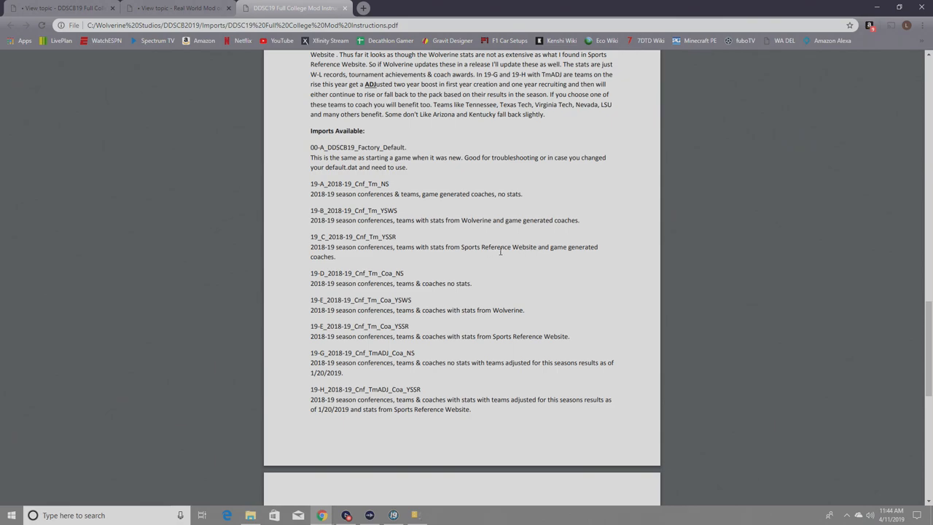
mouse_move(358, 304)
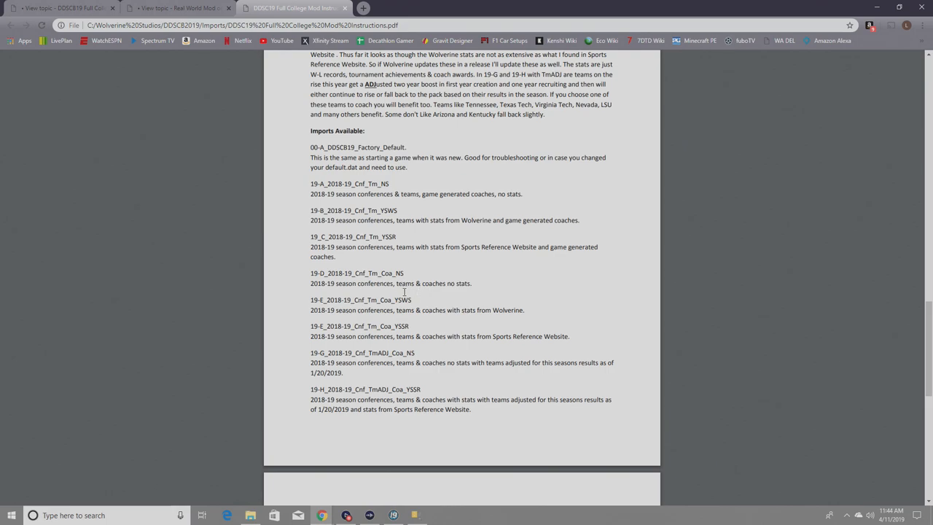
mouse_move(412, 291)
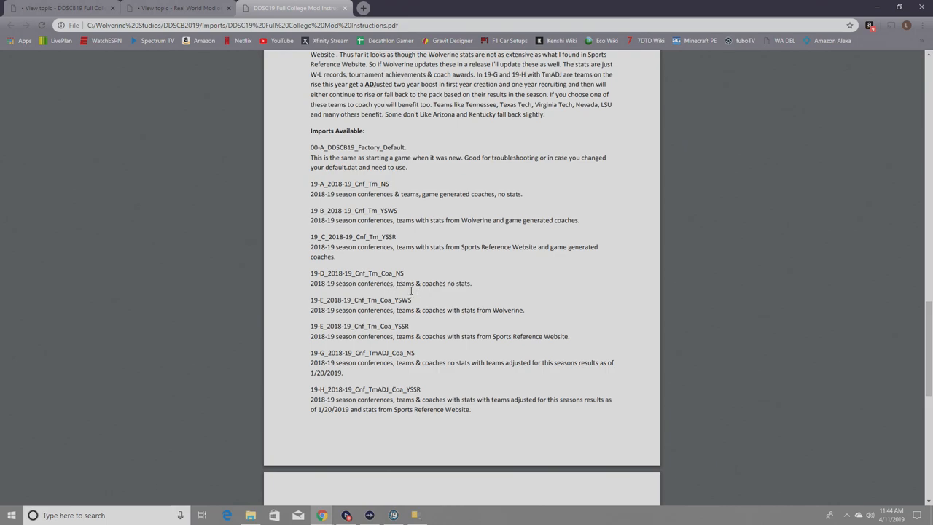
mouse_move(454, 286)
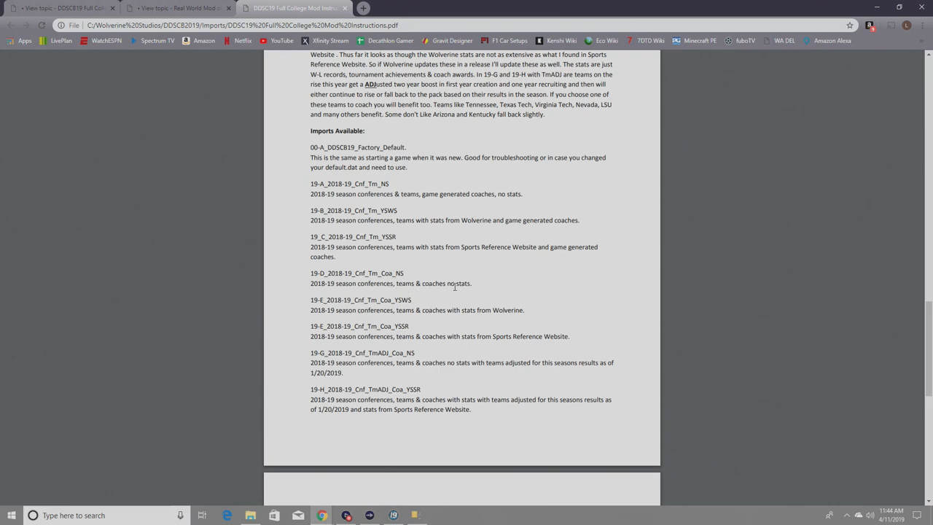
mouse_move(450, 297)
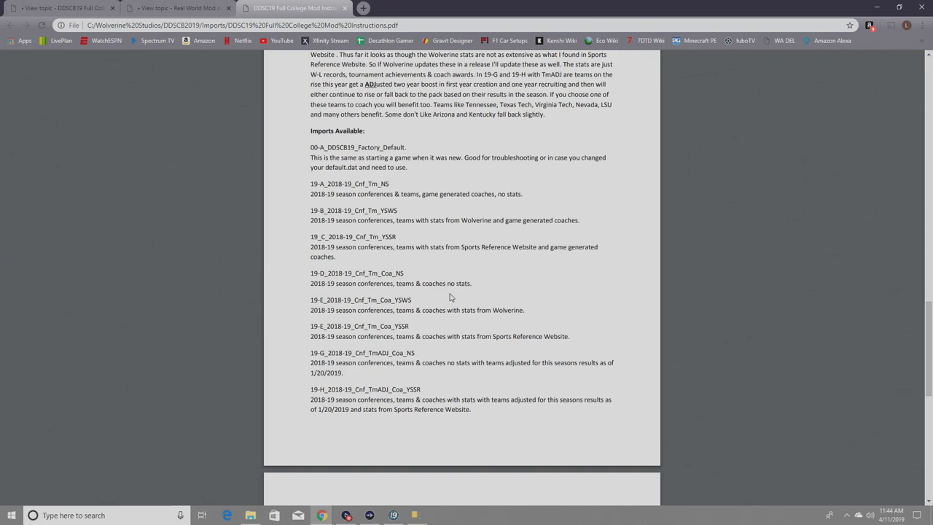
mouse_move(503, 310)
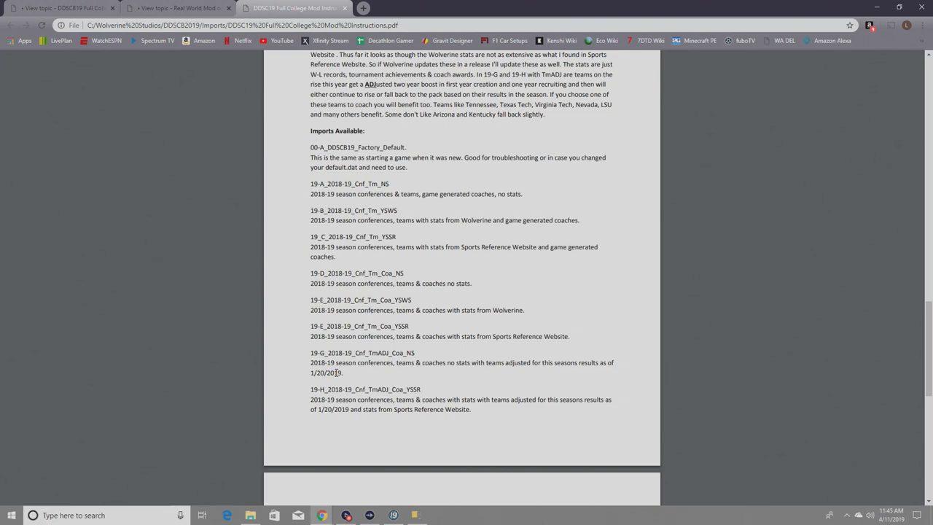
scroll("down", 3)
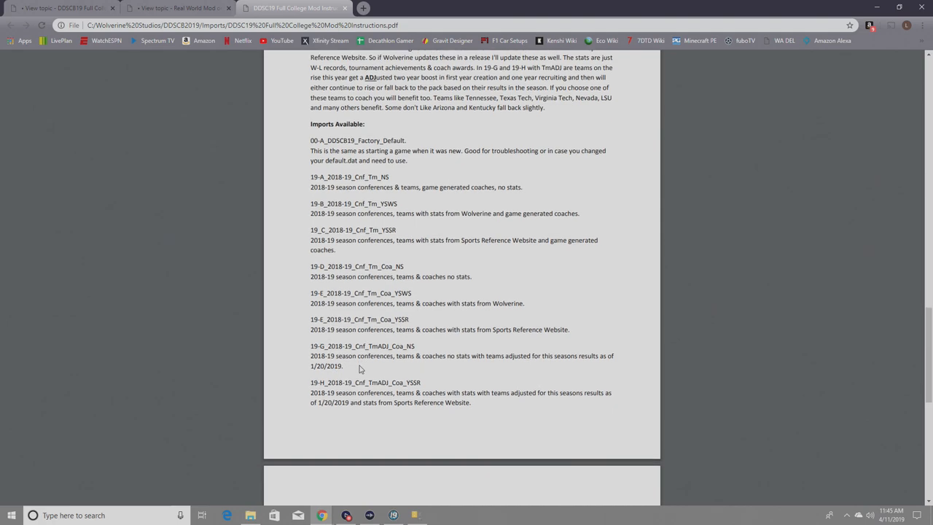
scroll("down", 3)
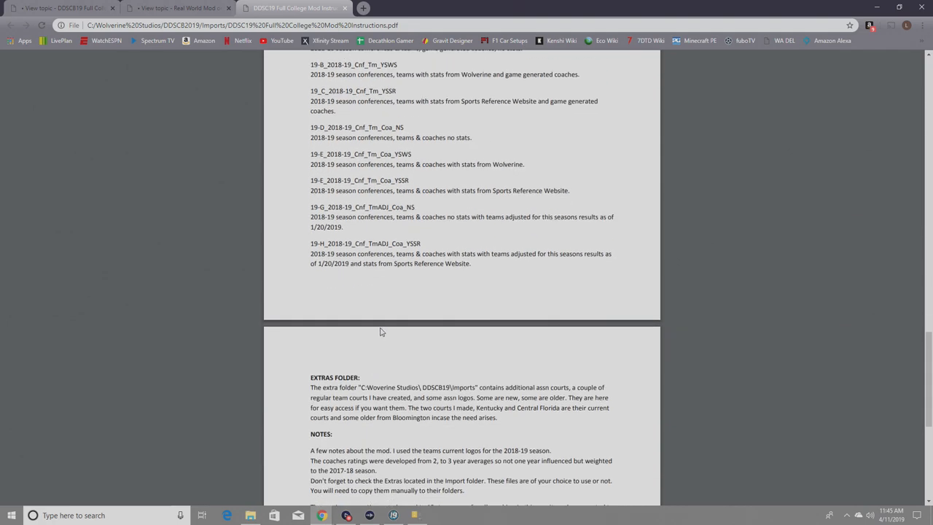
scroll("down", 3)
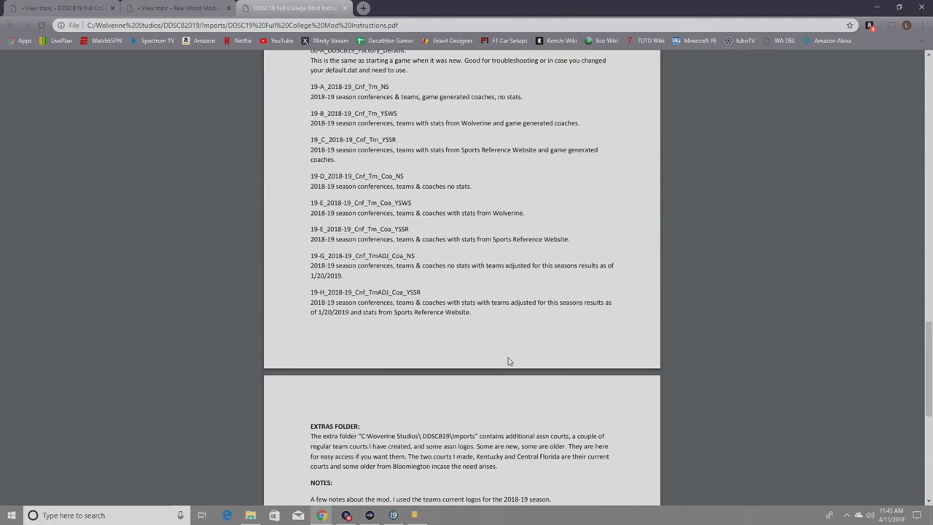
scroll("up", 3)
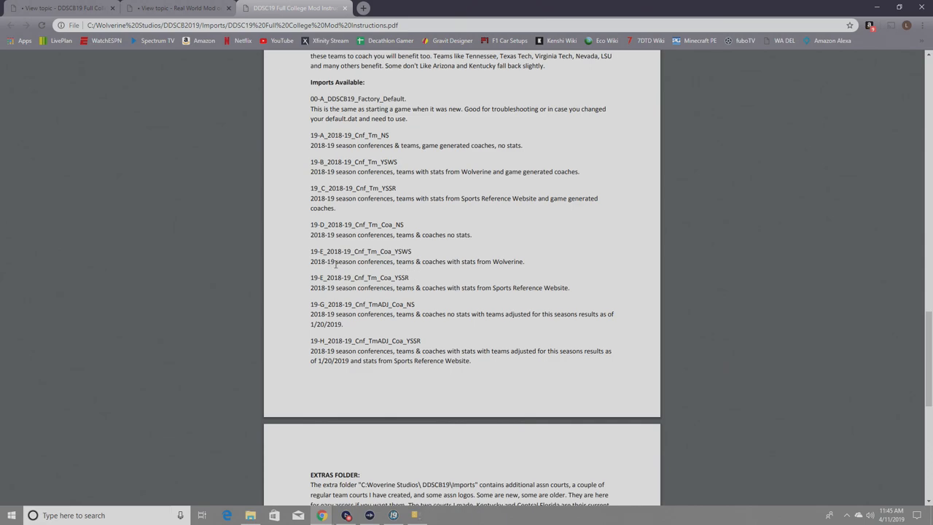
mouse_move(406, 261)
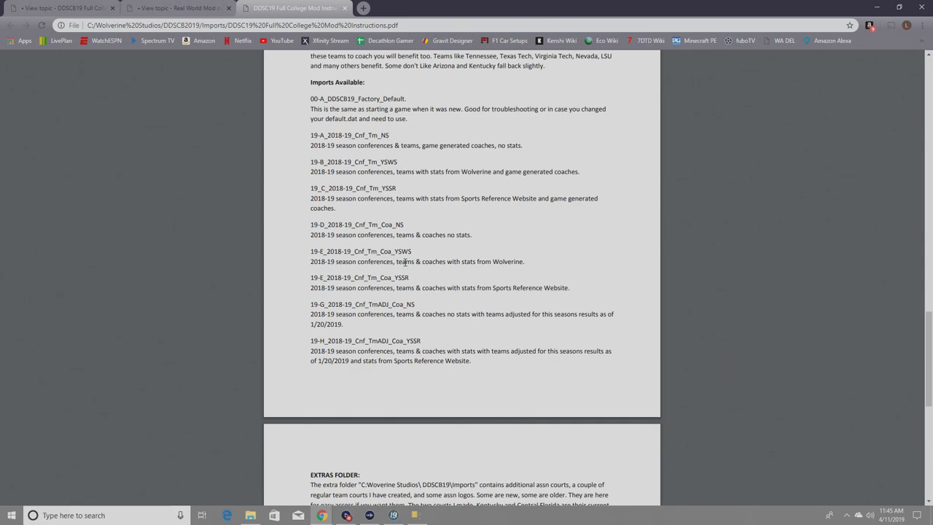
mouse_move(446, 263)
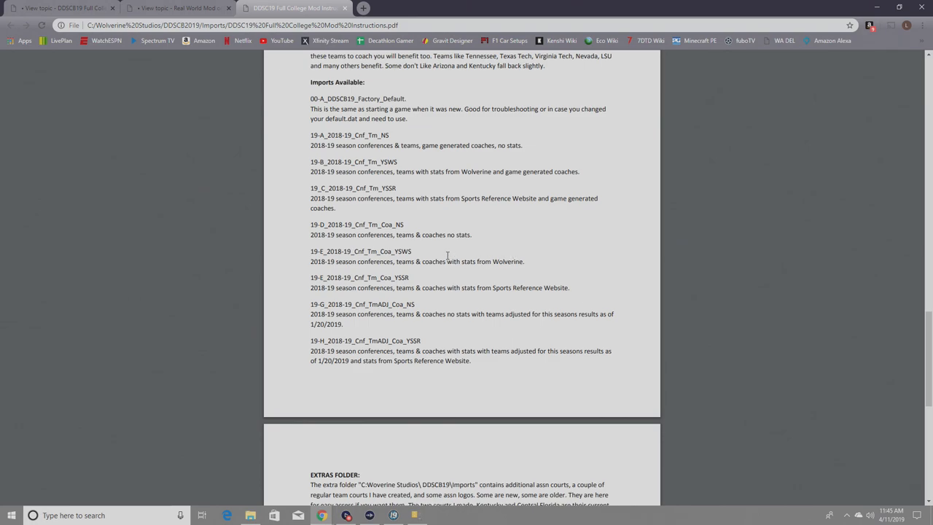
mouse_move(472, 252)
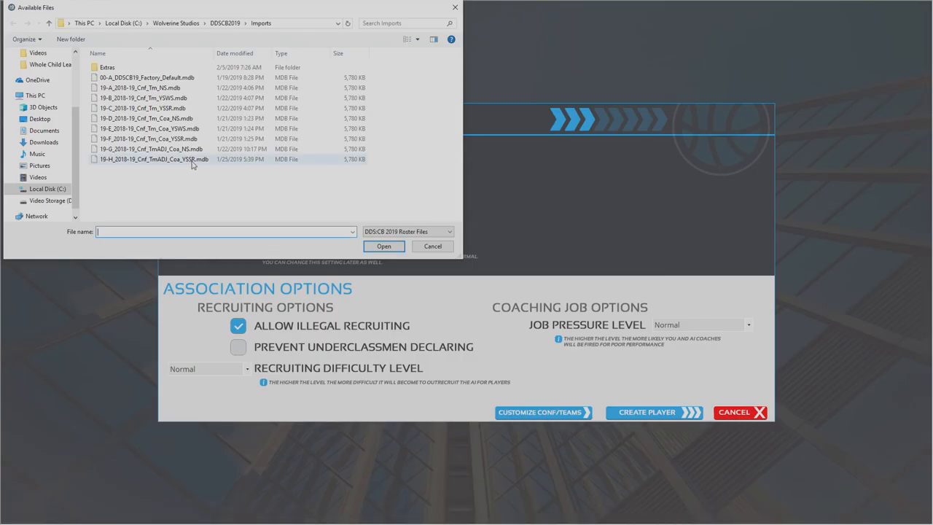
Import the roster file 19-E_2018-19_Cnf_Tm_Coa_YSWS.mdb
left_click(146, 118)
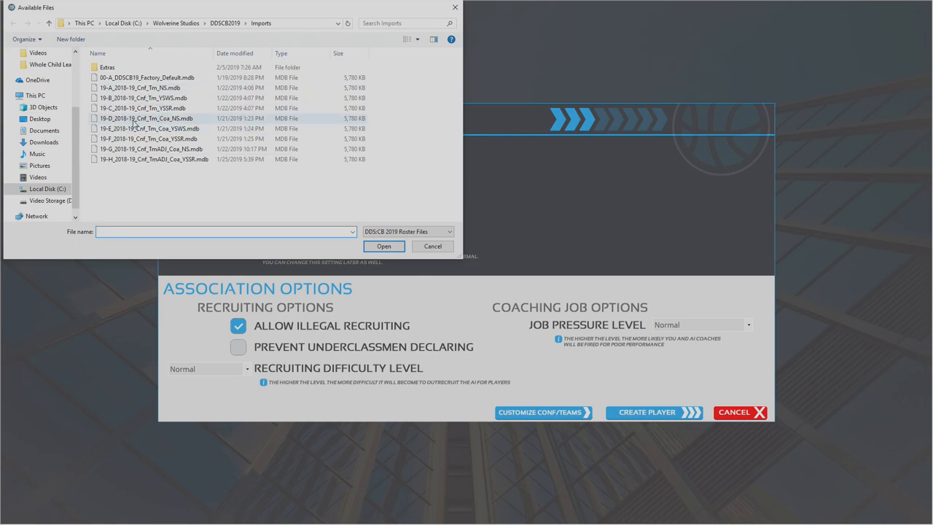
left_click(149, 129)
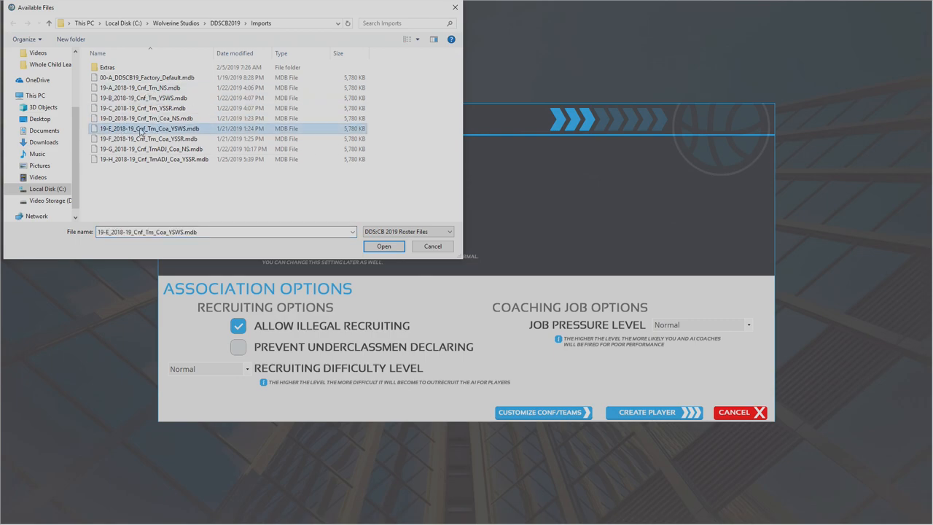
left_click(384, 245)
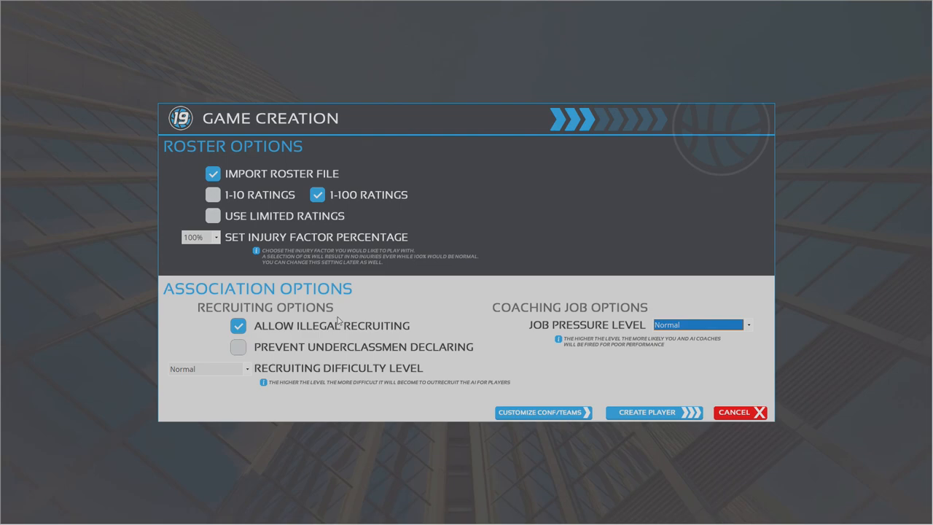
mouse_move(366, 293)
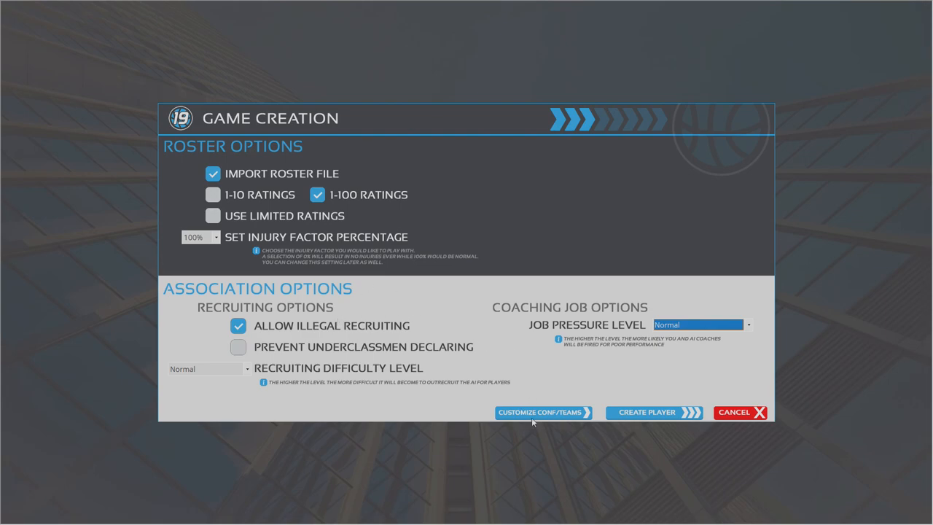
In Customize Conferences, select the PAC-12 Conference, passing through Conference USA first
left_click(543, 412)
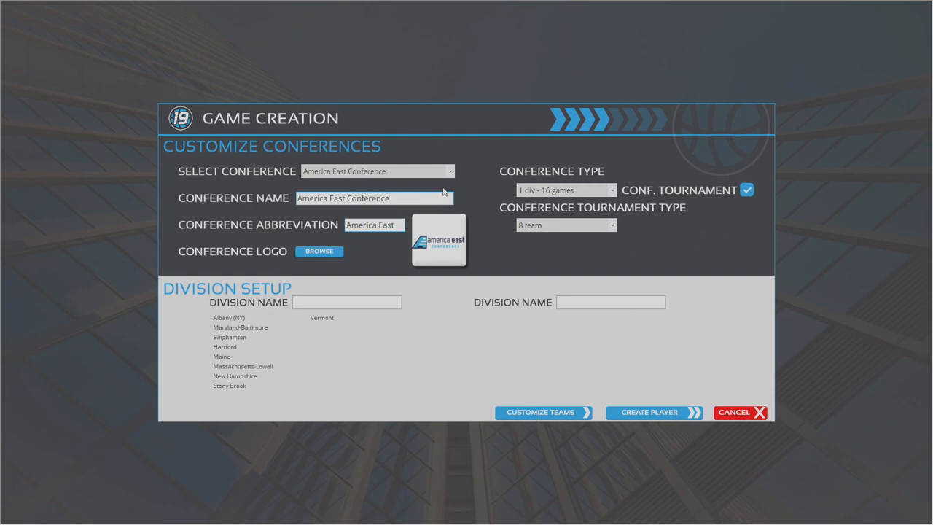
left_click(377, 171)
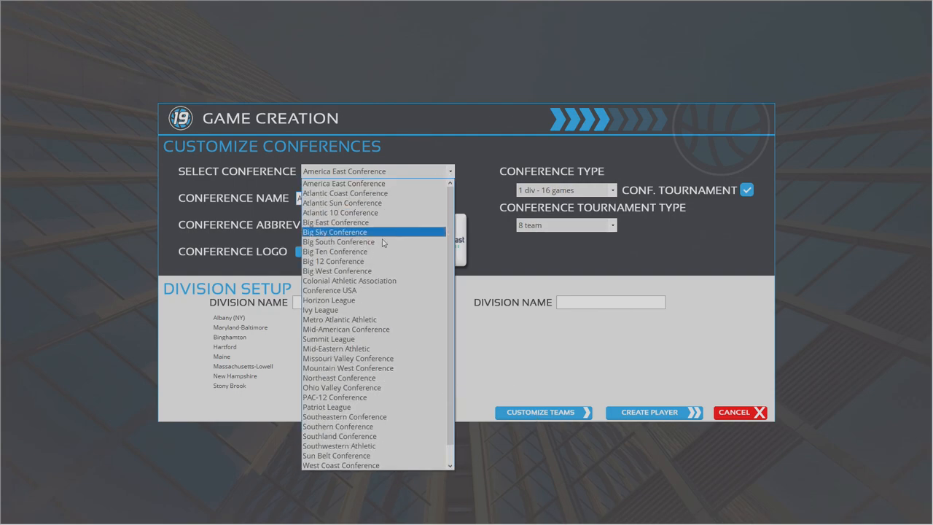
mouse_move(329, 290)
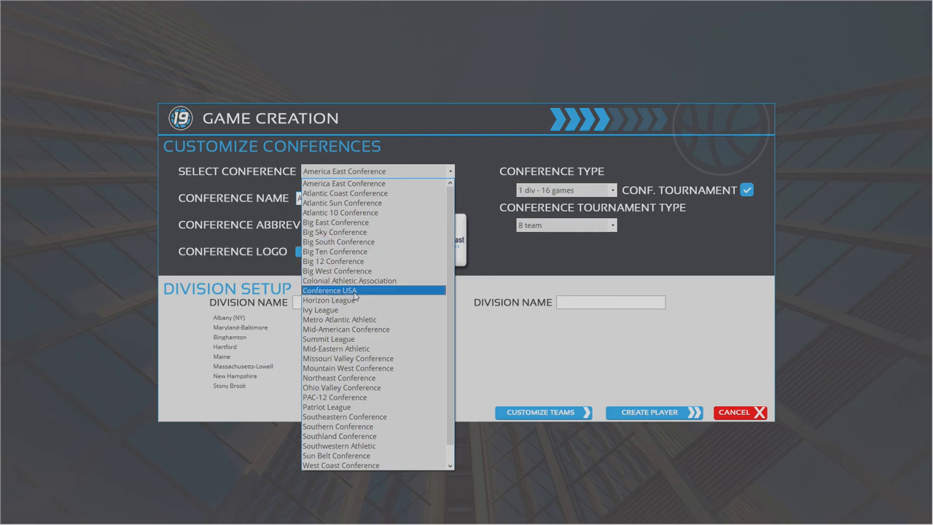
left_click(329, 291)
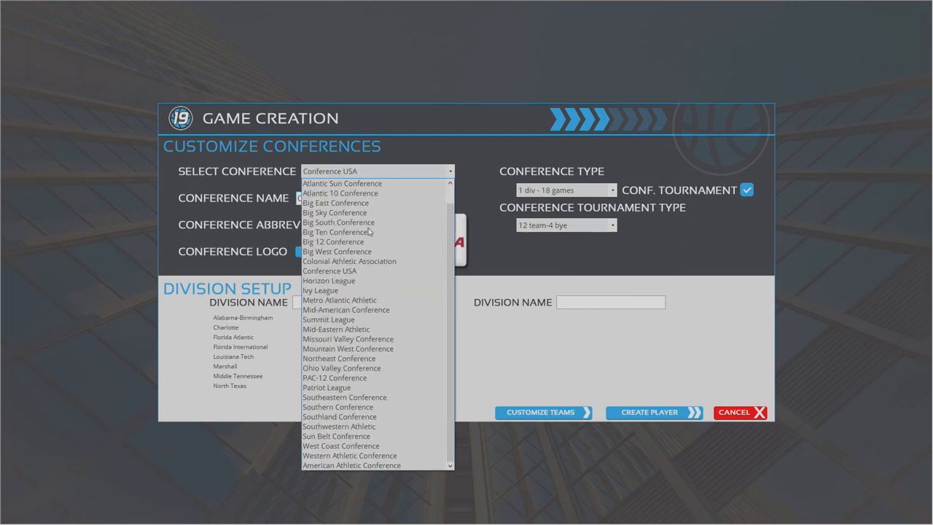
left_click(334, 378)
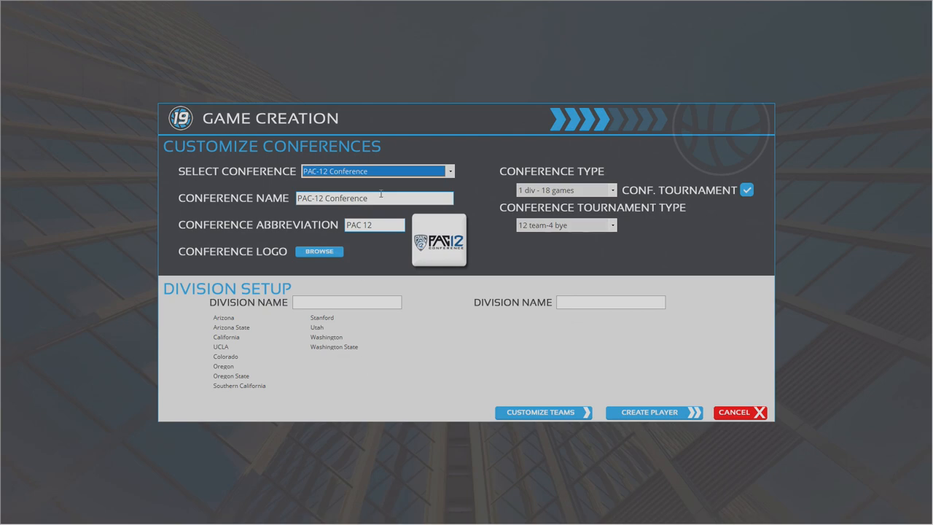
mouse_move(235, 387)
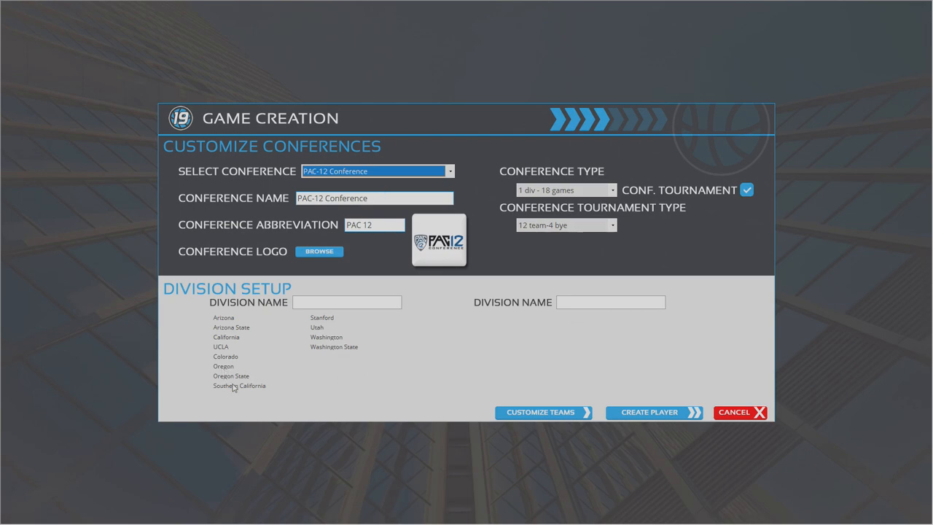
mouse_move(262, 327)
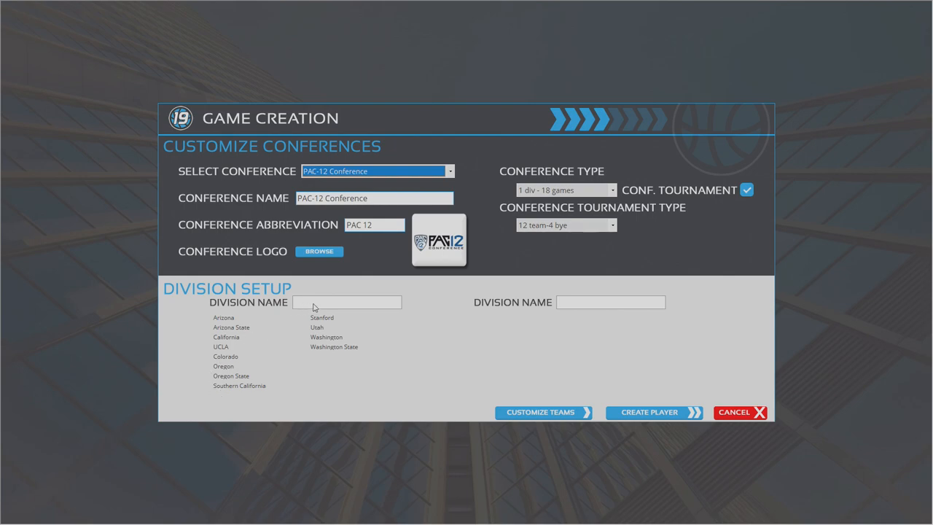
mouse_move(318, 274)
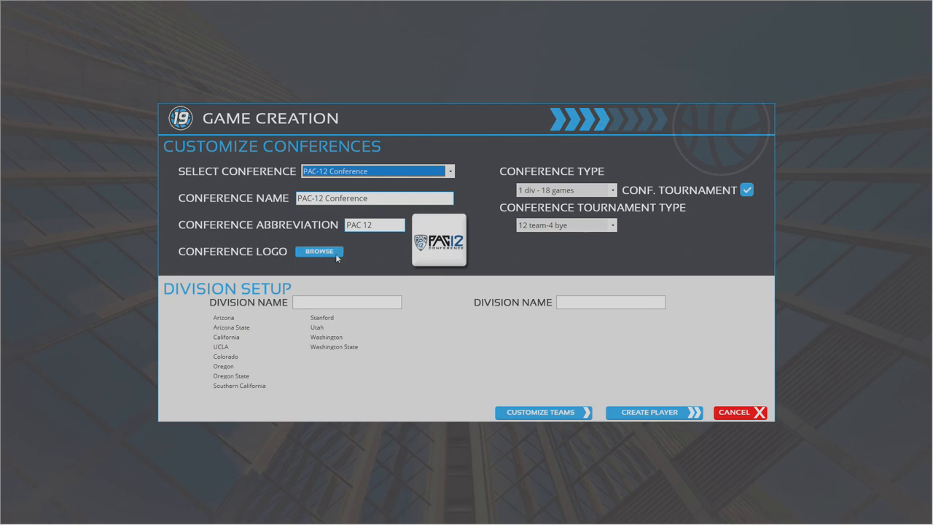
mouse_move(547, 417)
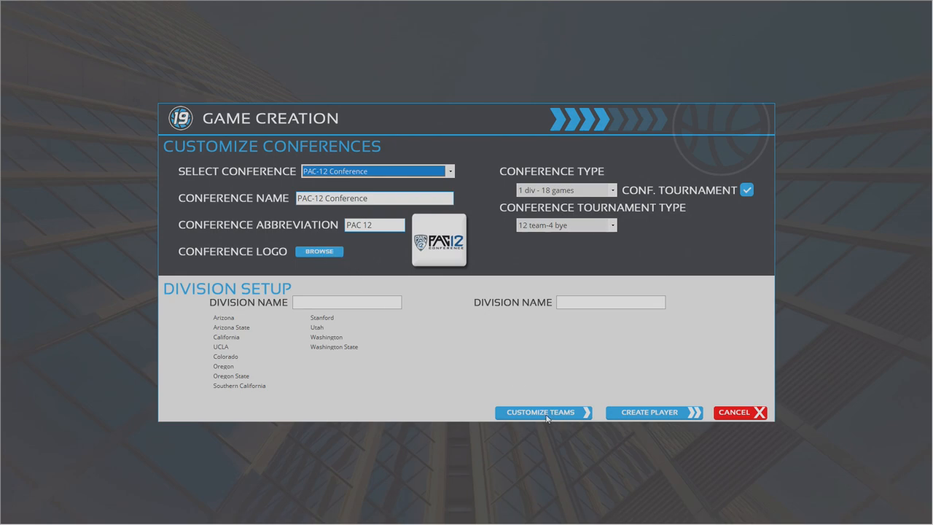
In Customize Schools, view Oregon: Ducks, Eugene, OR, Matthew Knight Arena
left_click(544, 412)
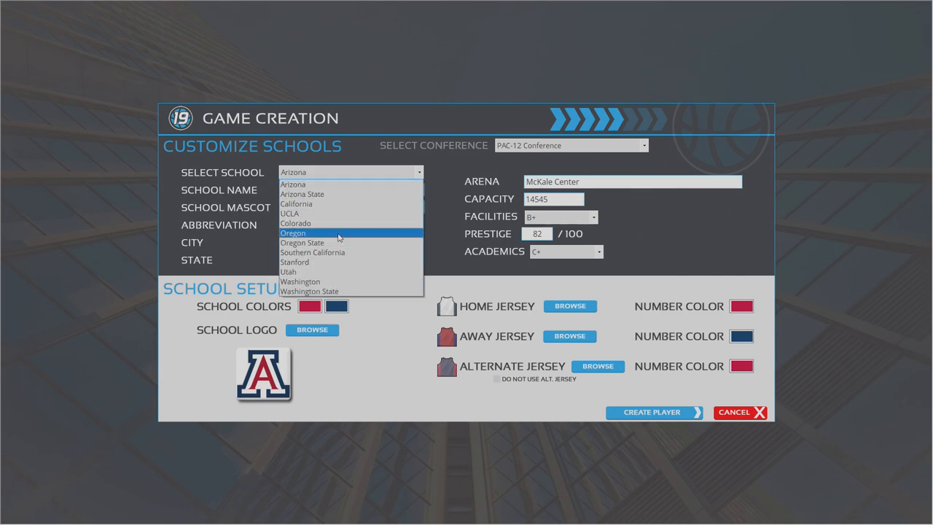
left_click(294, 232)
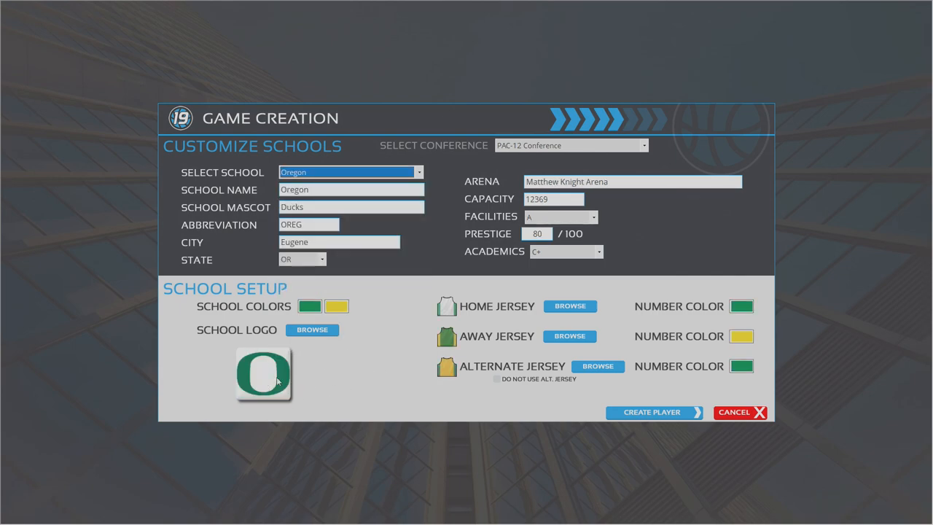
mouse_move(432, 371)
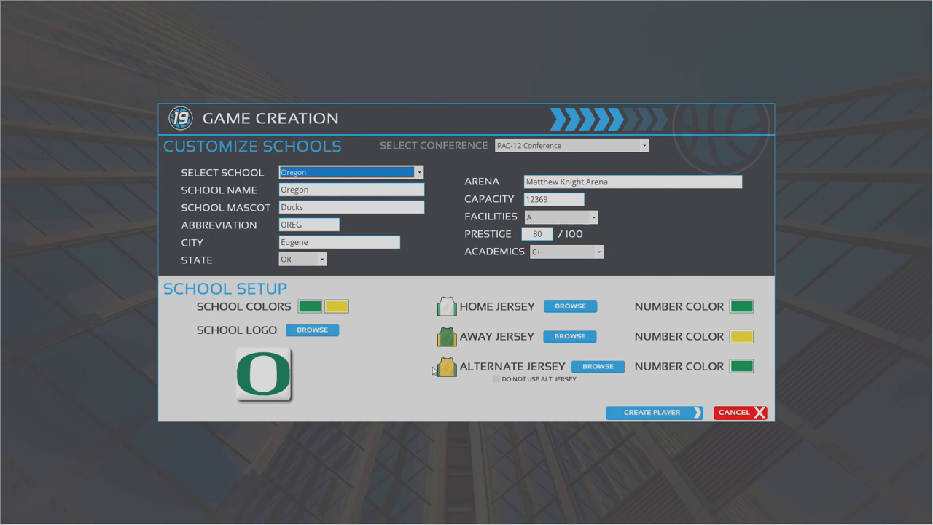
mouse_move(523, 362)
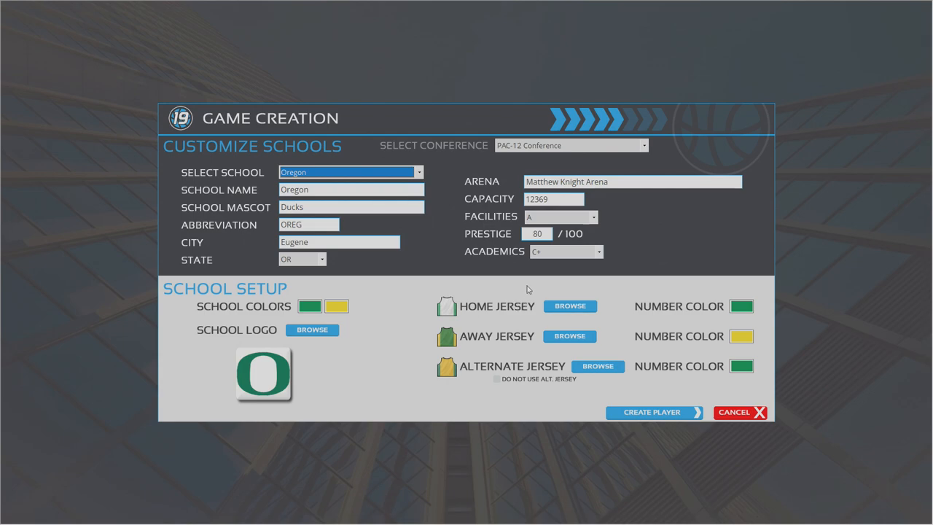
mouse_move(418, 276)
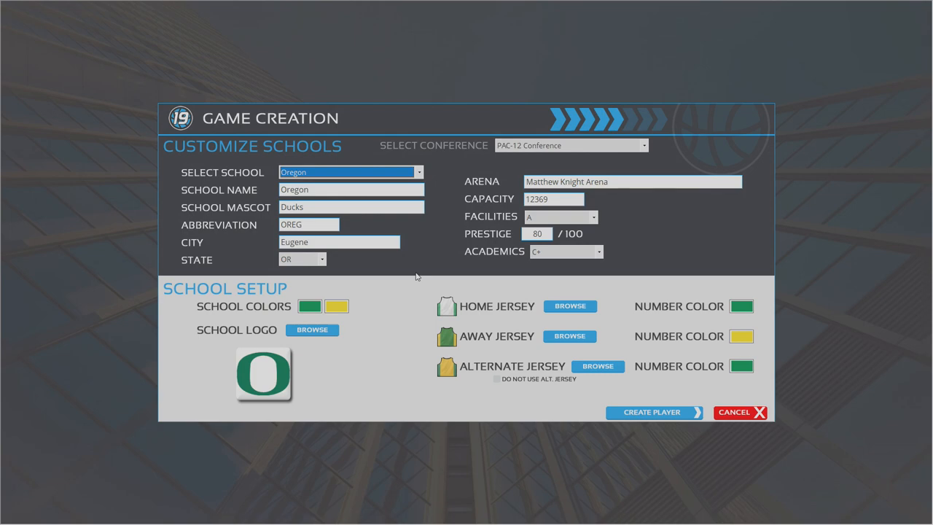
mouse_move(600, 394)
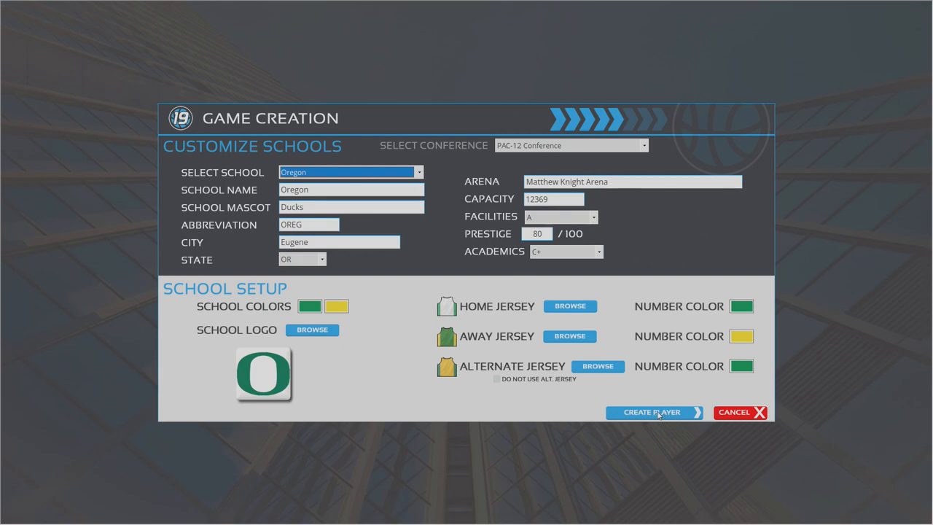
Create coach 'Test DG' with Oregon chosen as the dream job
left_click(652, 412)
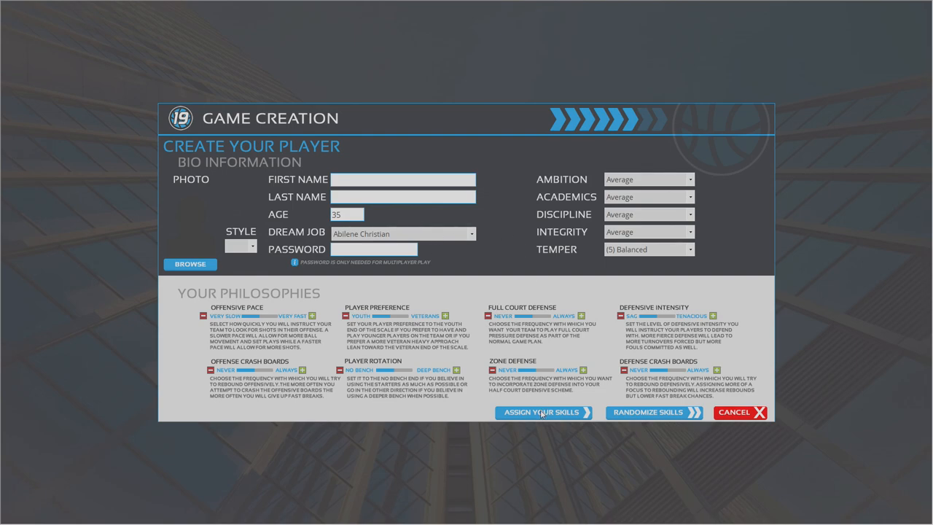
mouse_move(486, 377)
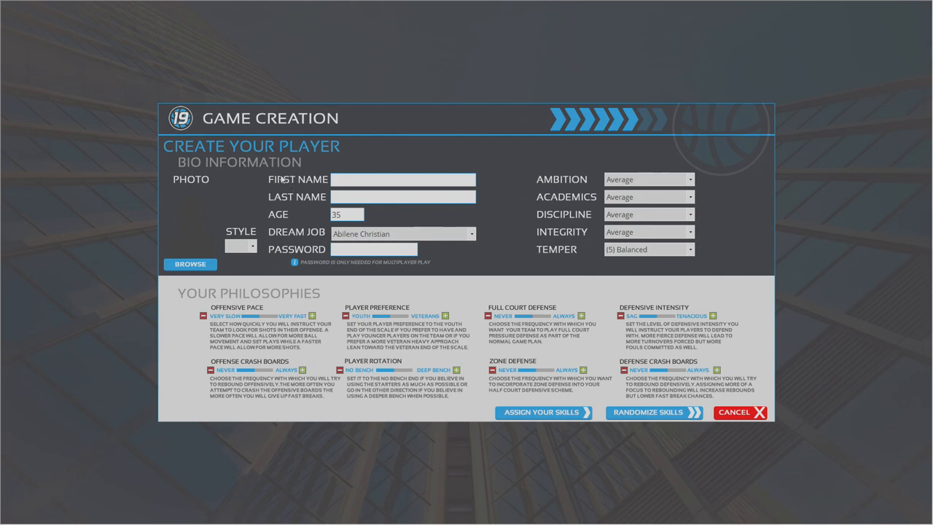
left_click(403, 179)
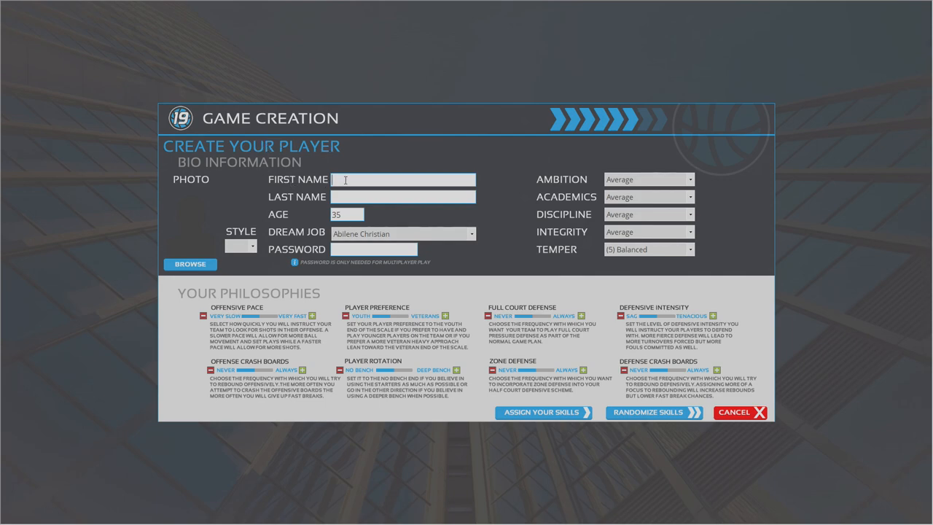
type("Test")
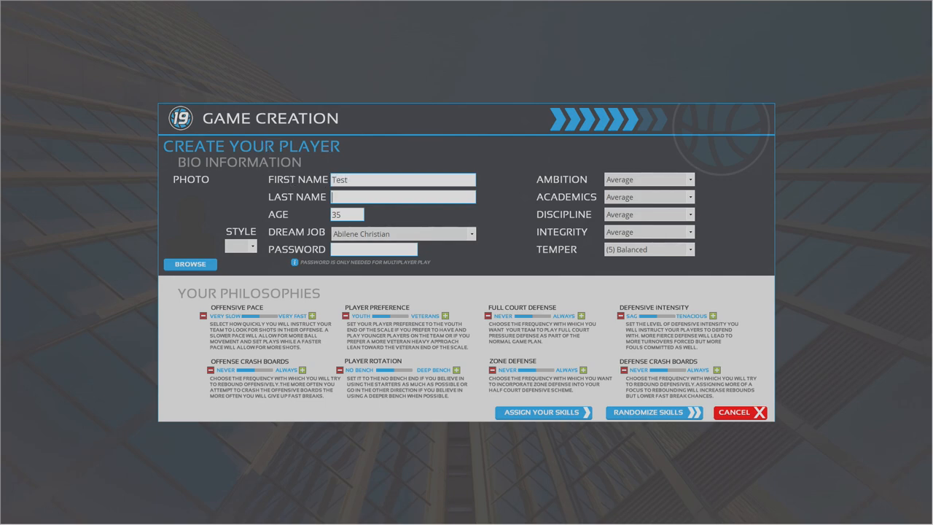
type("DG")
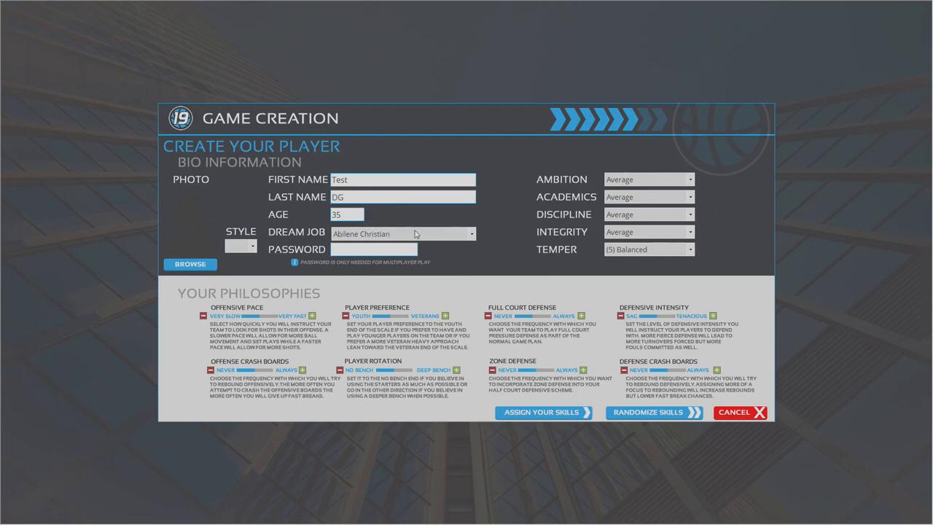
left_click(472, 233)
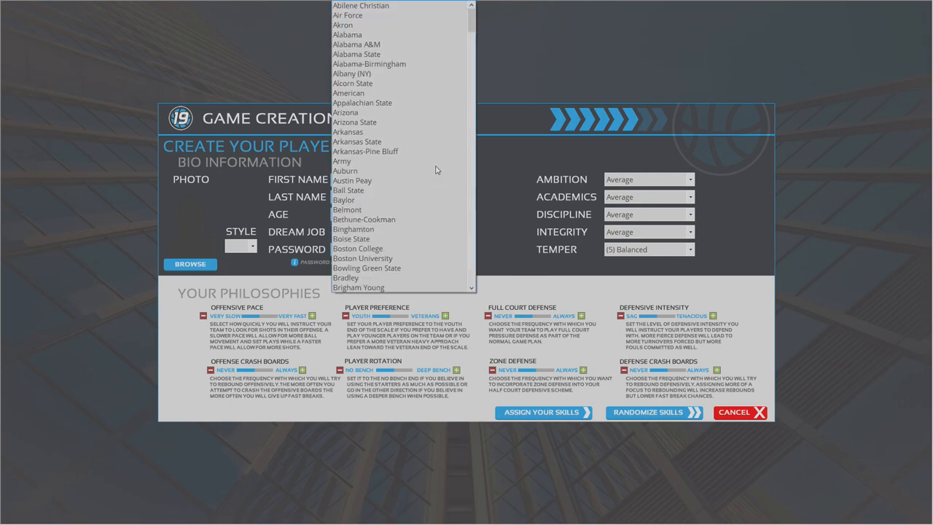
scroll("down", 3)
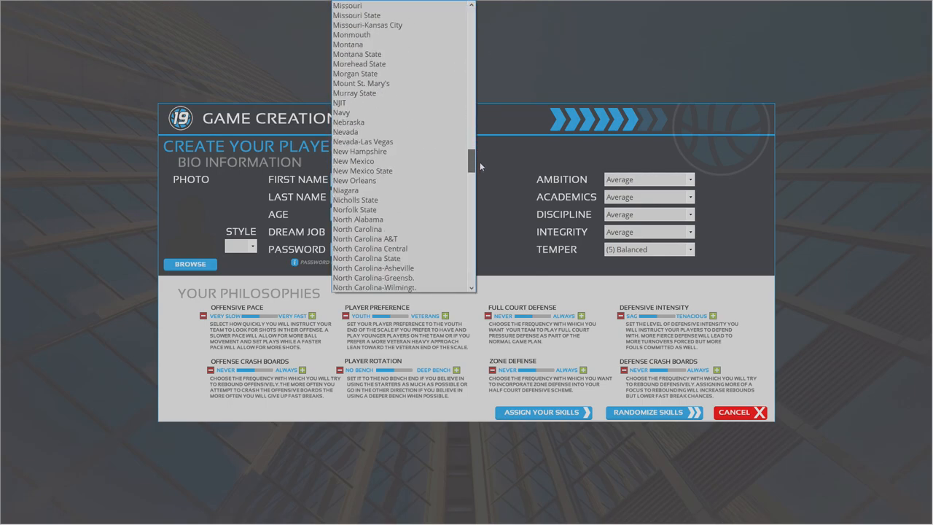
scroll("down", 3)
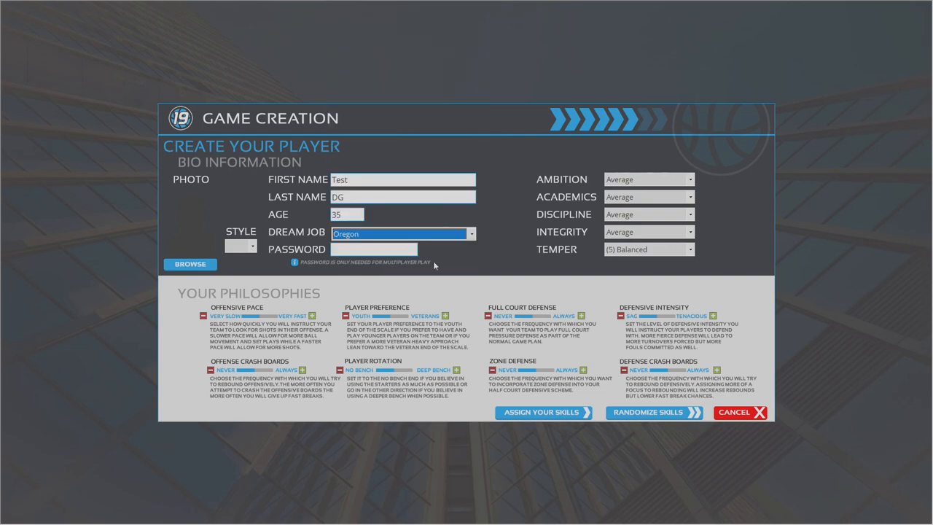
mouse_move(463, 289)
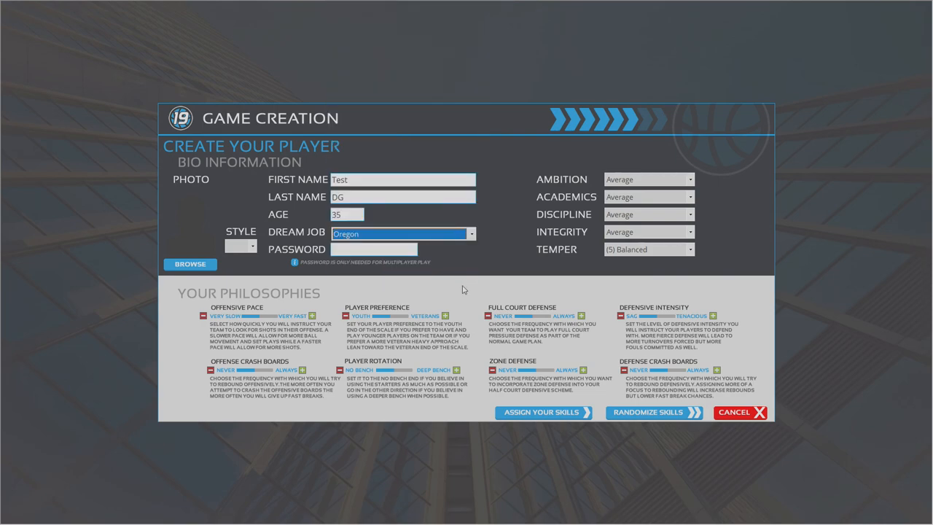
mouse_move(616, 342)
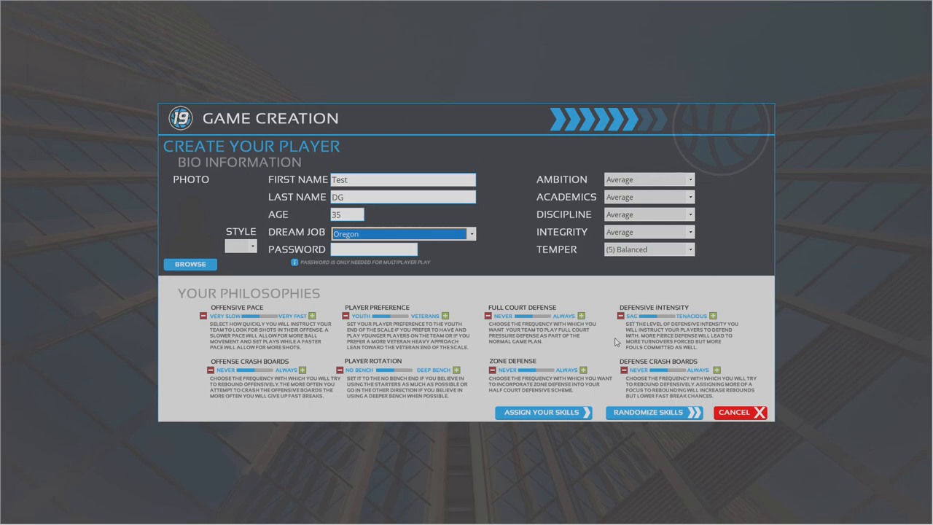
left_click(544, 412)
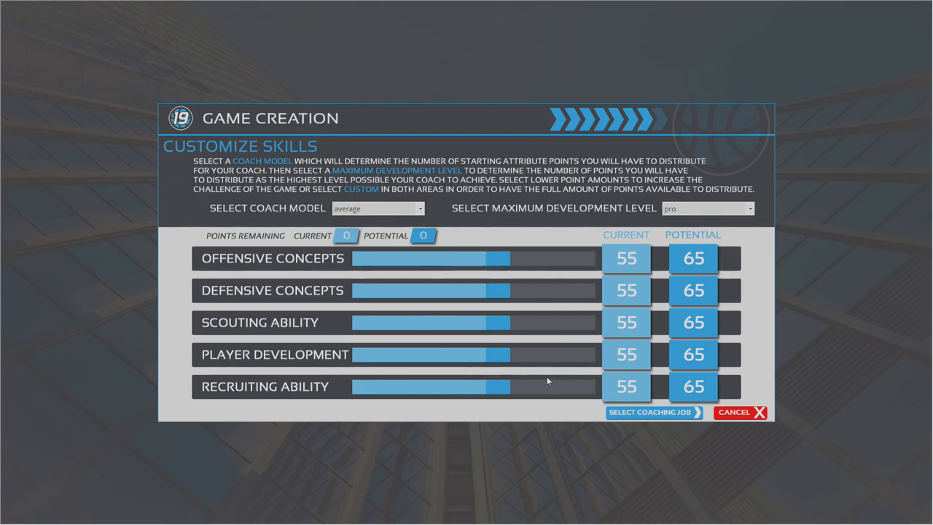
mouse_move(590, 186)
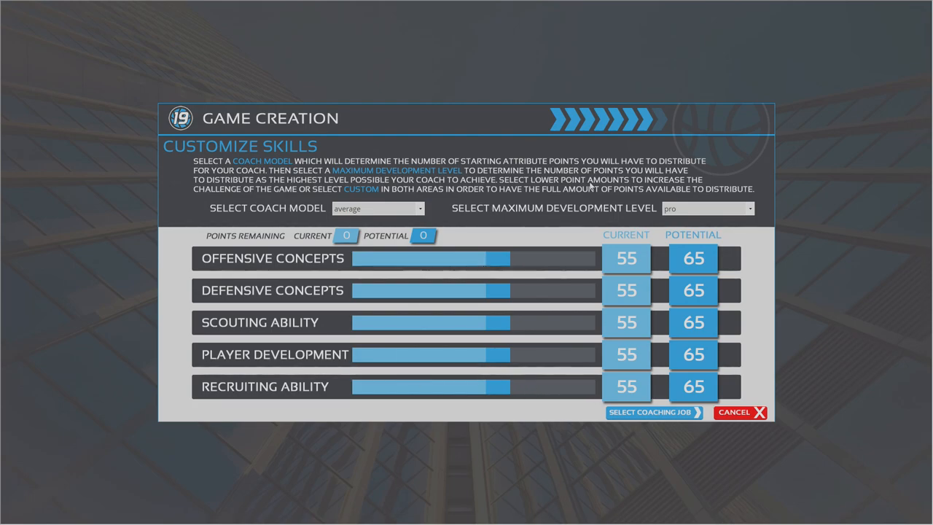
Choose the Niagara head coach job, offering $150,000 over 3 years
left_click(650, 411)
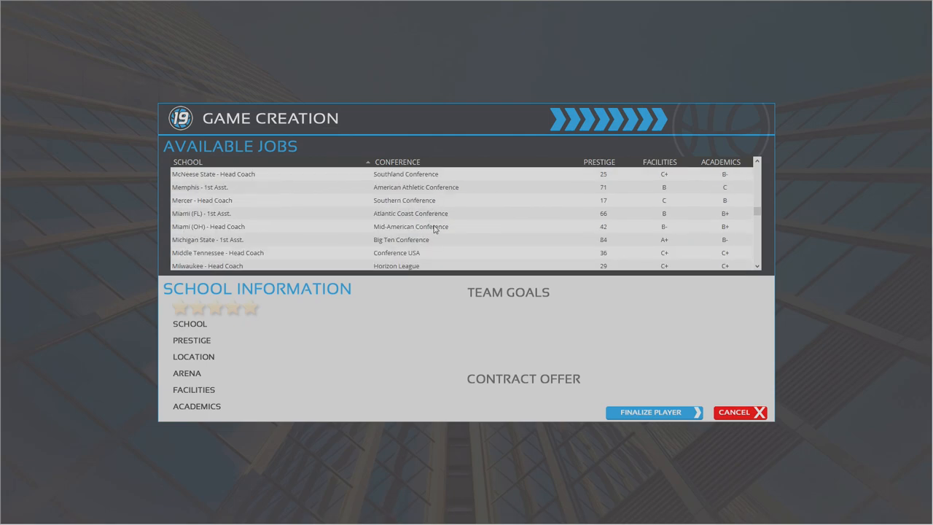
scroll("down", 3)
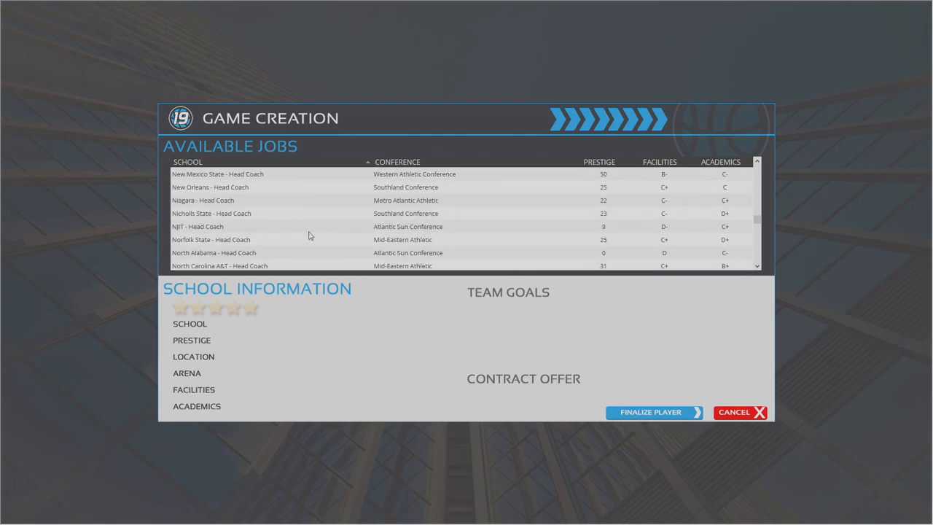
scroll("down", 3)
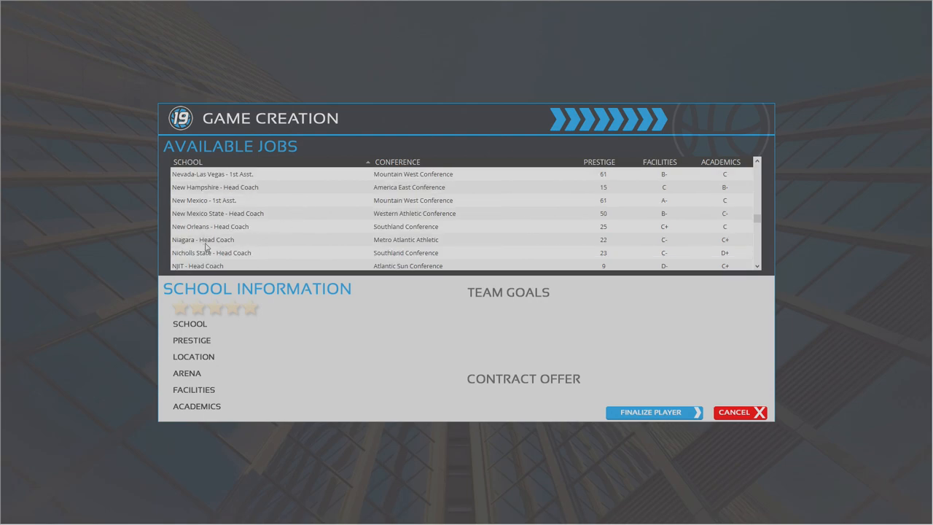
left_click(202, 239)
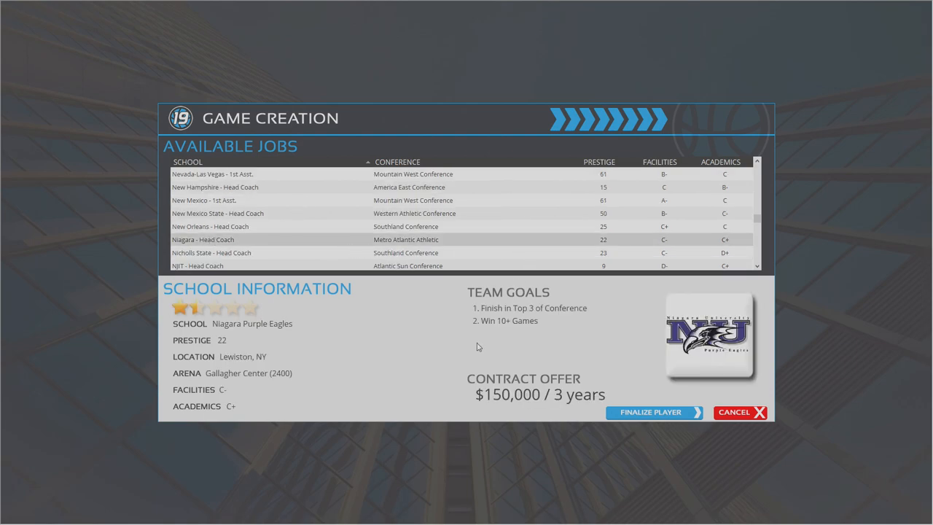
mouse_move(450, 348)
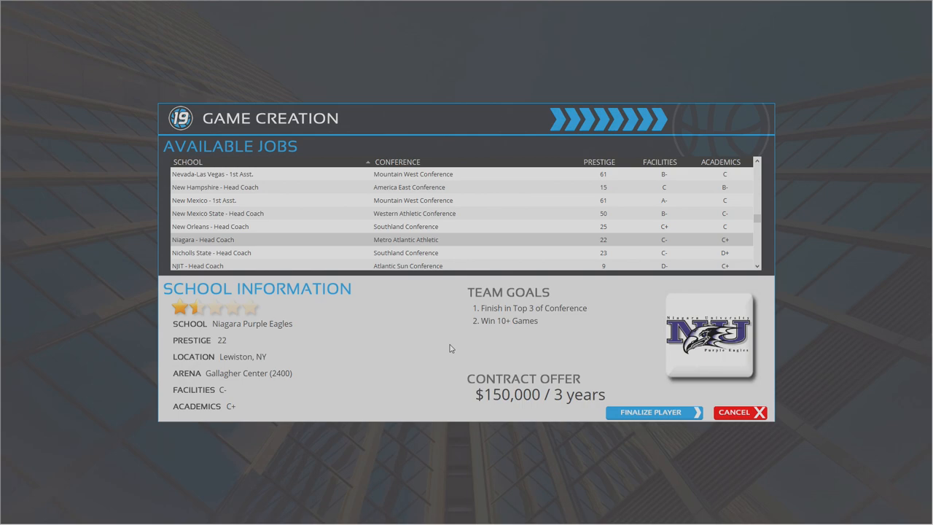
mouse_move(449, 347)
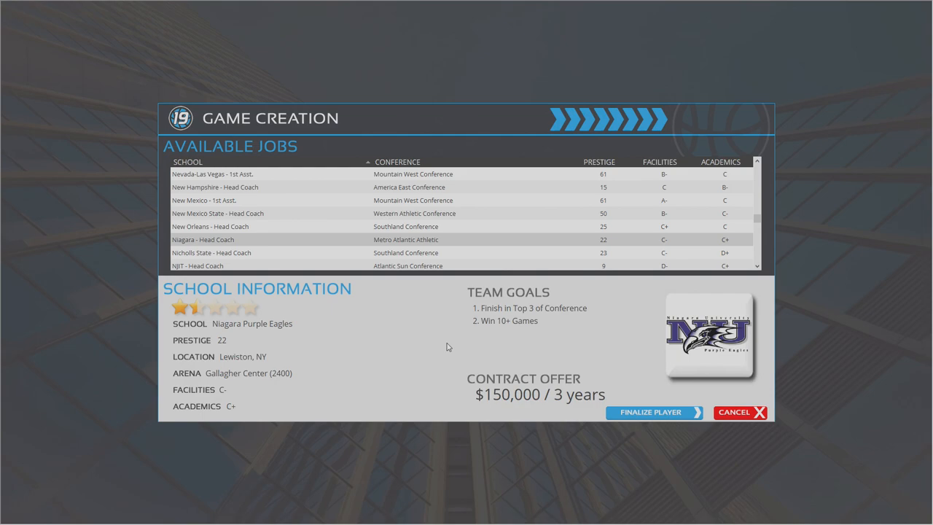
mouse_move(438, 347)
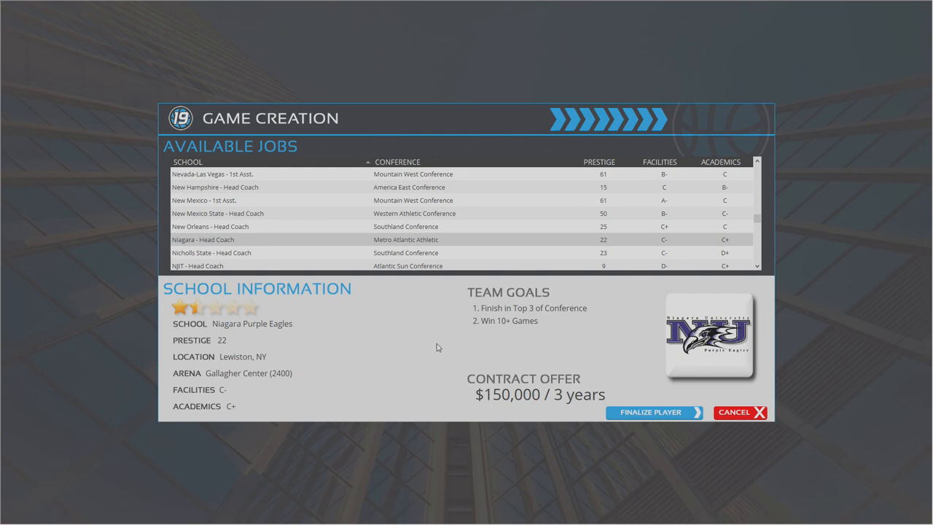
mouse_move(441, 247)
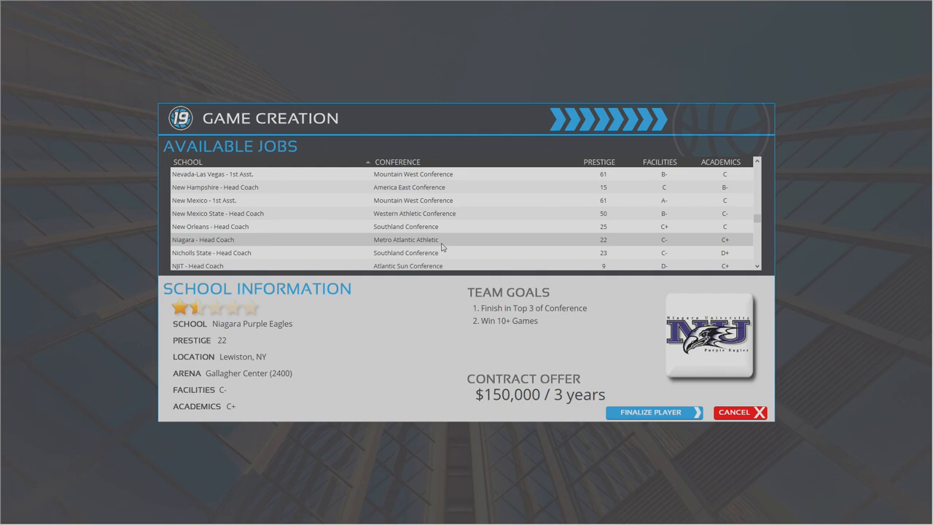
mouse_move(357, 356)
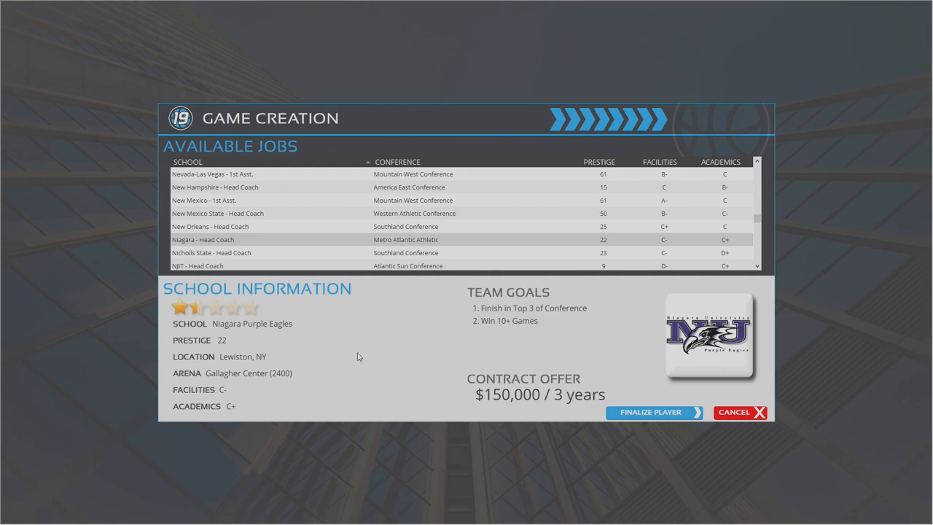
mouse_move(307, 358)
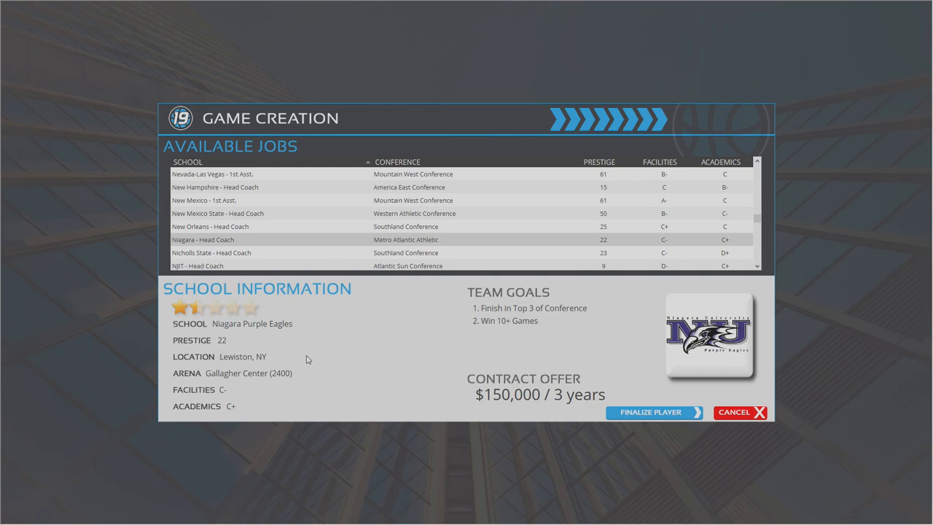
mouse_move(479, 363)
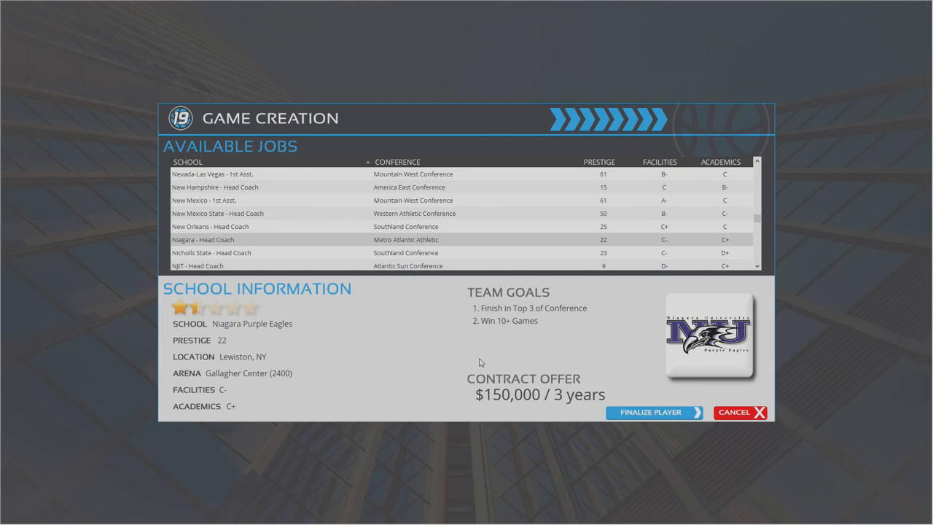
mouse_move(479, 359)
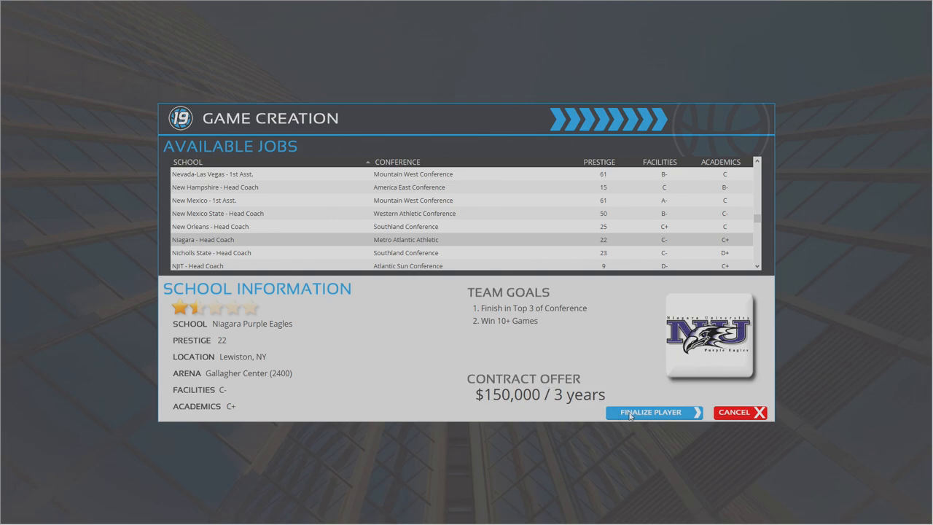
Accept the Niagara job to finalize the coach, then advance into the association
left_click(649, 412)
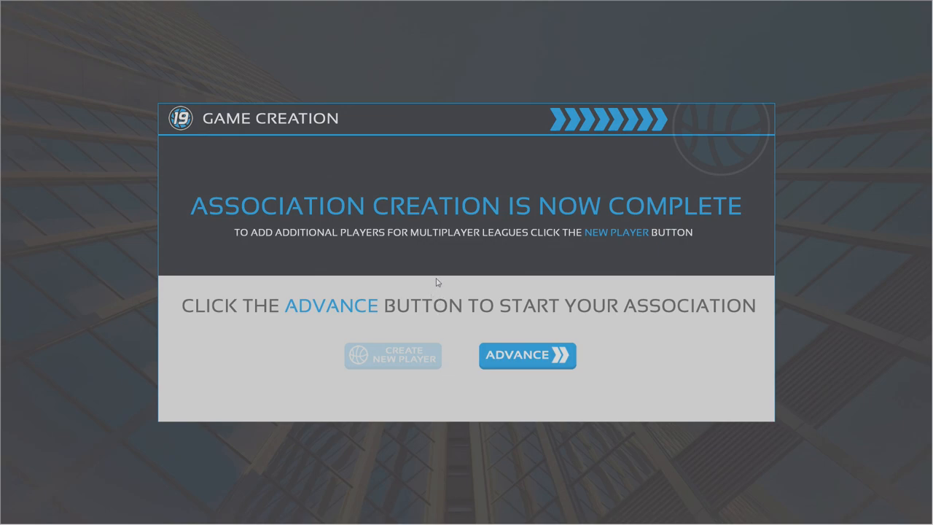
mouse_move(469, 347)
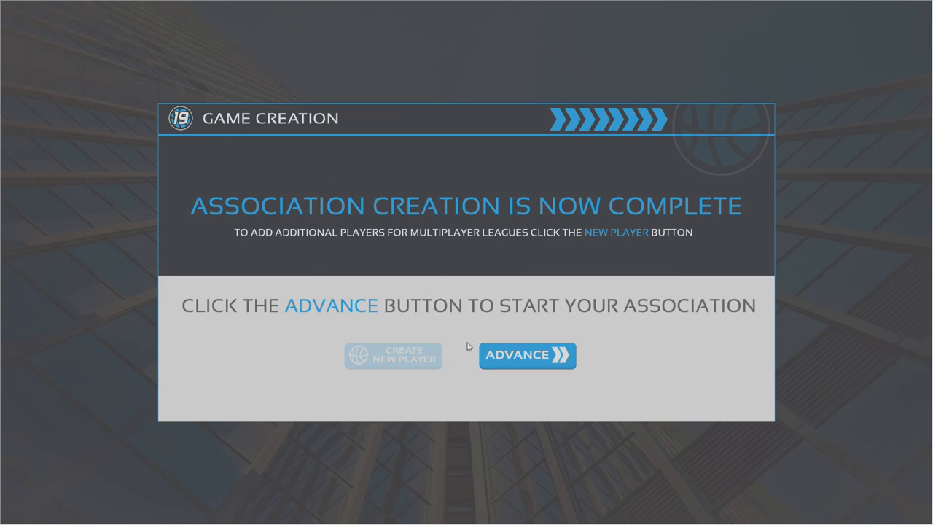
left_click(528, 355)
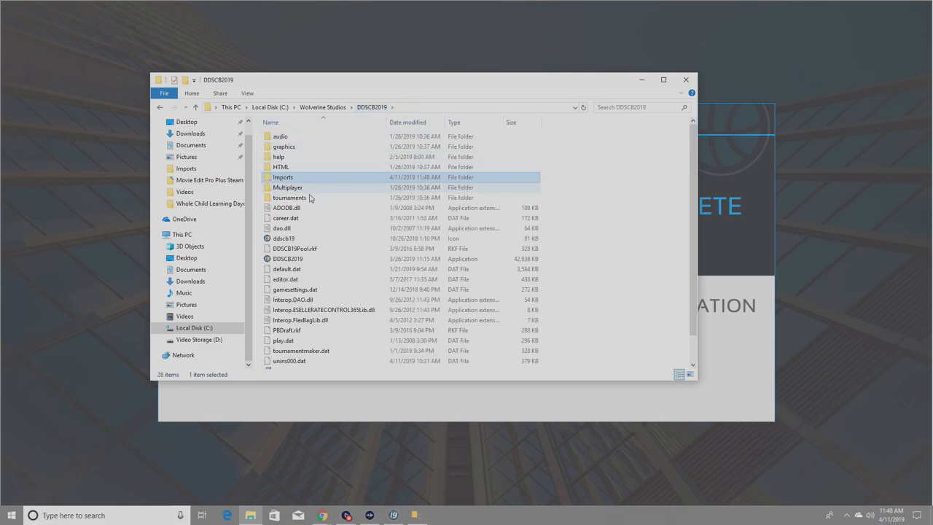
Browse the court images in graphics\courts, then return to the game's Loading Career screen
double_click(283, 146)
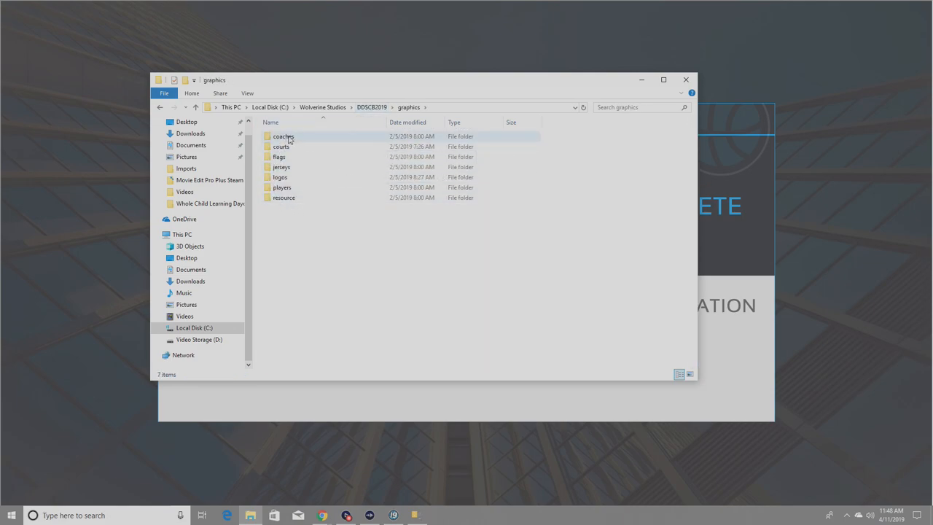
double_click(283, 136)
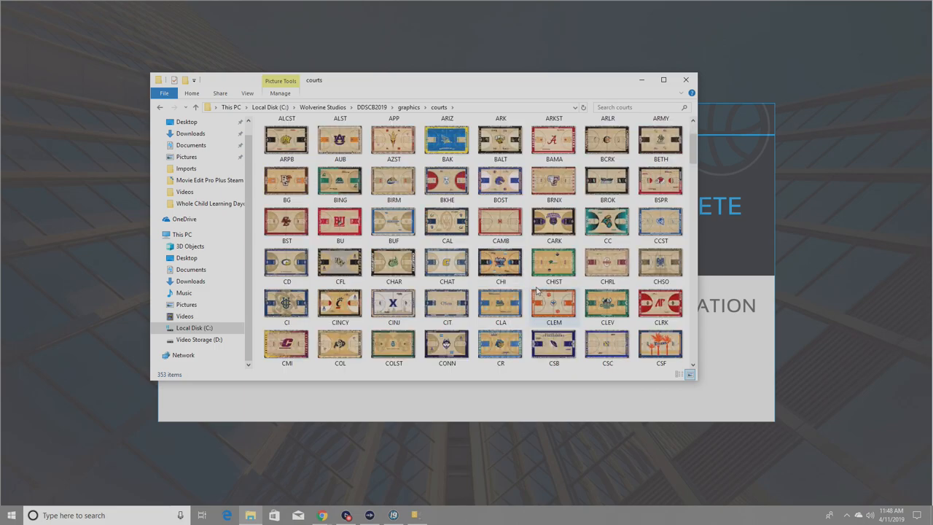
scroll("down", 3)
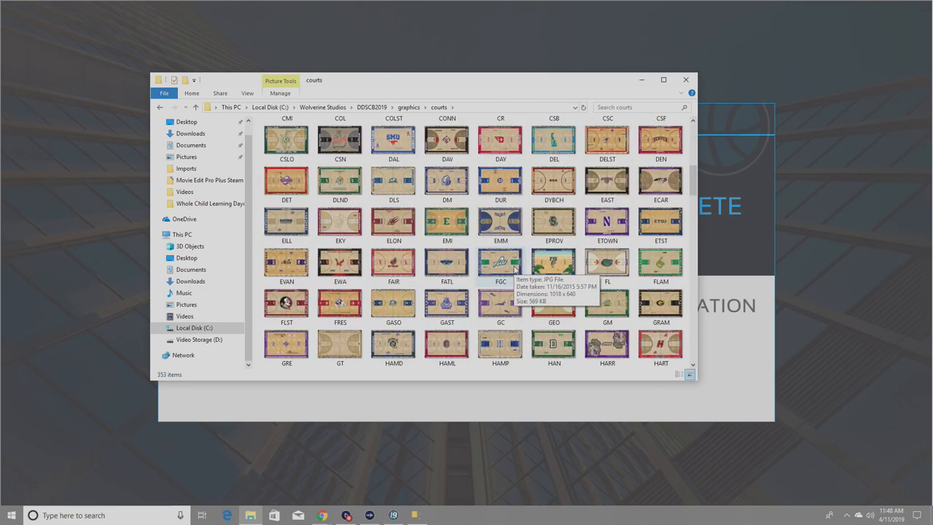
scroll("down", 3)
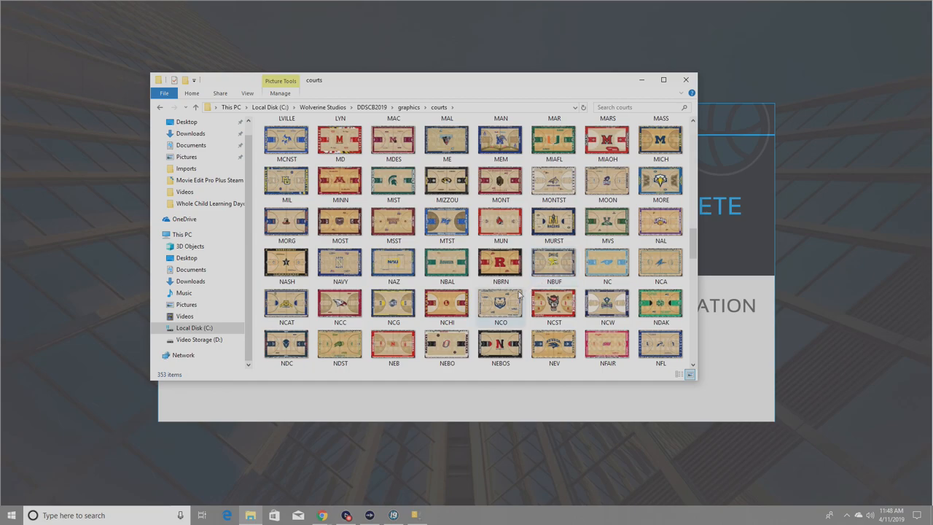
scroll("down", 3)
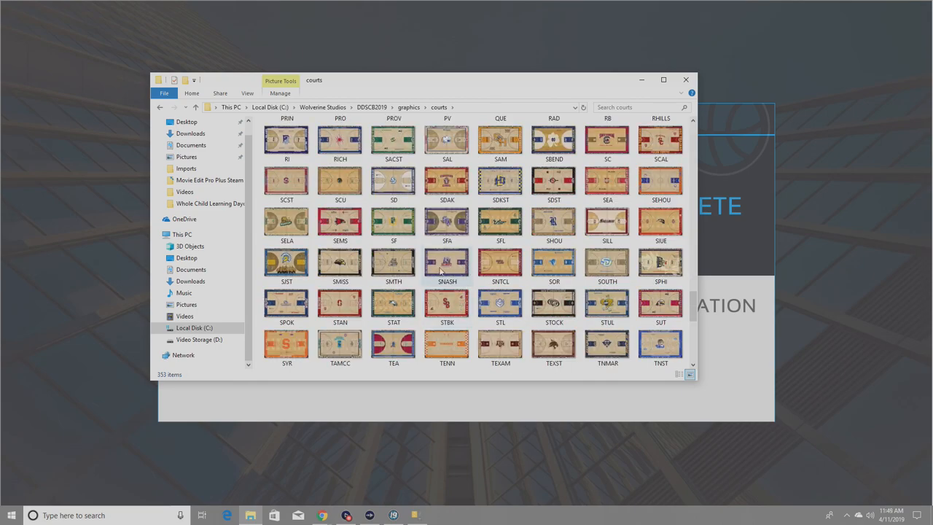
scroll("up", 3)
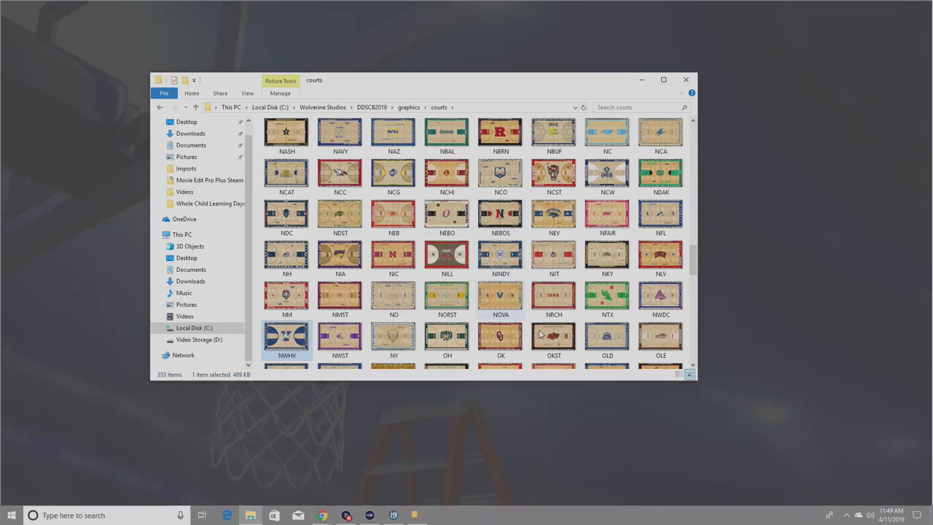
left_click(500, 214)
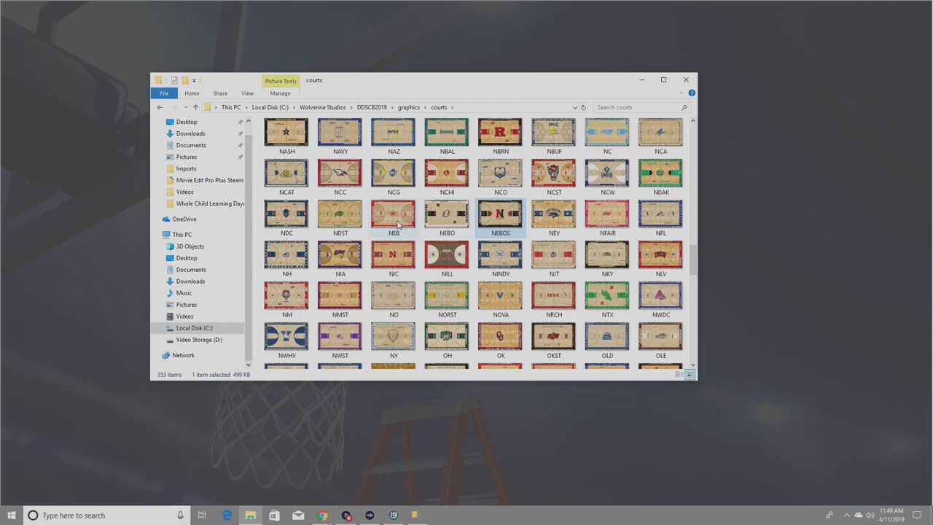
left_click(393, 213)
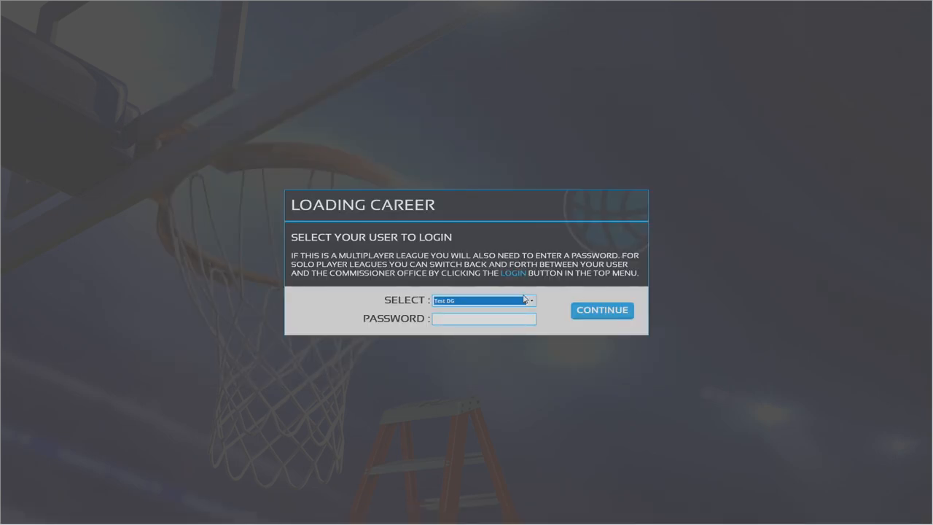
Log in as coach Test DG and continue into the Niagara Purple Eagles career
left_click(602, 310)
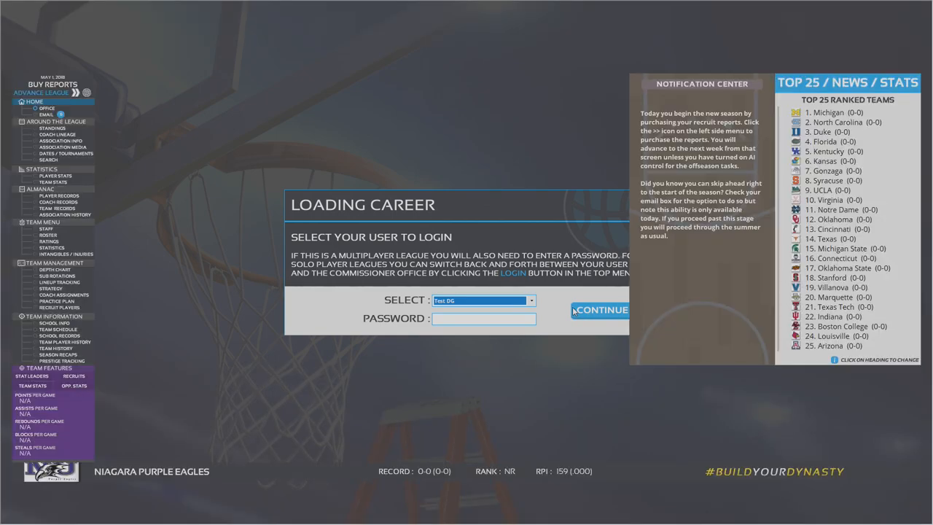
left_click(600, 309)
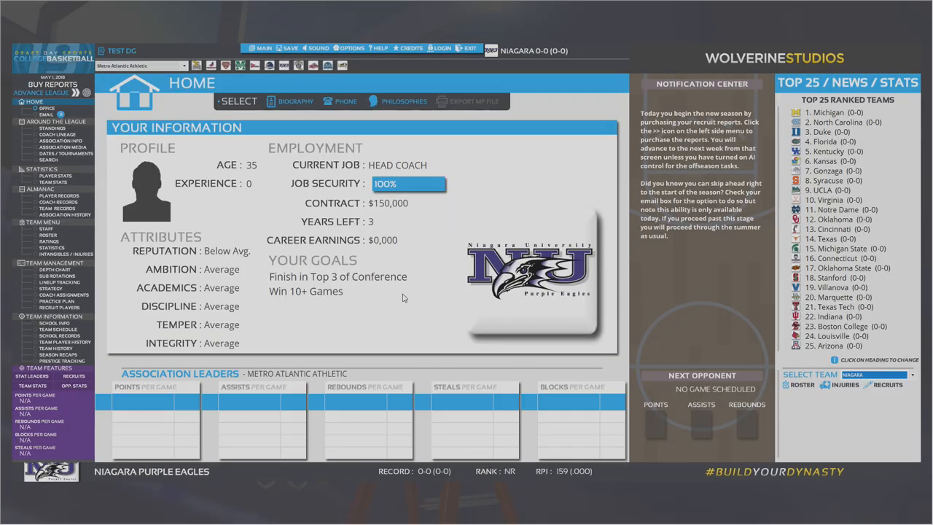
mouse_move(400, 291)
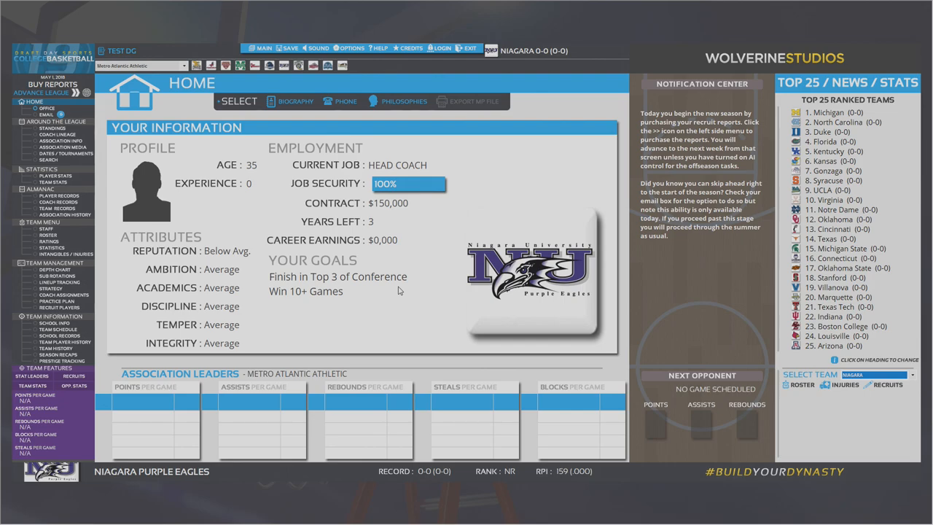
mouse_move(400, 280)
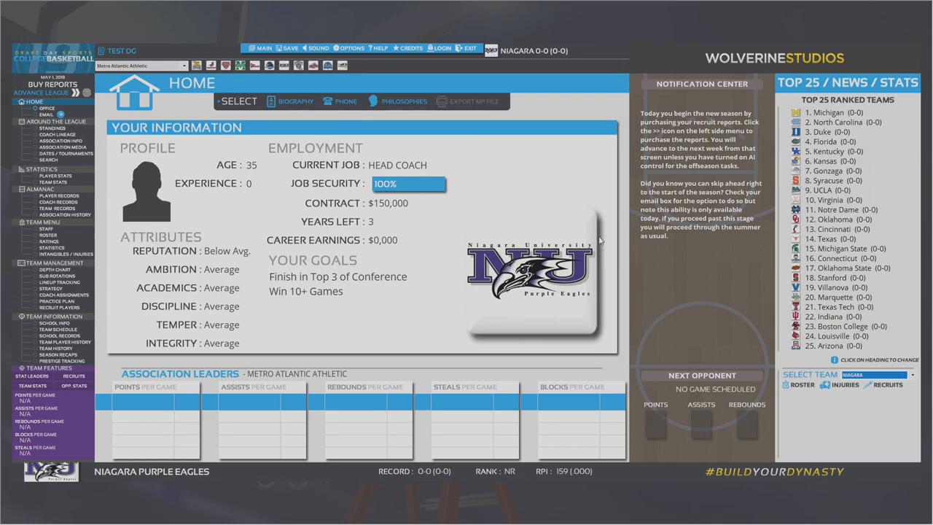
mouse_move(424, 242)
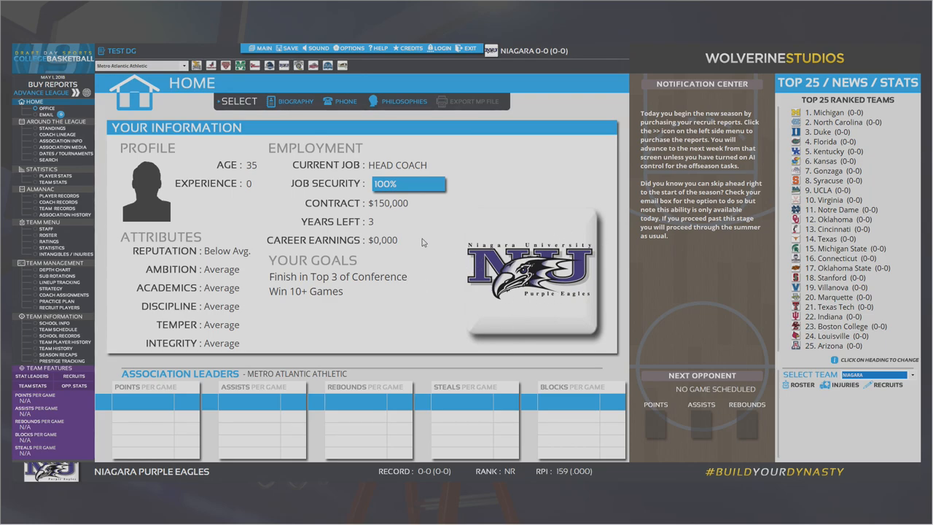
mouse_move(49, 135)
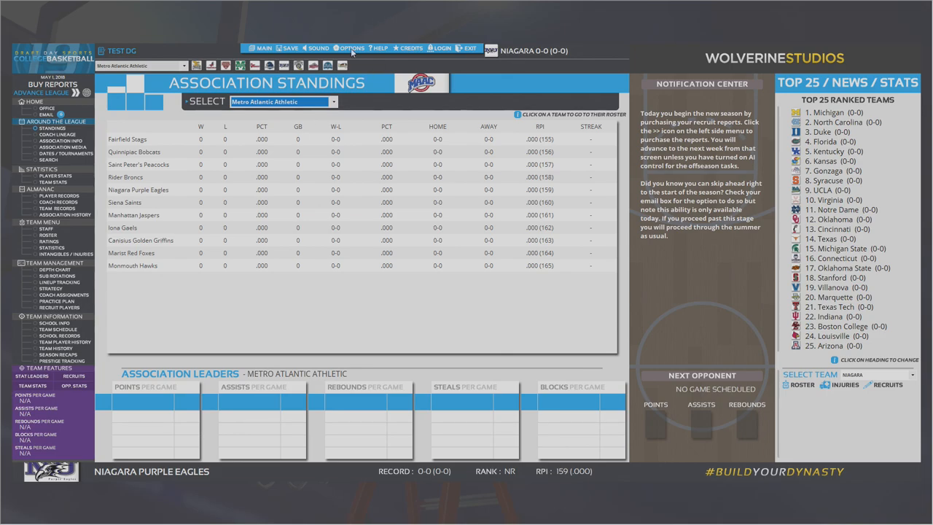
Open League Options and select the Coaches Classic tournament from the list
left_click(351, 48)
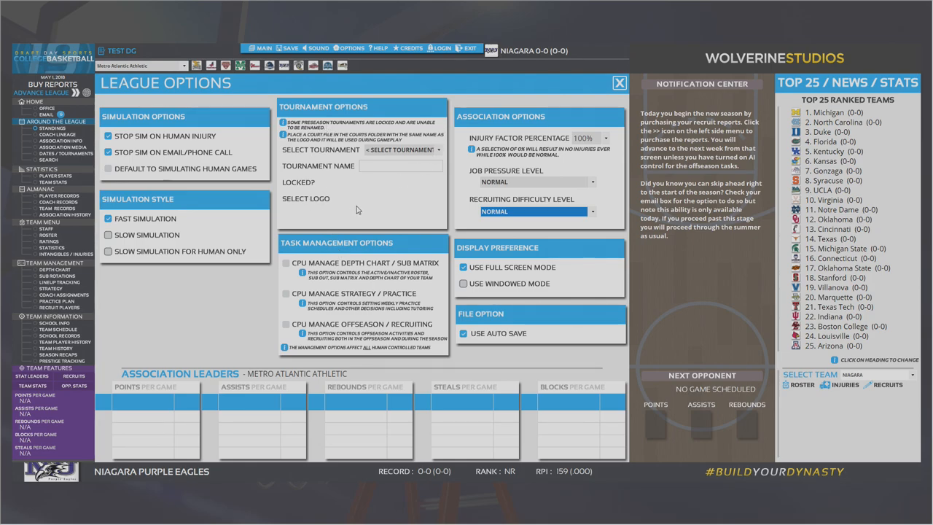
left_click(402, 150)
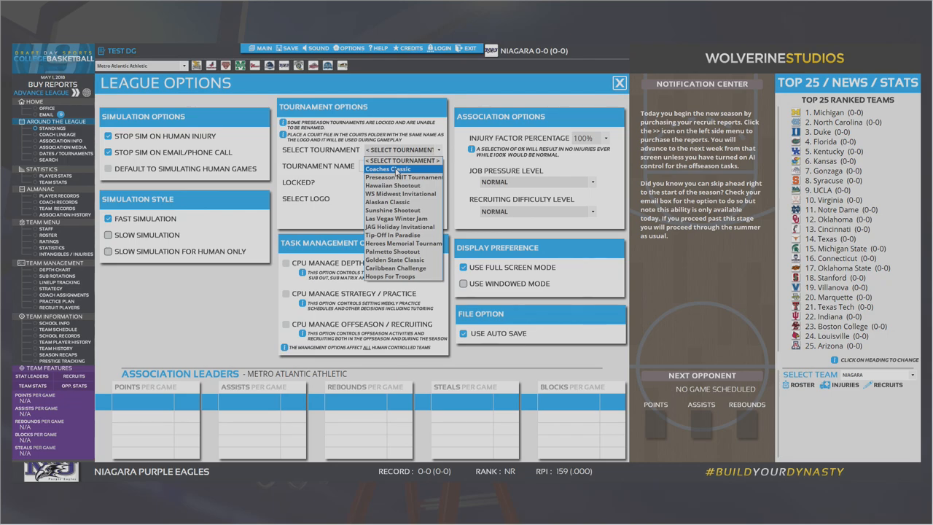
left_click(388, 168)
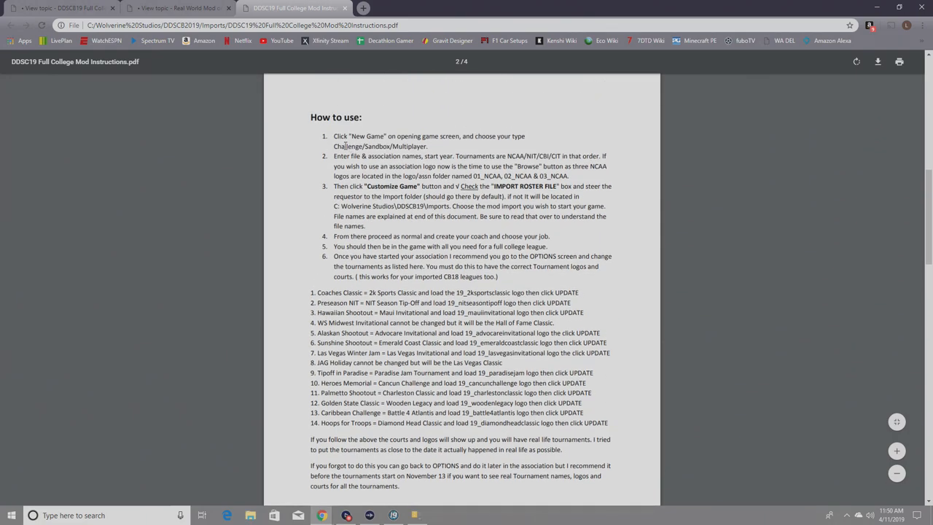
Scroll the instructions PDF to the 14-item tournament rename list
scroll("down", 3)
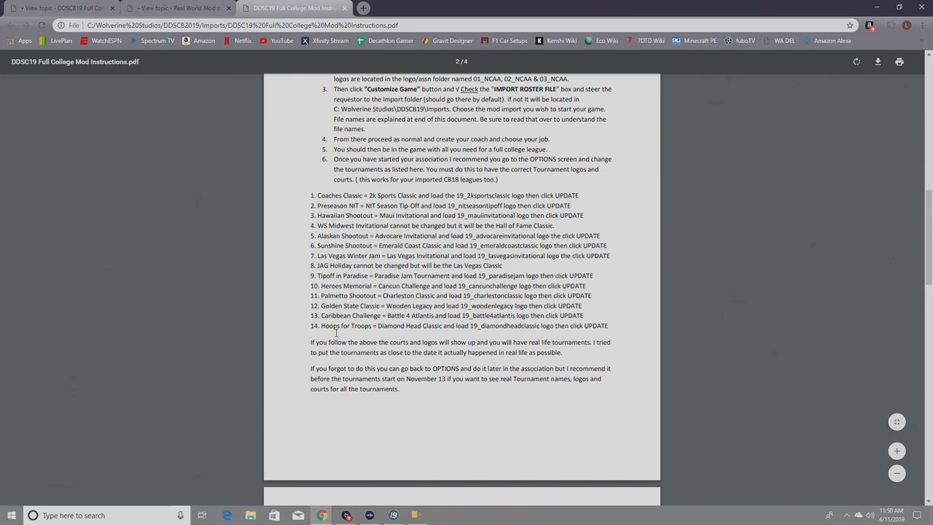
mouse_move(420, 285)
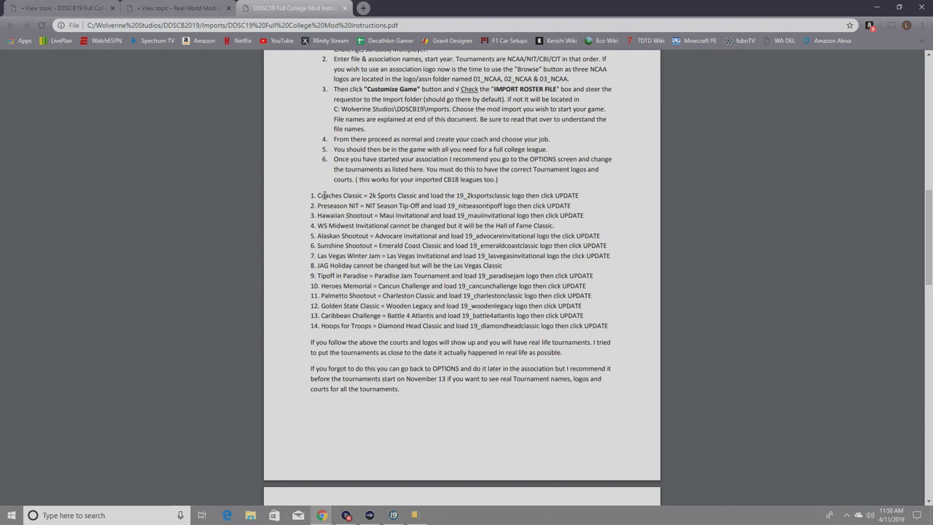
mouse_move(355, 196)
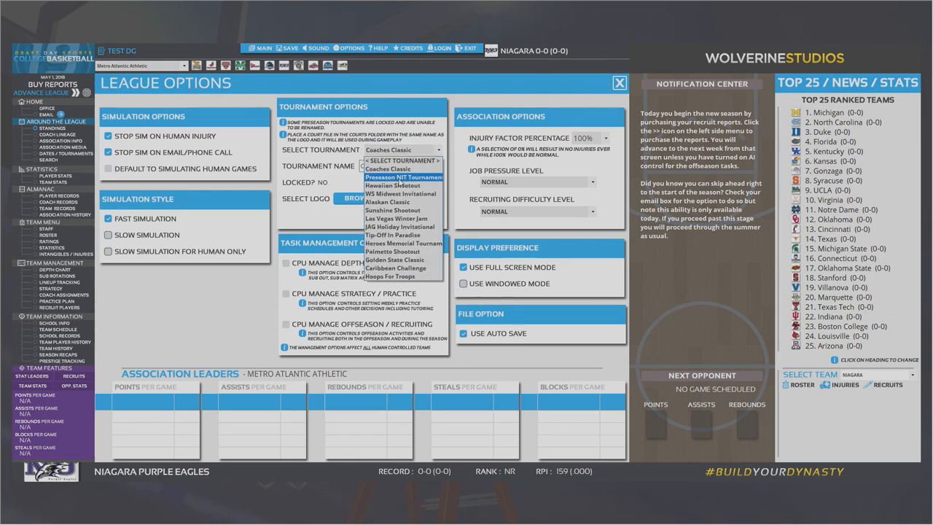
mouse_move(388, 168)
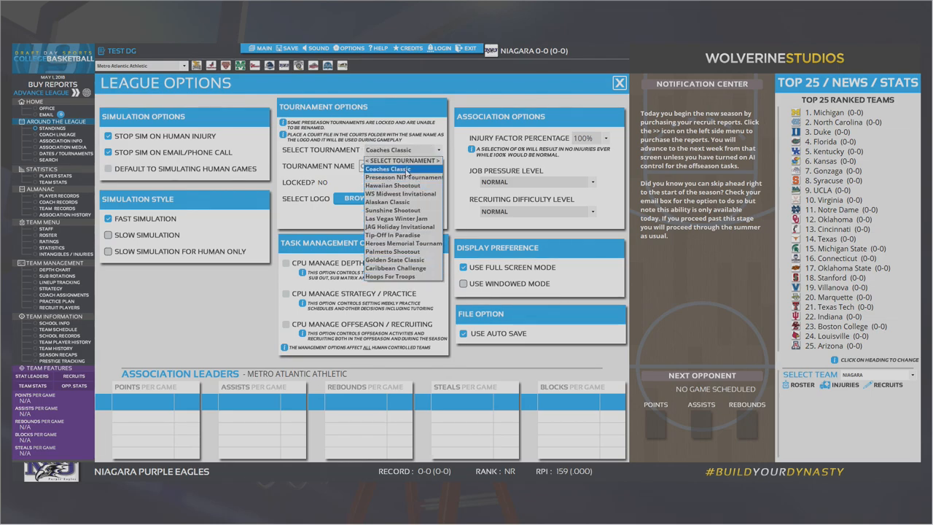
Select Coaches Classic and rename it to 2K Sports Classic
left_click(387, 169)
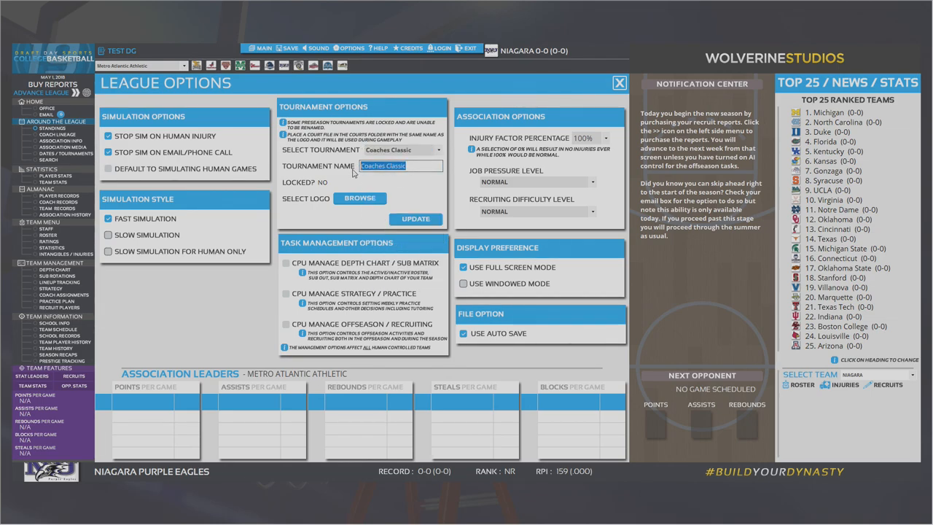
type("2K Sport")
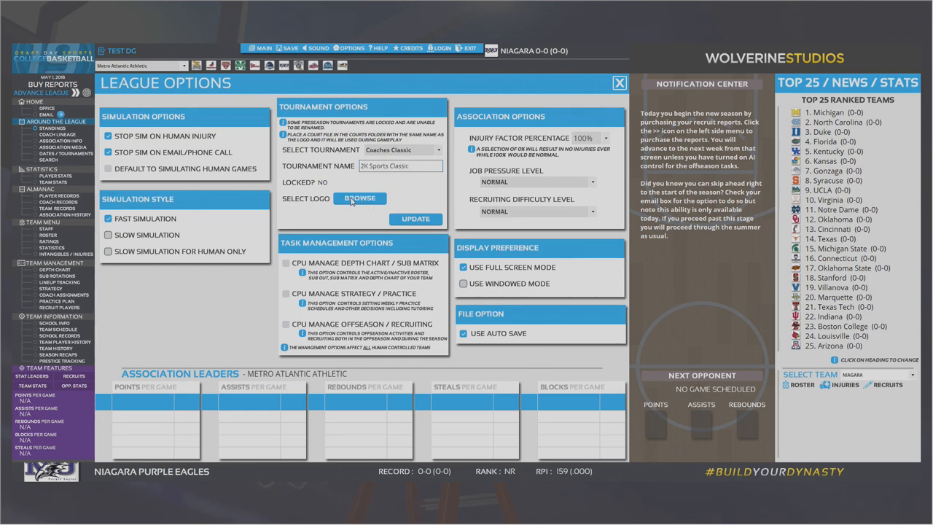
Load the 19_2ksportsclassic logo from the logos\assn folder as the tournament logo
left_click(359, 198)
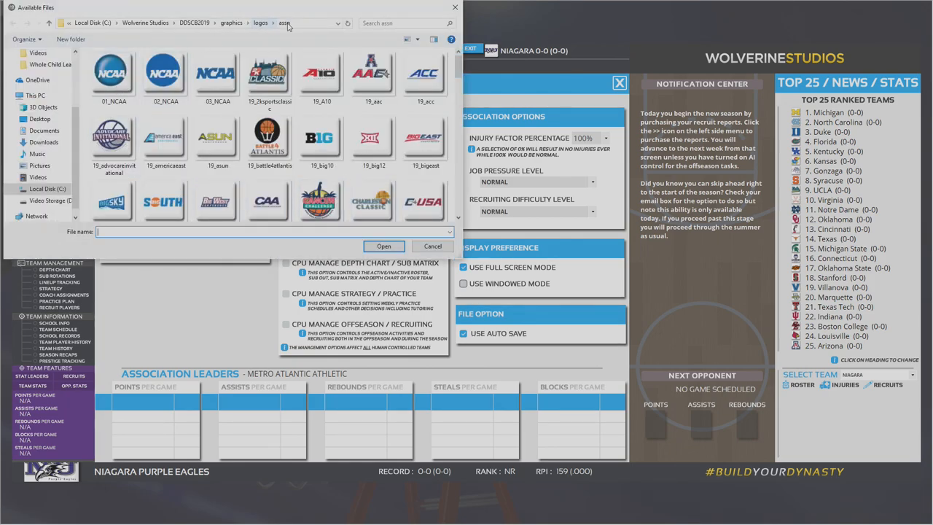
left_click(374, 138)
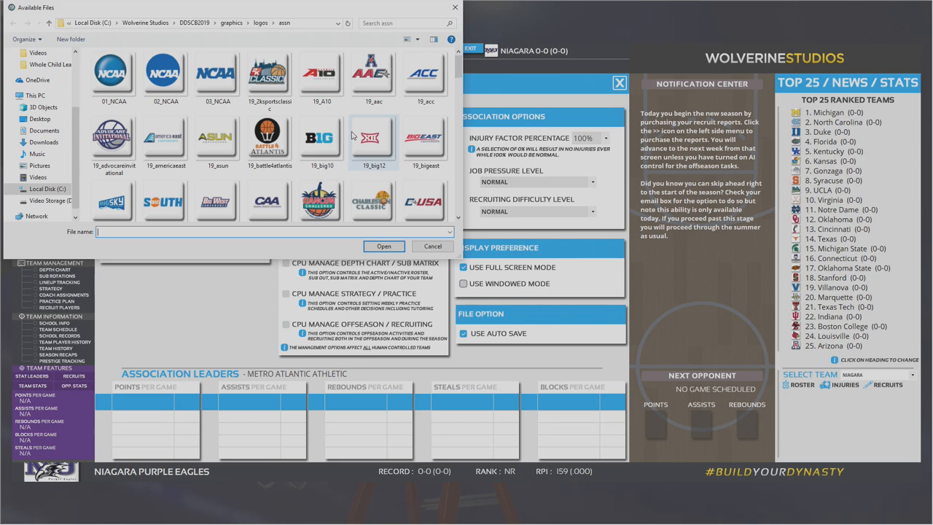
left_click(113, 73)
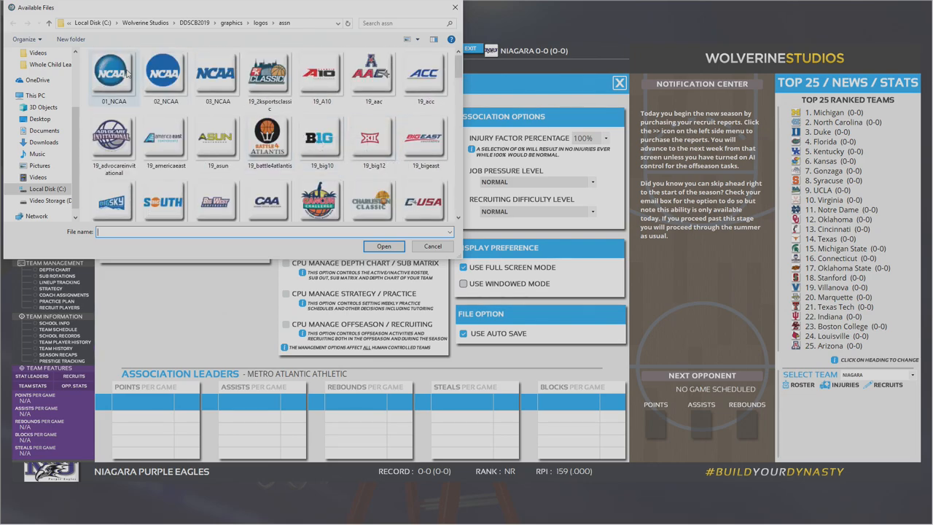
scroll("down", 3)
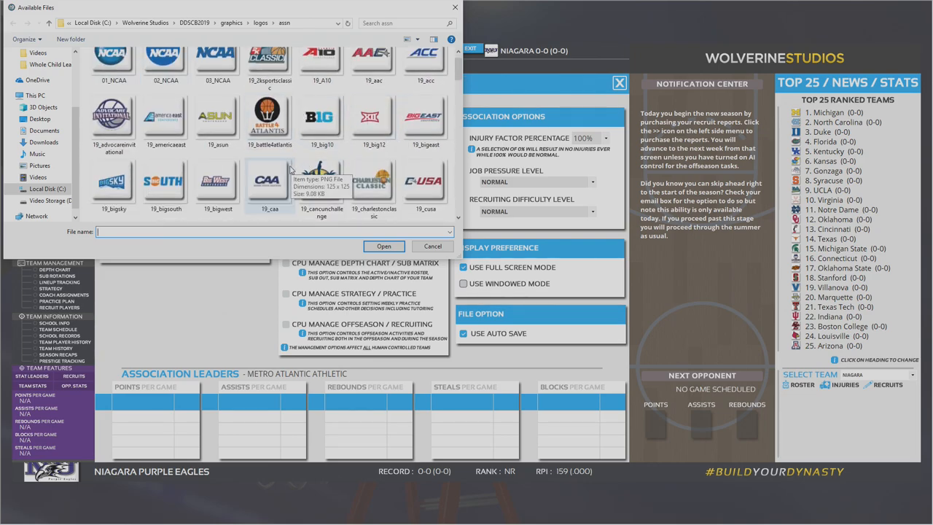
scroll("down", 3)
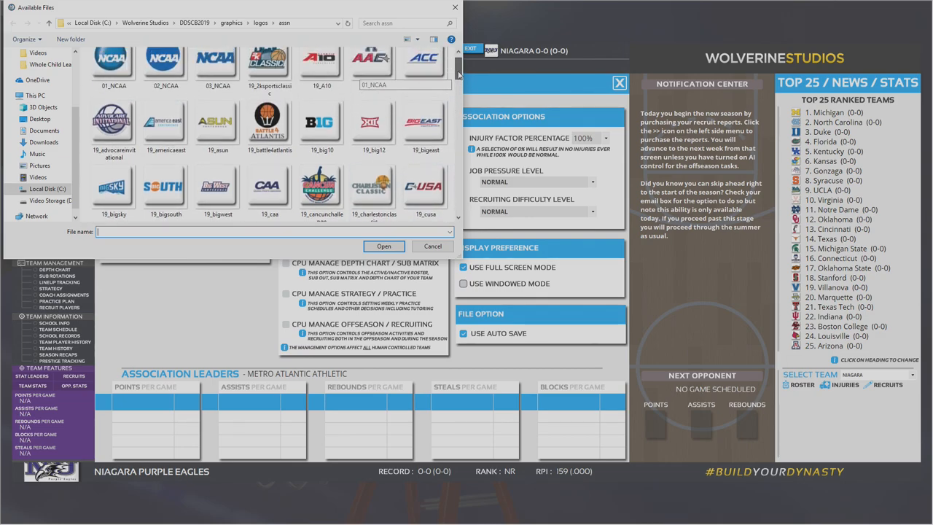
left_click(270, 73)
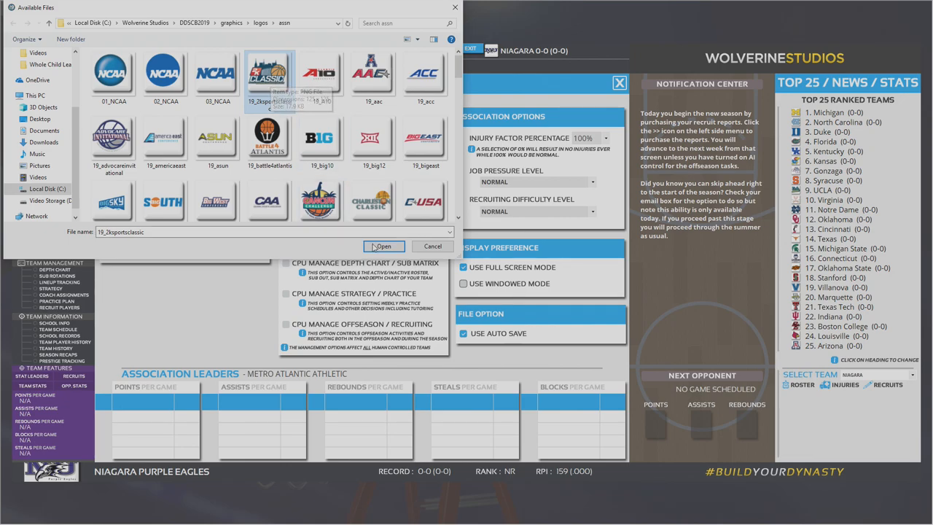
left_click(383, 246)
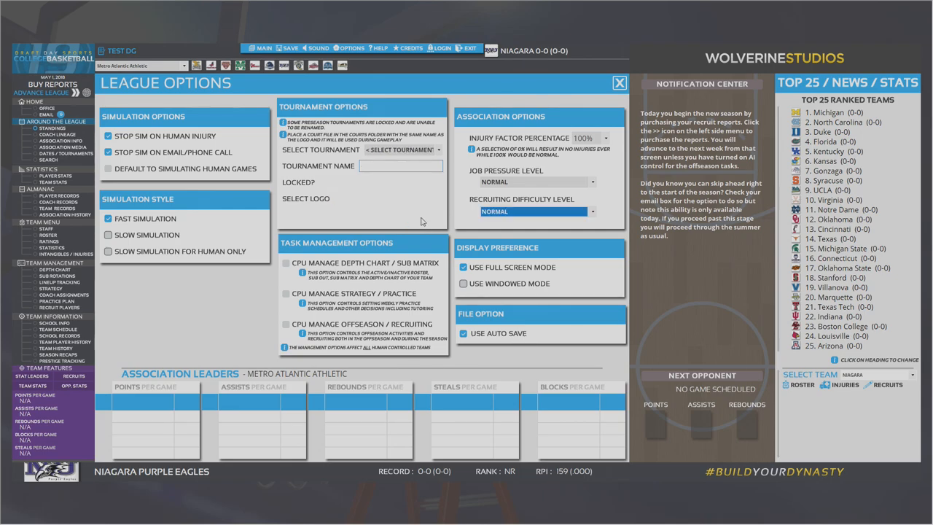
Confirm 2K Sports Classic appears in the tournament list, briefly viewing Preseason NIT settings
left_click(404, 149)
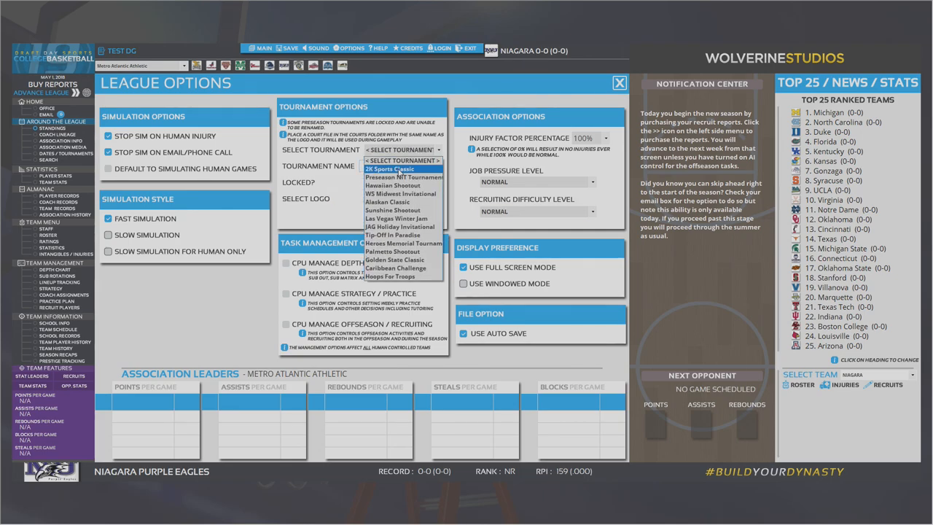
left_click(400, 177)
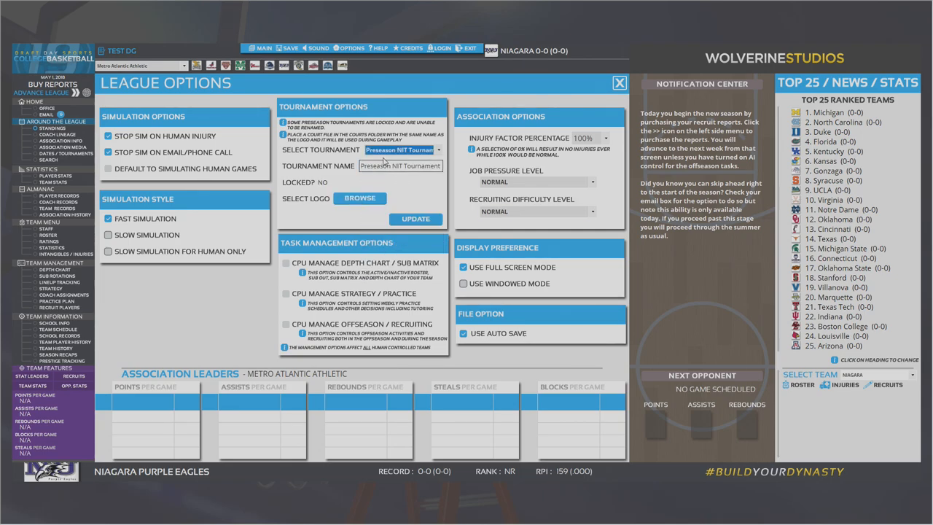
left_click(403, 150)
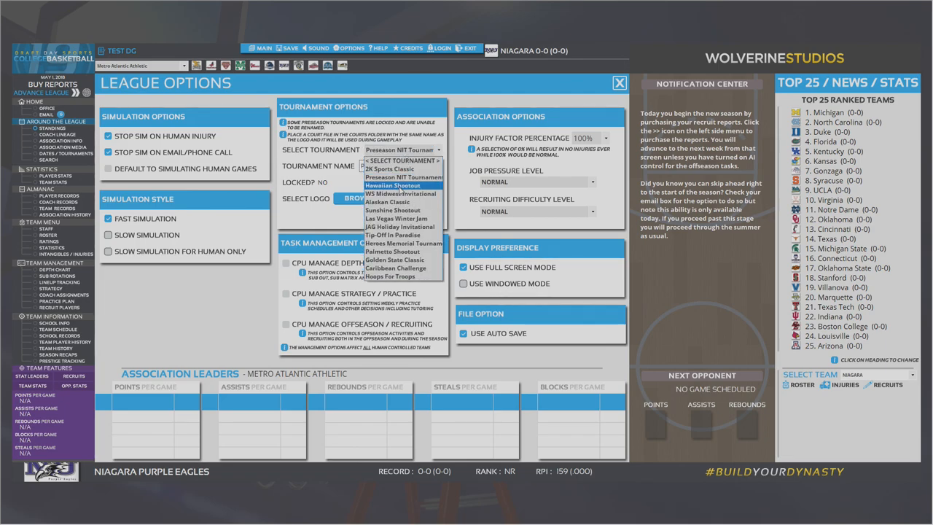
left_click(392, 186)
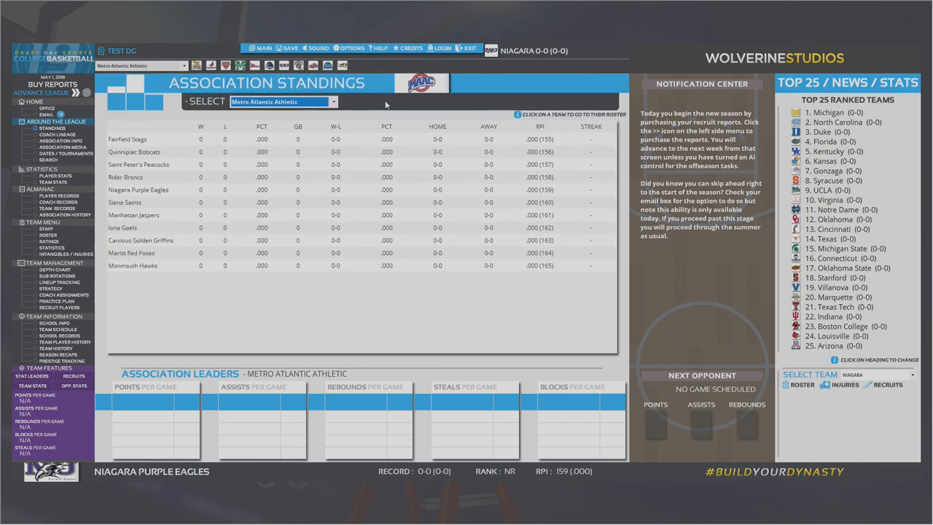
mouse_move(69, 328)
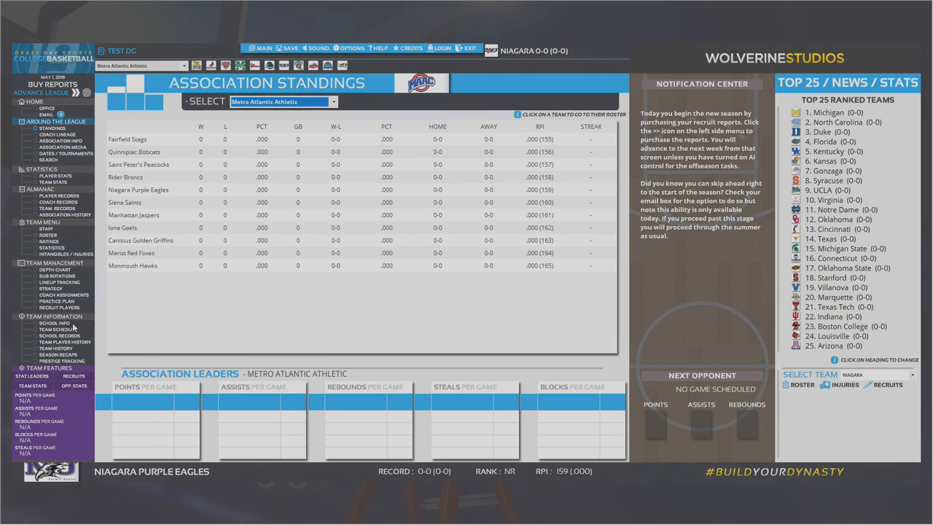
Open Niagara's School Info for editing, then cancel the Team Logo and Team Court browse dialogs
left_click(55, 323)
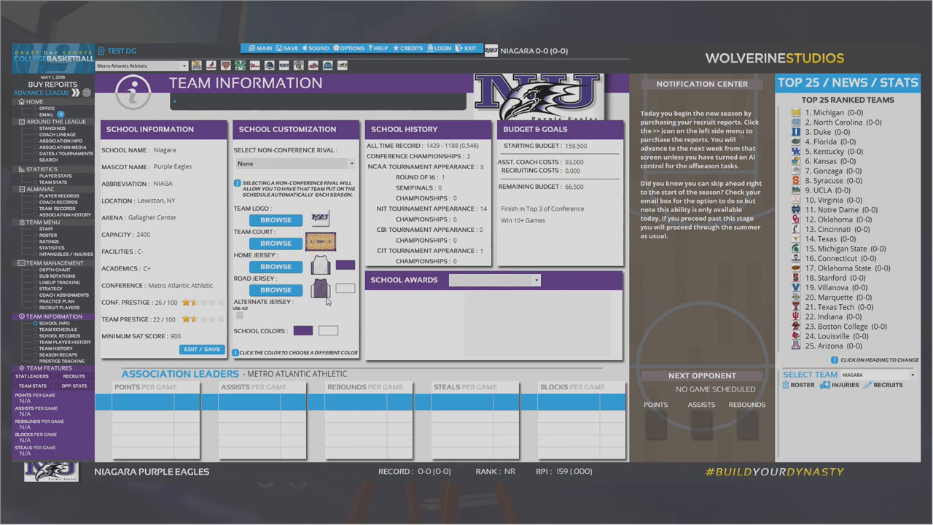
mouse_move(351, 304)
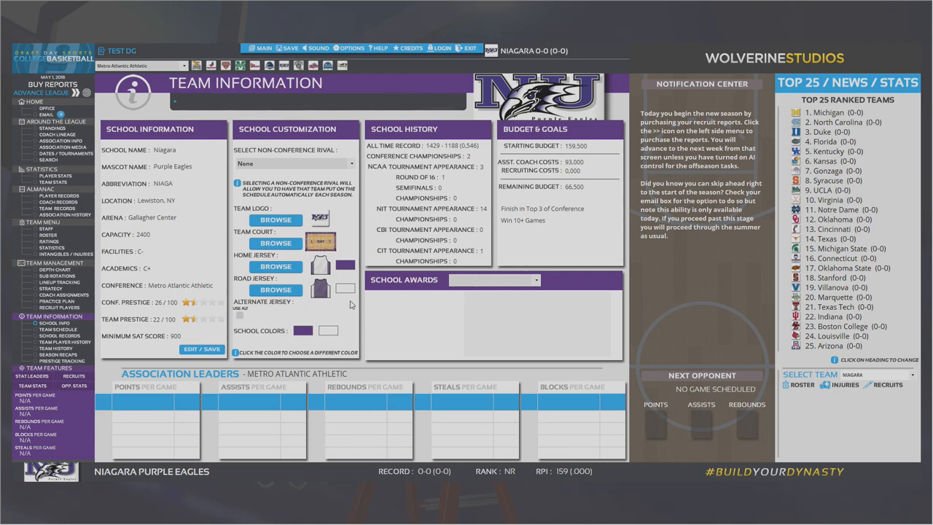
mouse_move(175, 336)
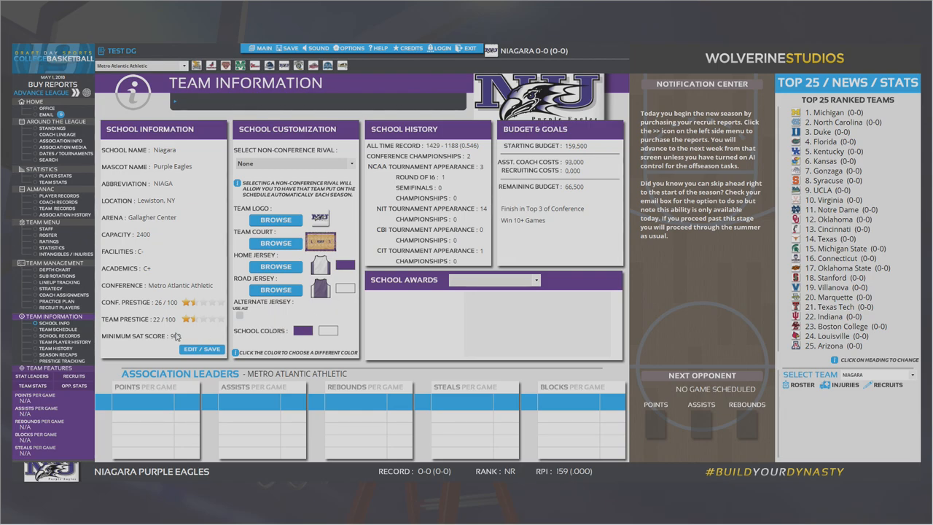
left_click(202, 349)
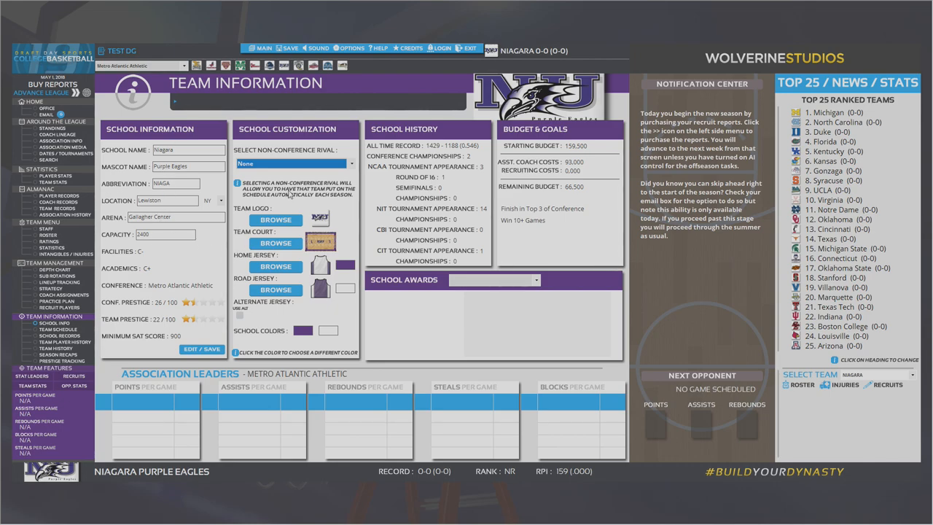
left_click(276, 219)
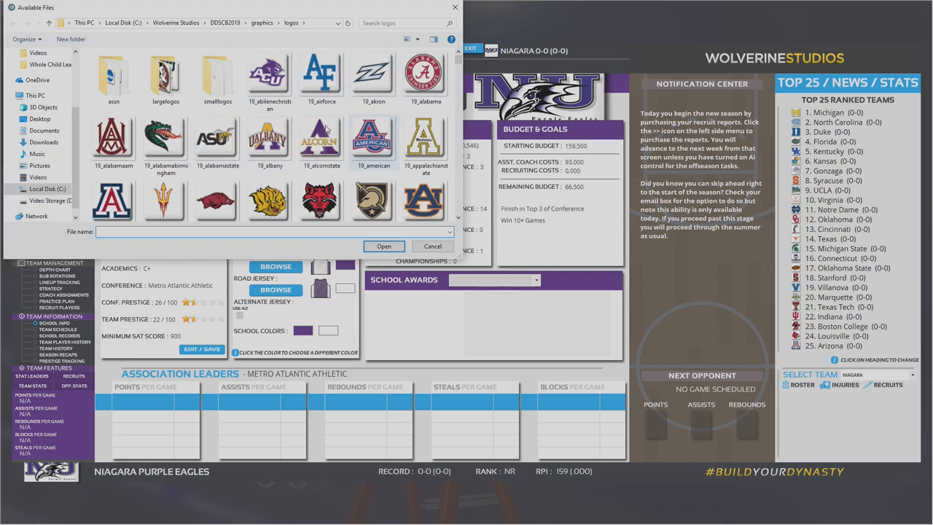
left_click(433, 245)
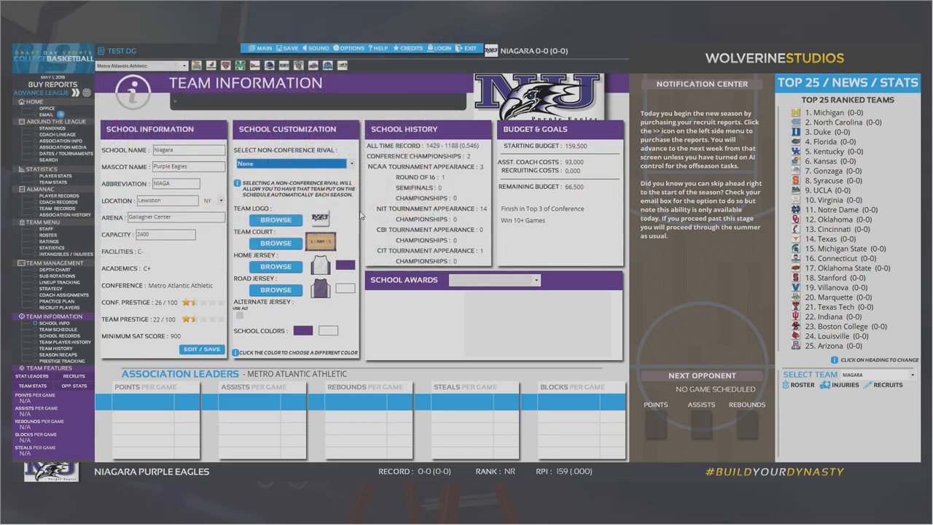
left_click(275, 243)
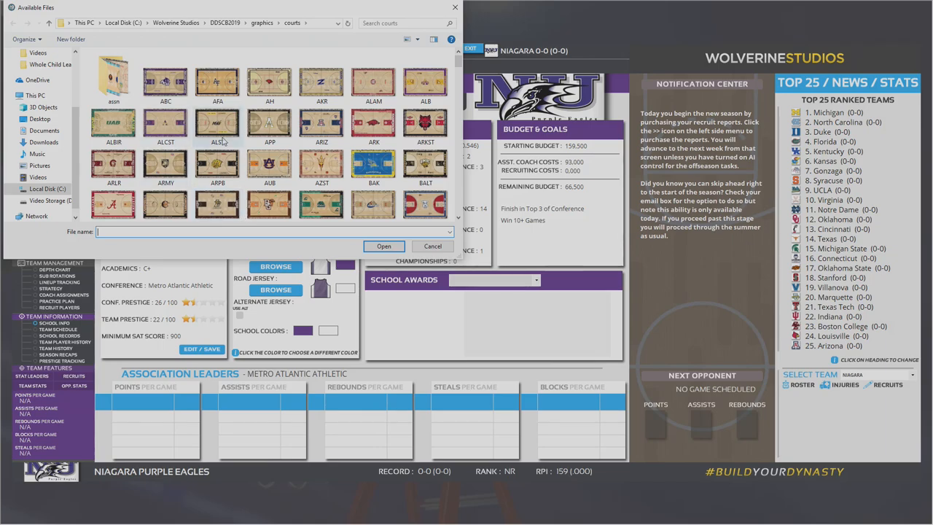
left_click(432, 246)
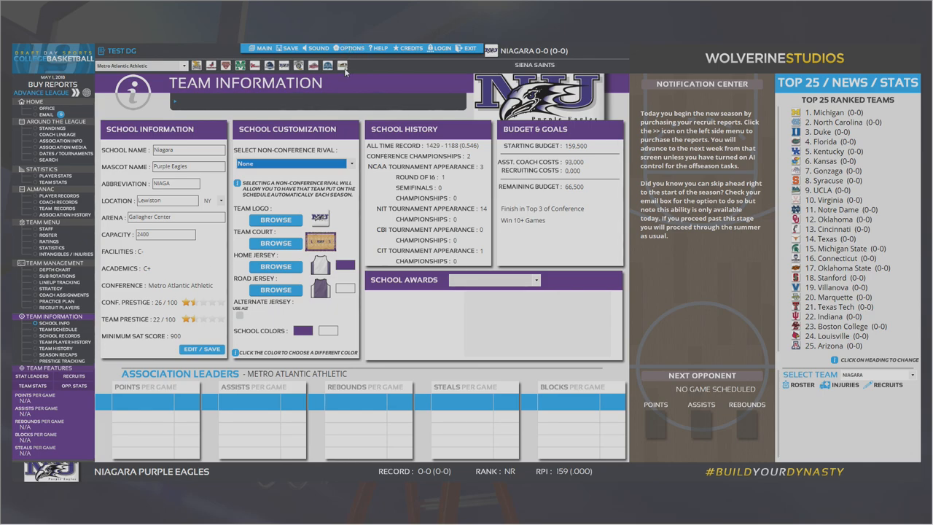
mouse_move(331, 131)
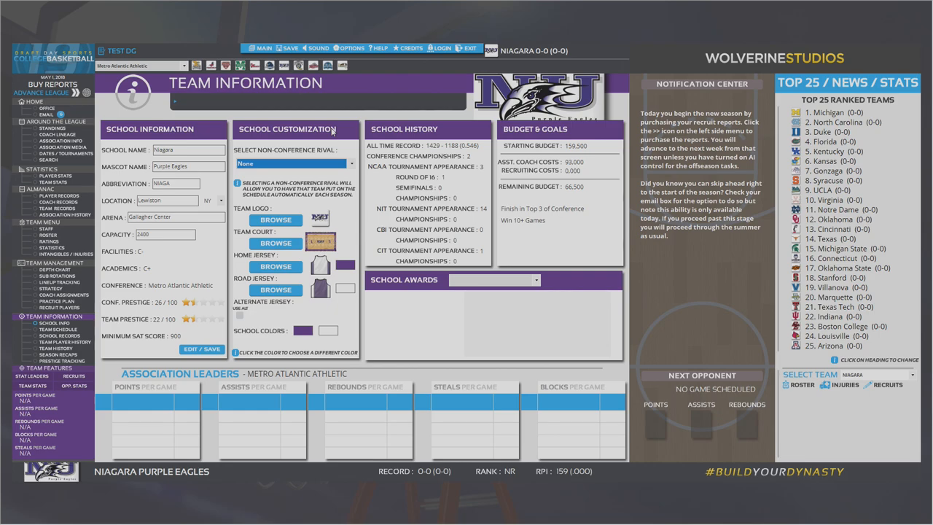
mouse_move(430, 414)
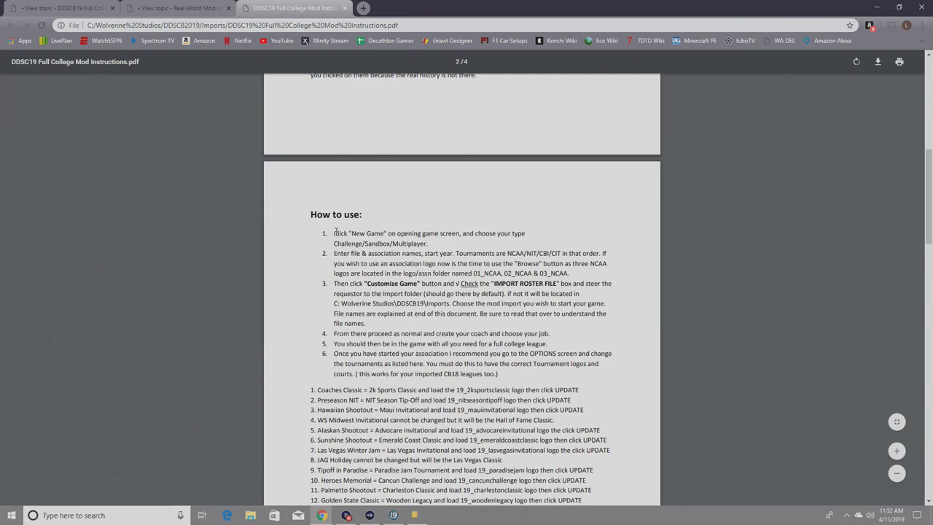
Scroll the mod instructions PDF down to the Import Naming convention and Imports Available list
scroll("down", 3)
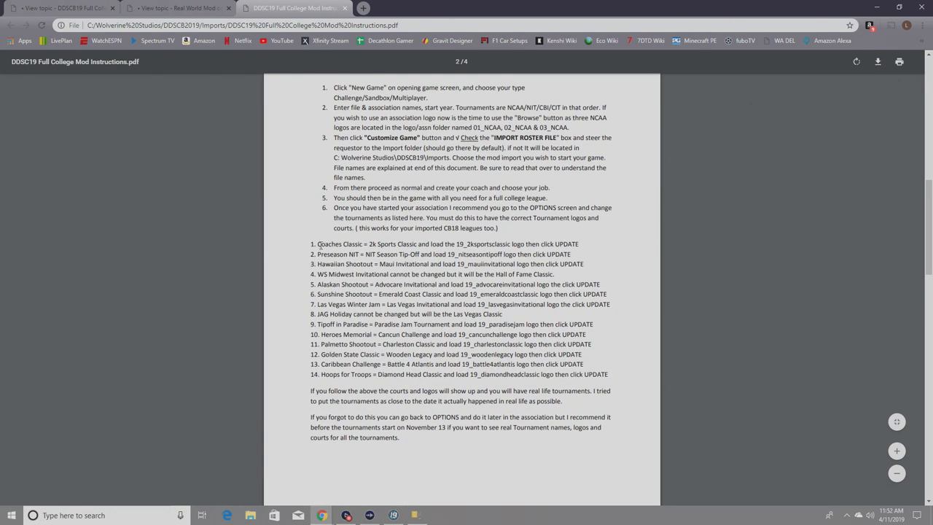
mouse_move(406, 351)
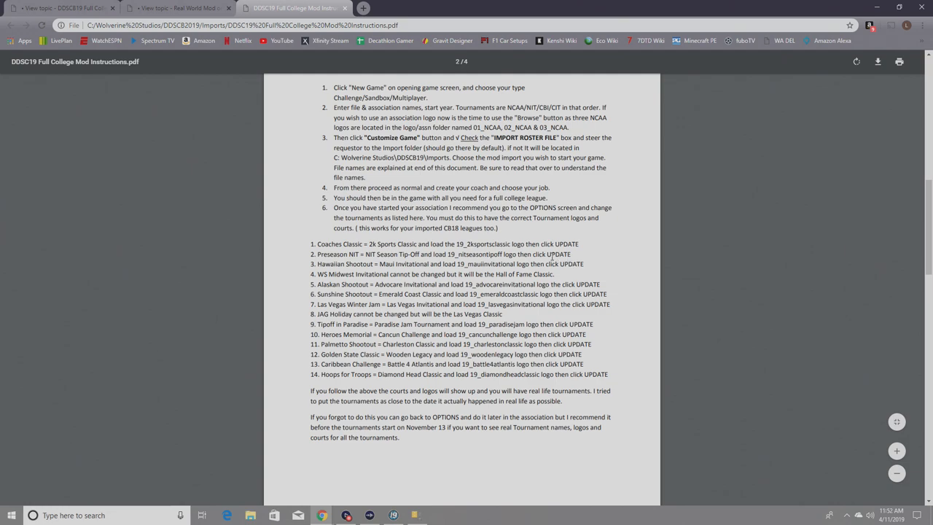
scroll("down", 3)
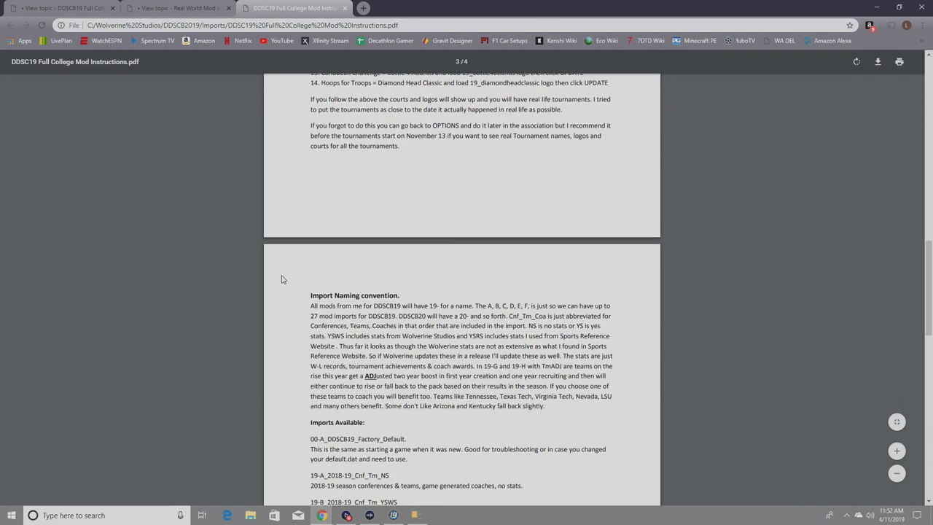
scroll("down", 3)
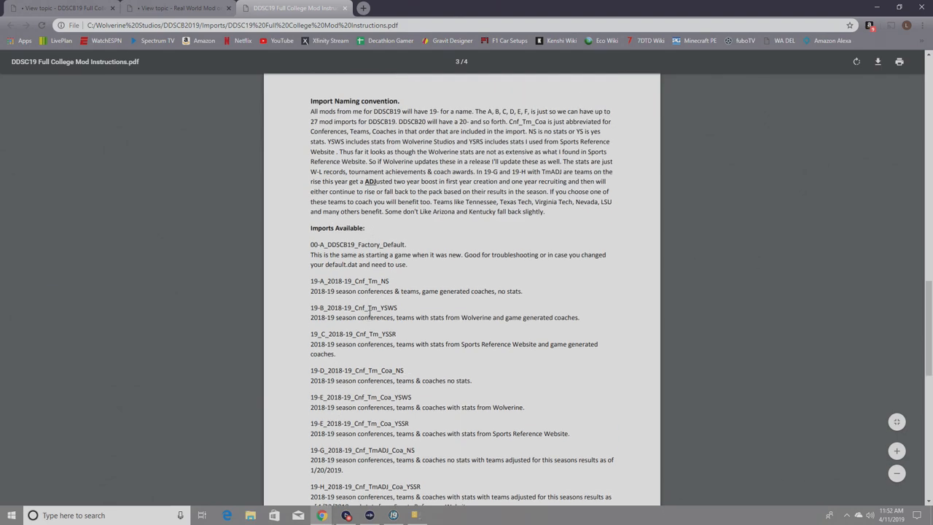
mouse_move(418, 325)
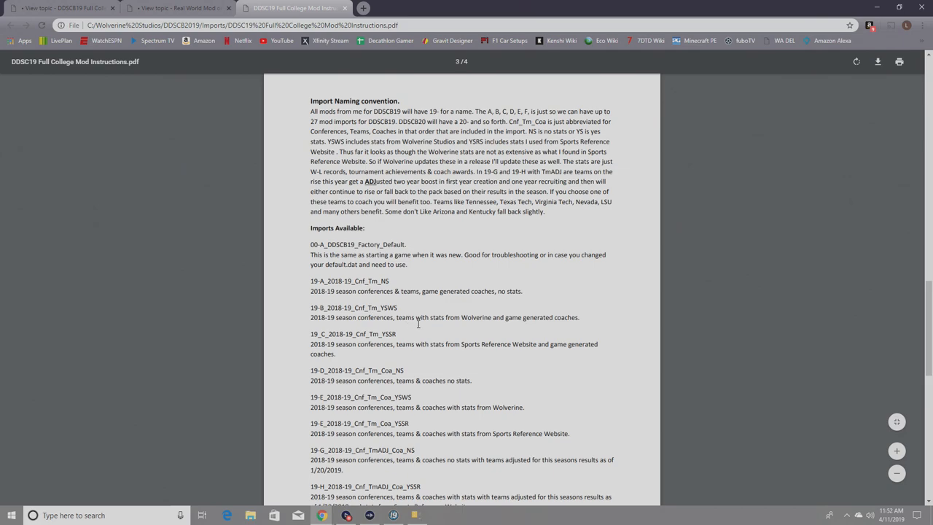
scroll("down", 3)
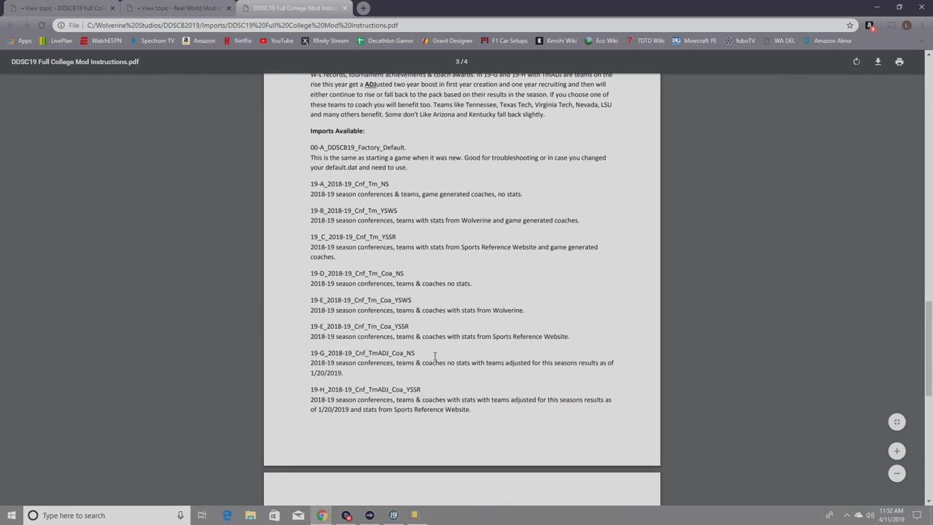
mouse_move(463, 365)
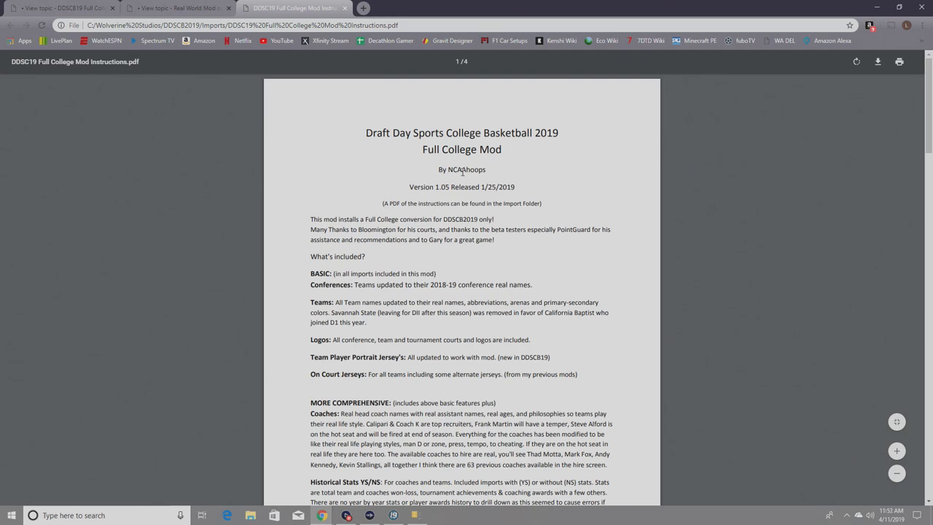
mouse_move(500, 181)
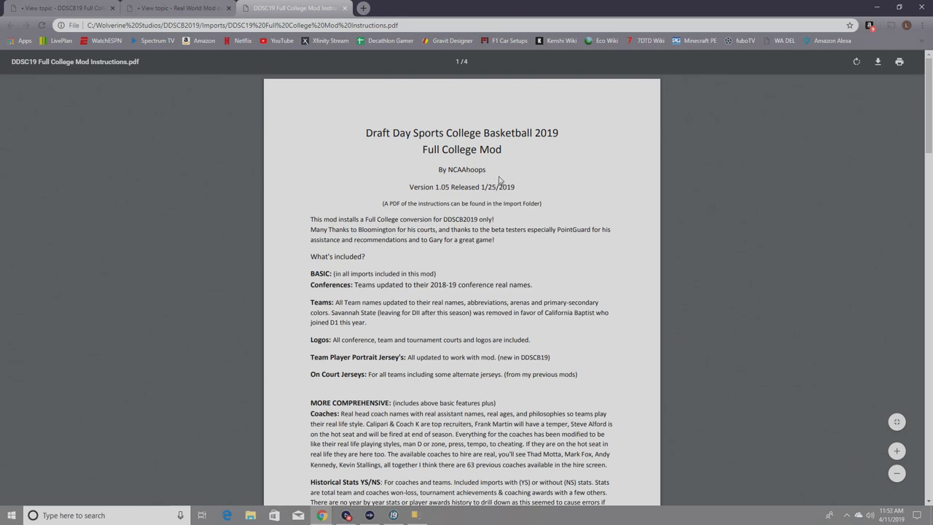